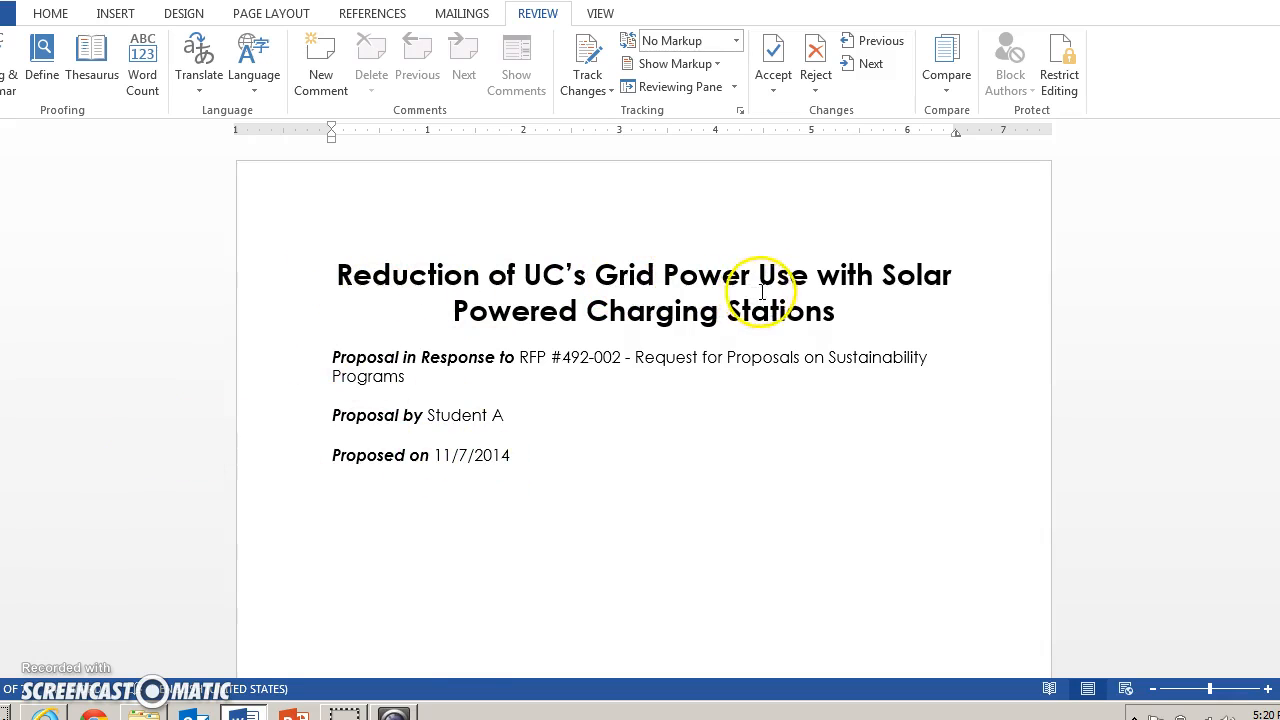
{"action": "mouse_move", "coordinate": [851, 323]}
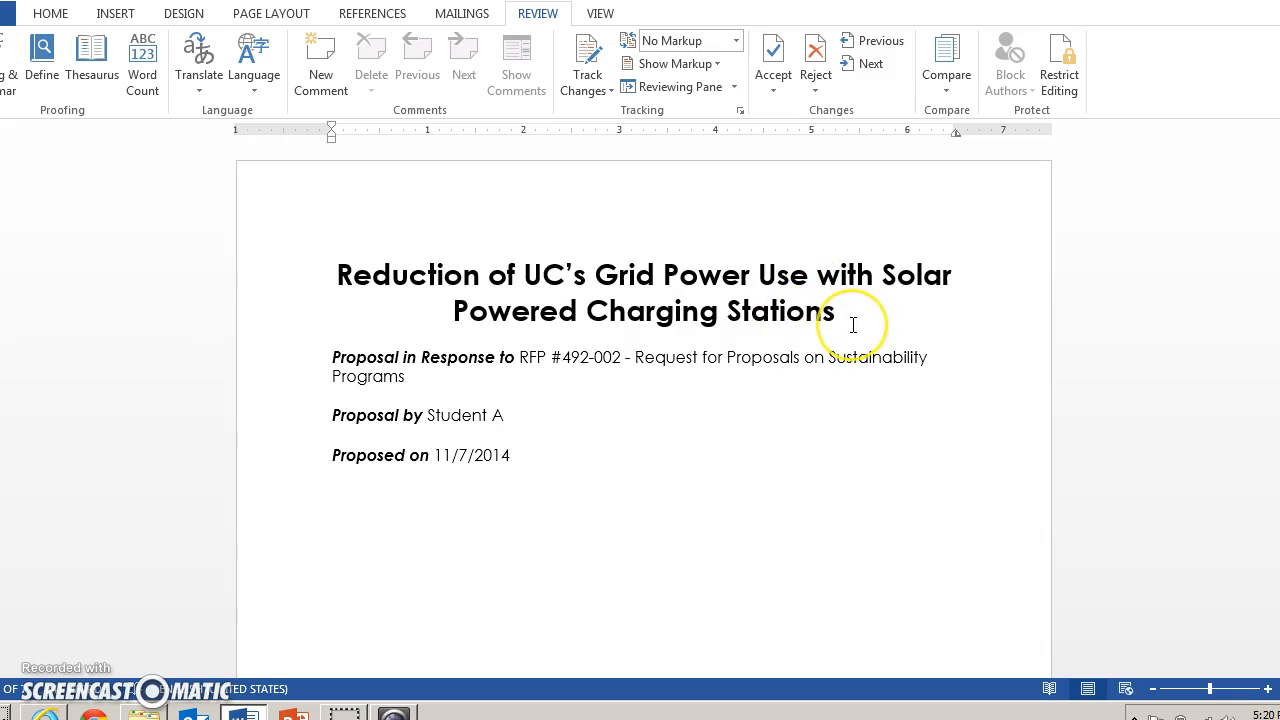
{"action": "mouse_move", "coordinate": [592, 480]}
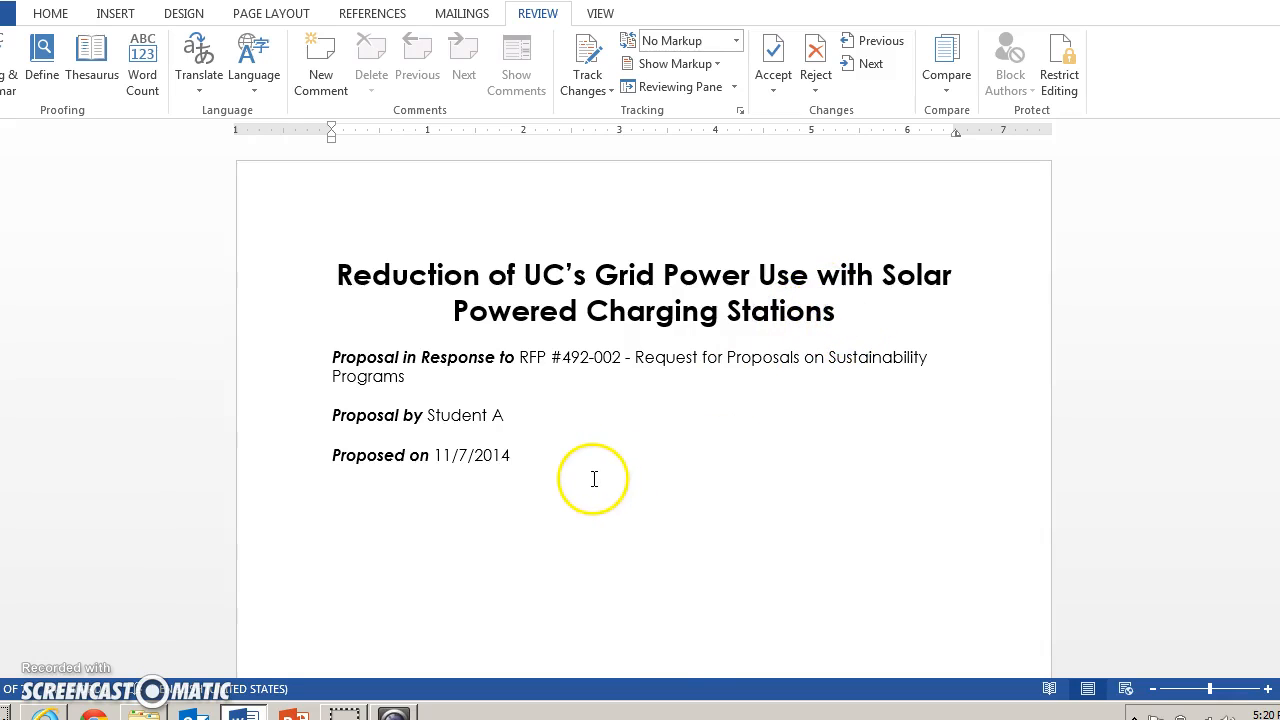
{"action": "mouse_move", "coordinate": [544, 486]}
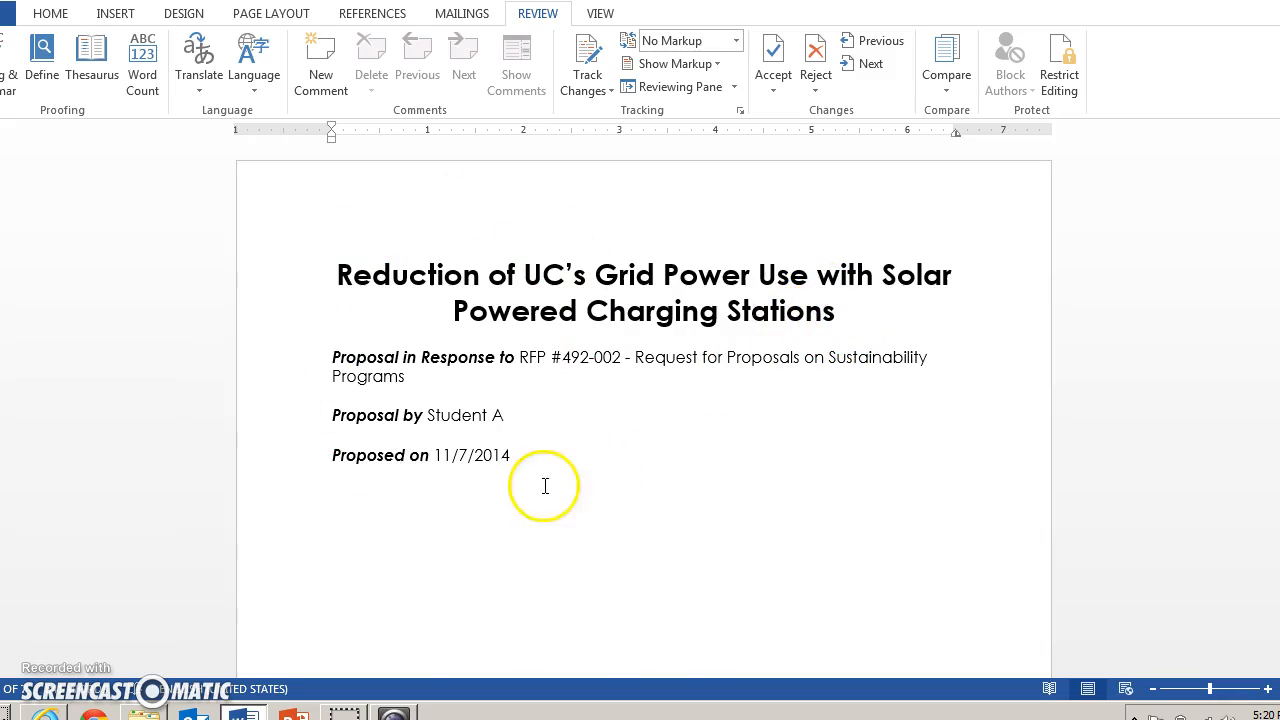
{"action": "mouse_move", "coordinate": [564, 380]}
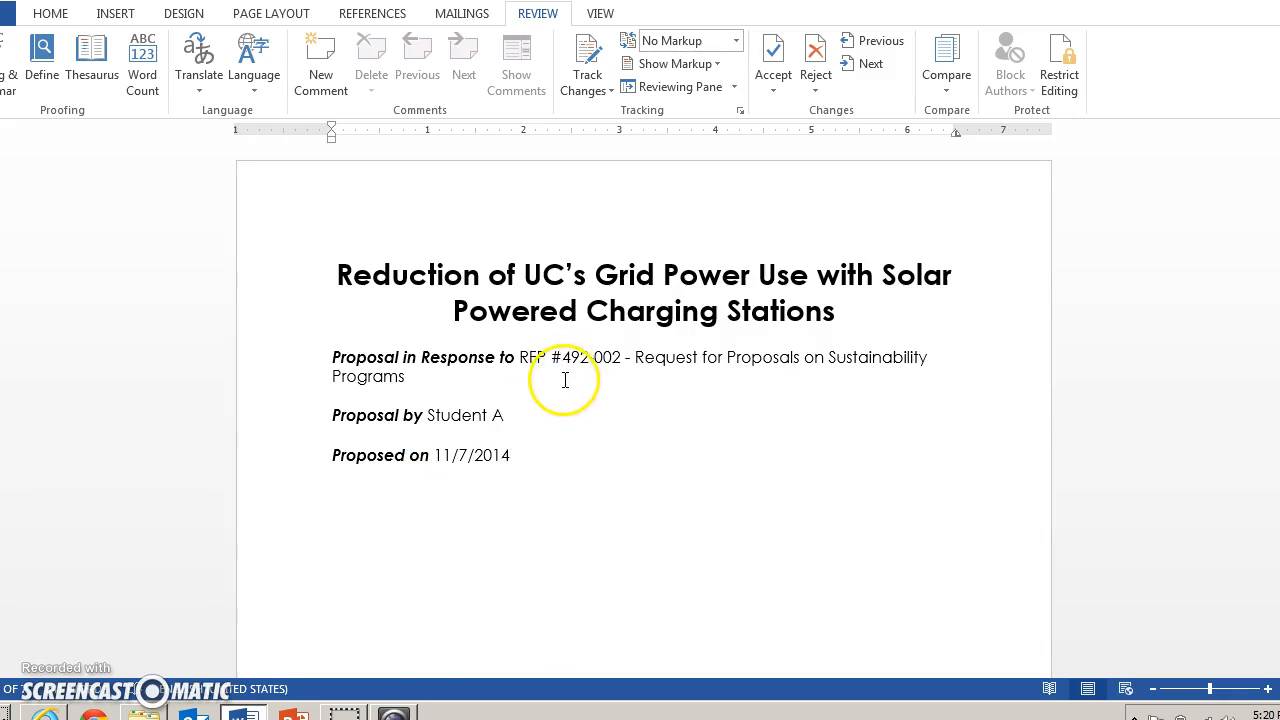
{"action": "mouse_move", "coordinate": [639, 410]}
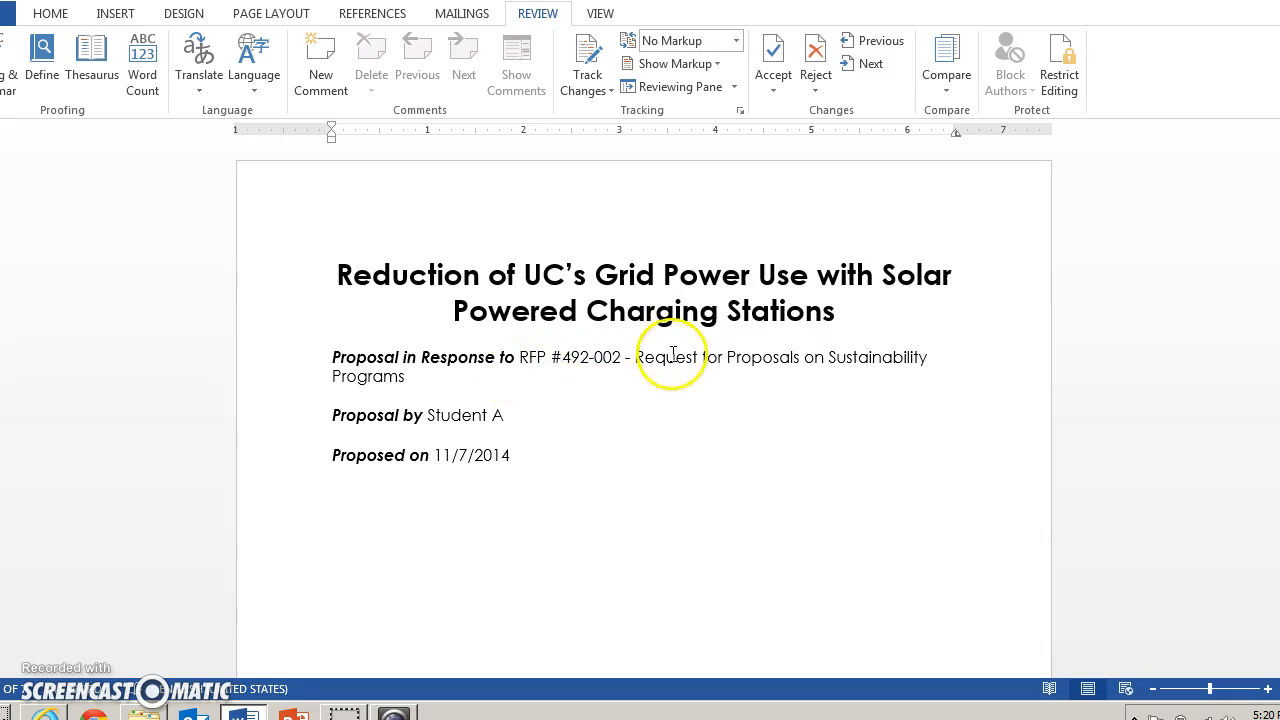
{"action": "mouse_move", "coordinate": [512, 424]}
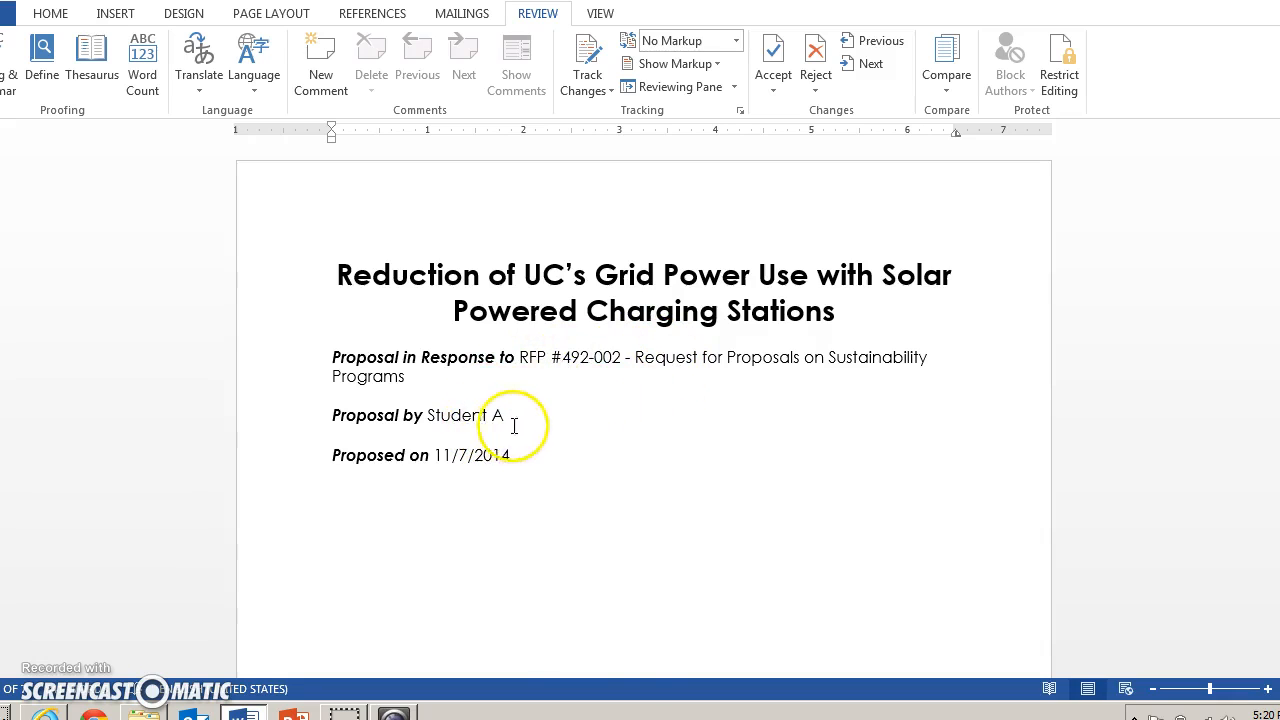
{"action": "mouse_move", "coordinate": [515, 458]}
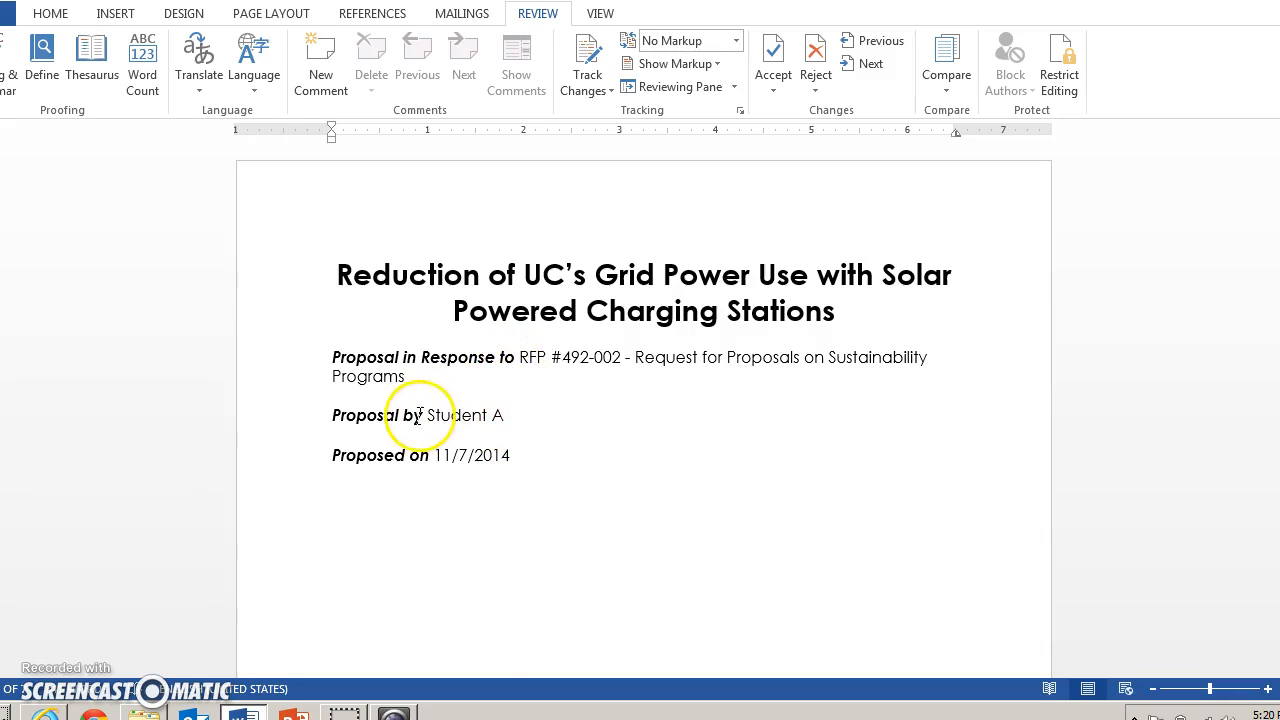
{"action": "mouse_move", "coordinate": [675, 520]}
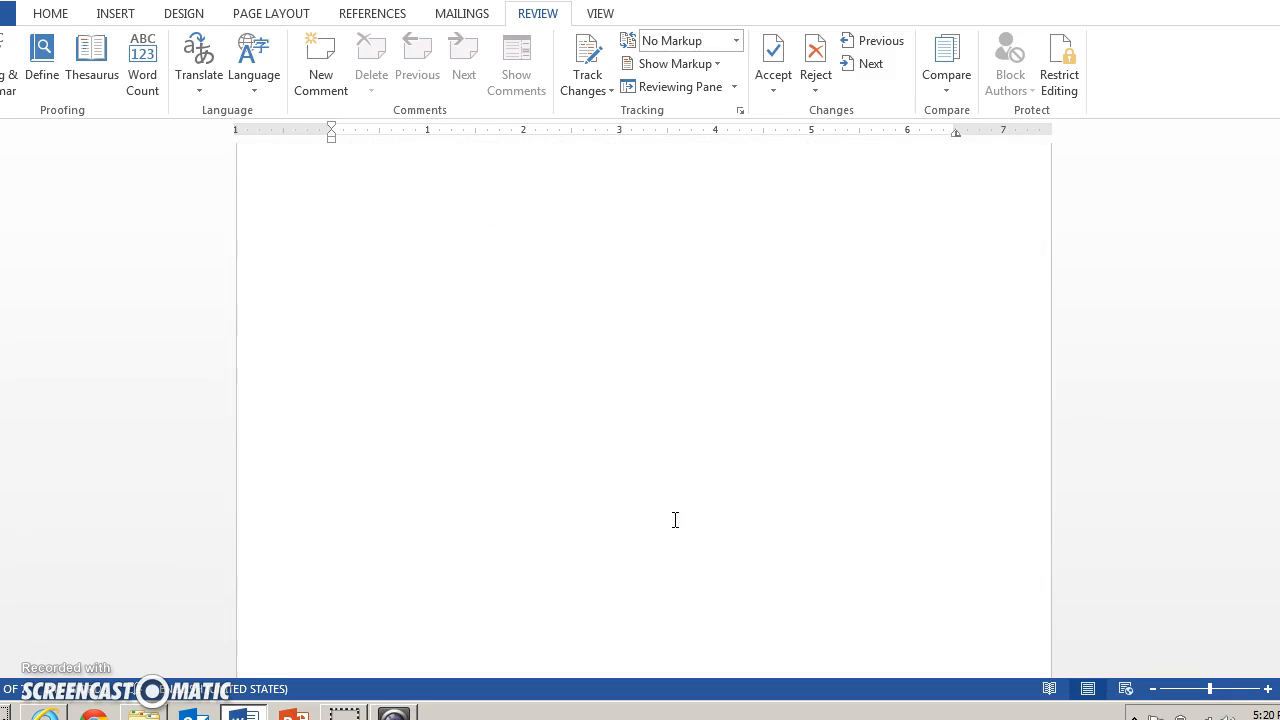
Step: Scroll down through the opening sections of the proposal toward the Background
{"action": "scroll", "scroll_direction": "down", "scroll_amount": 3}
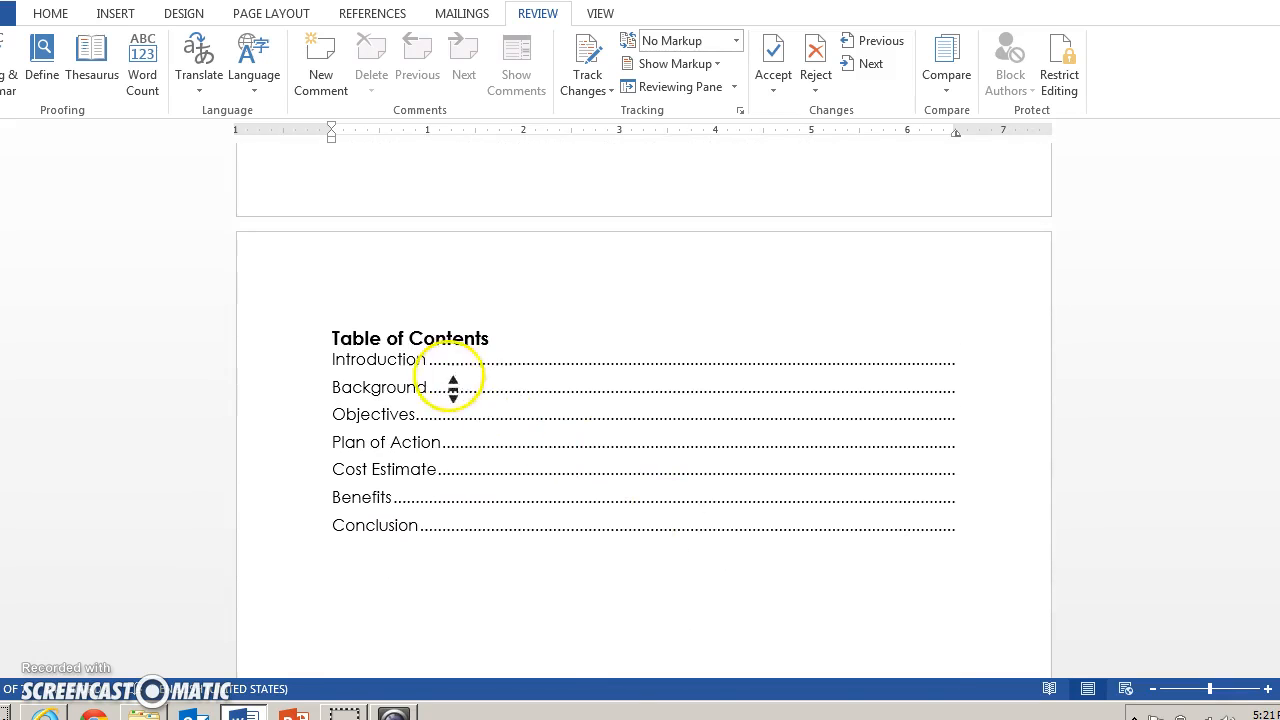
{"action": "mouse_move", "coordinate": [456, 391]}
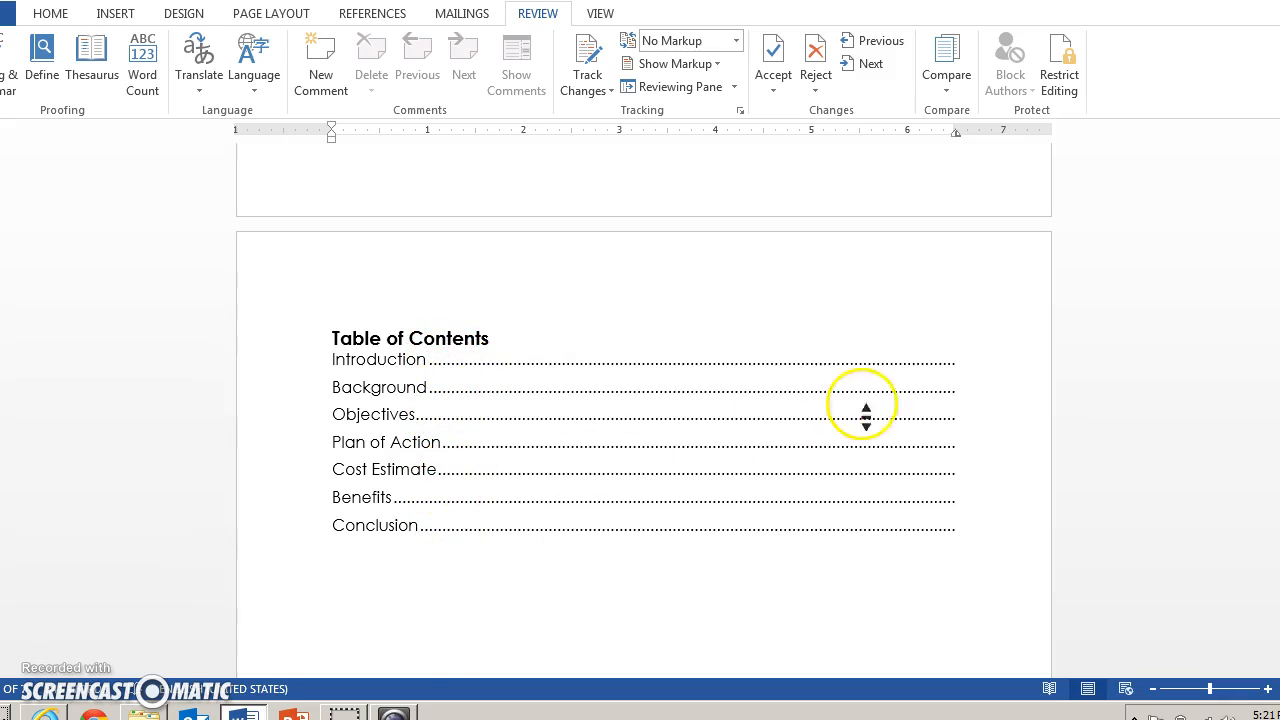
{"action": "mouse_move", "coordinate": [964, 544]}
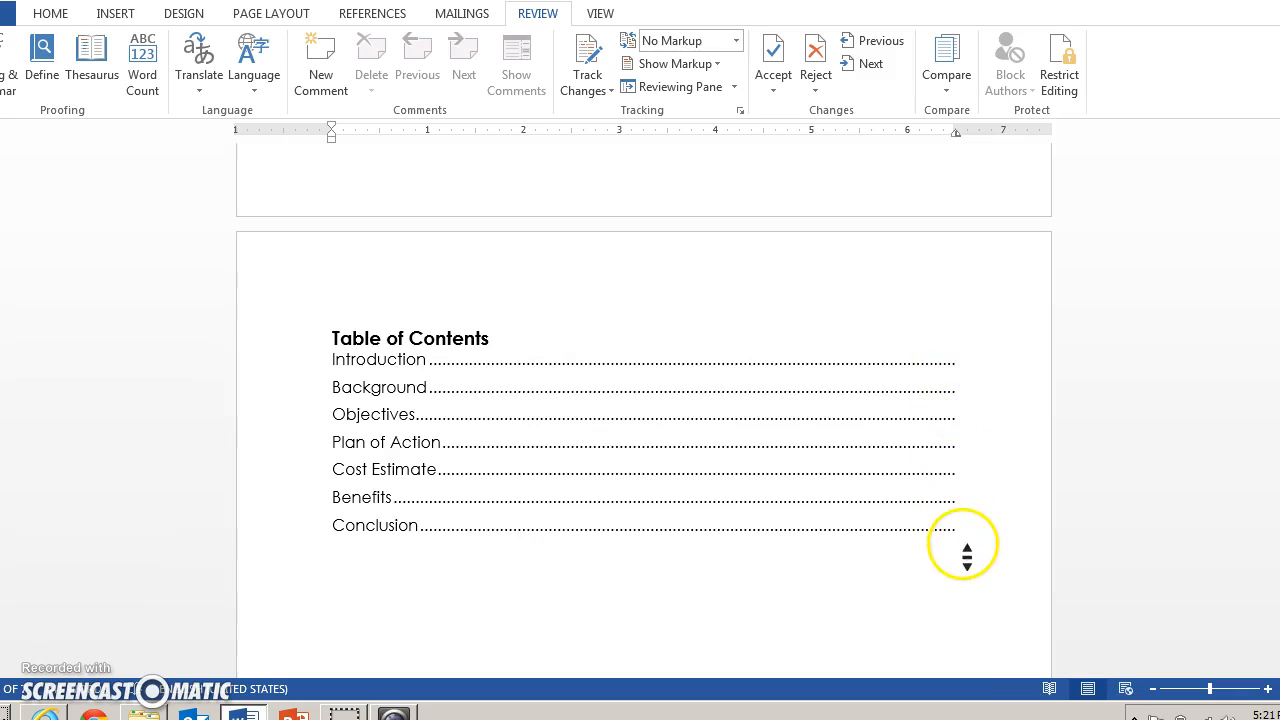
{"action": "mouse_move", "coordinate": [696, 610]}
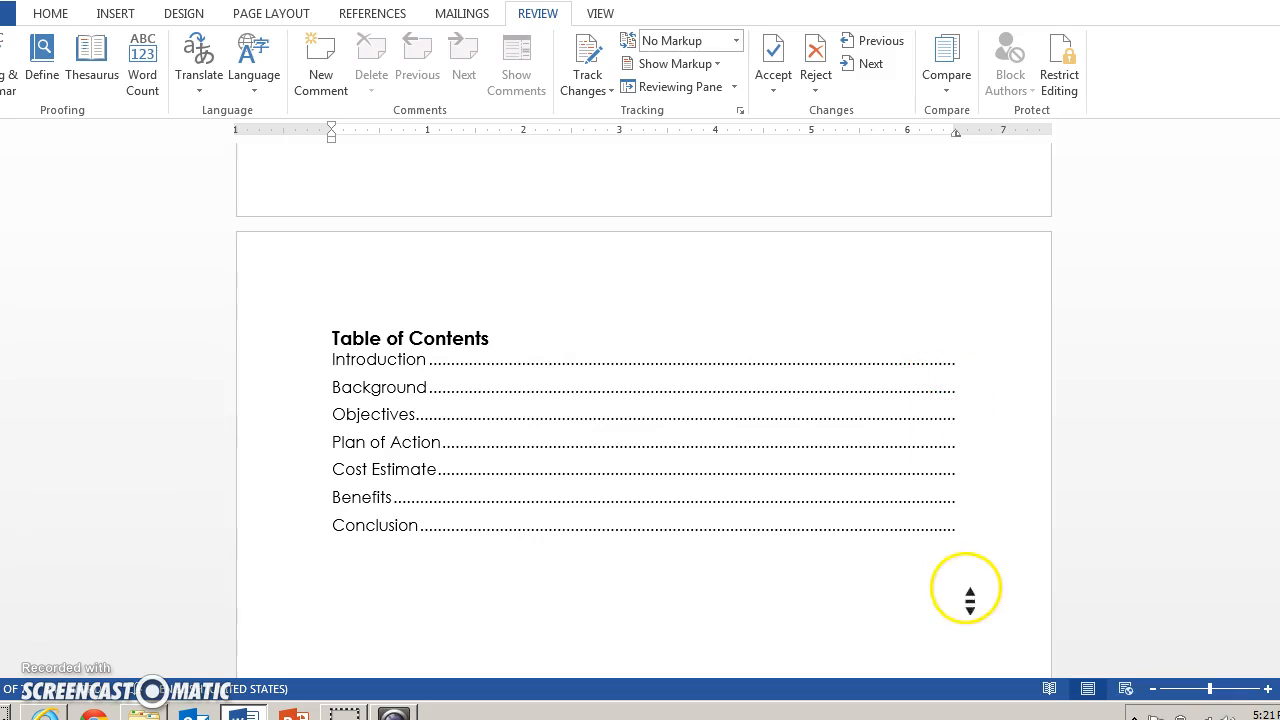
{"action": "mouse_move", "coordinate": [960, 540]}
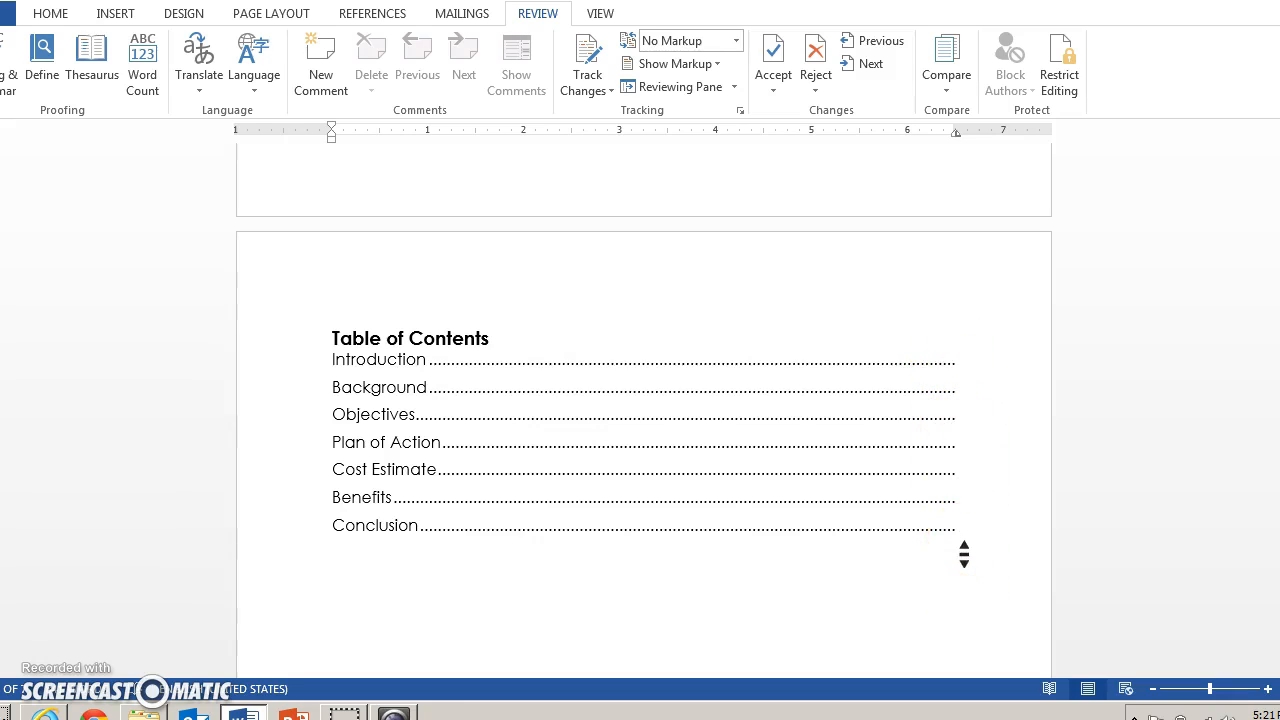
{"action": "mouse_move", "coordinate": [964, 500]}
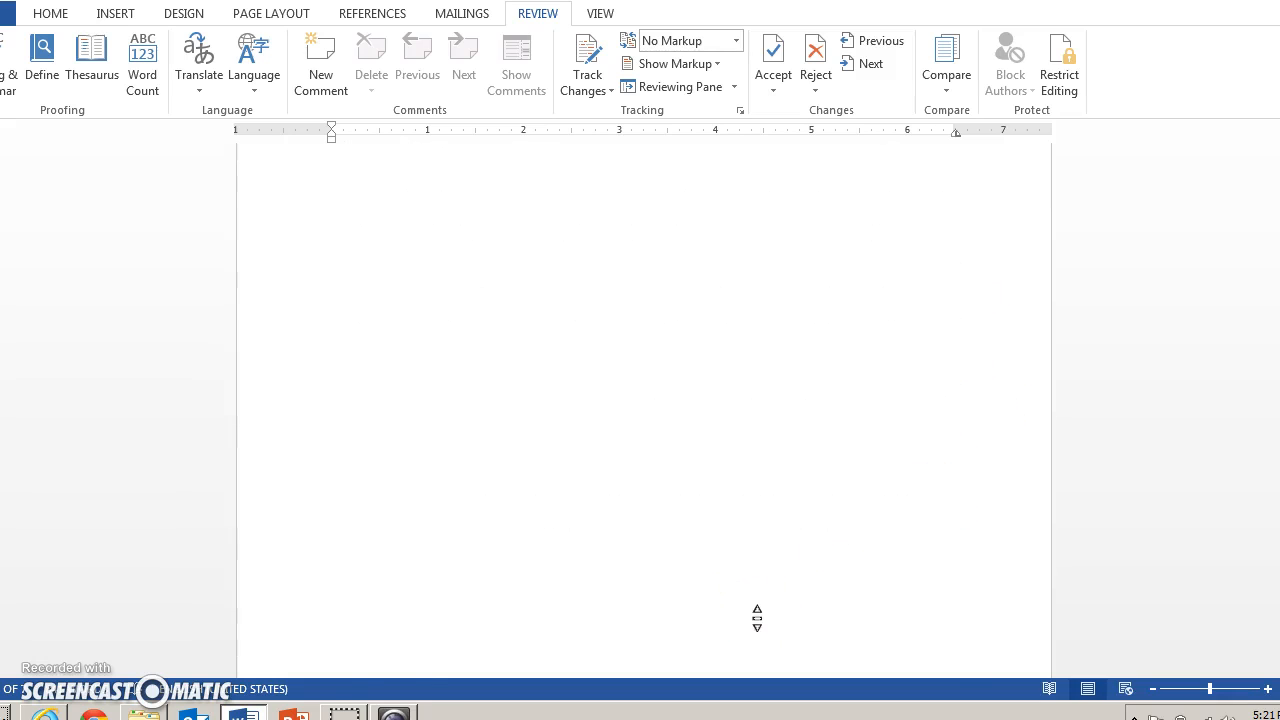
{"action": "scroll", "scroll_direction": "down", "scroll_amount": 3}
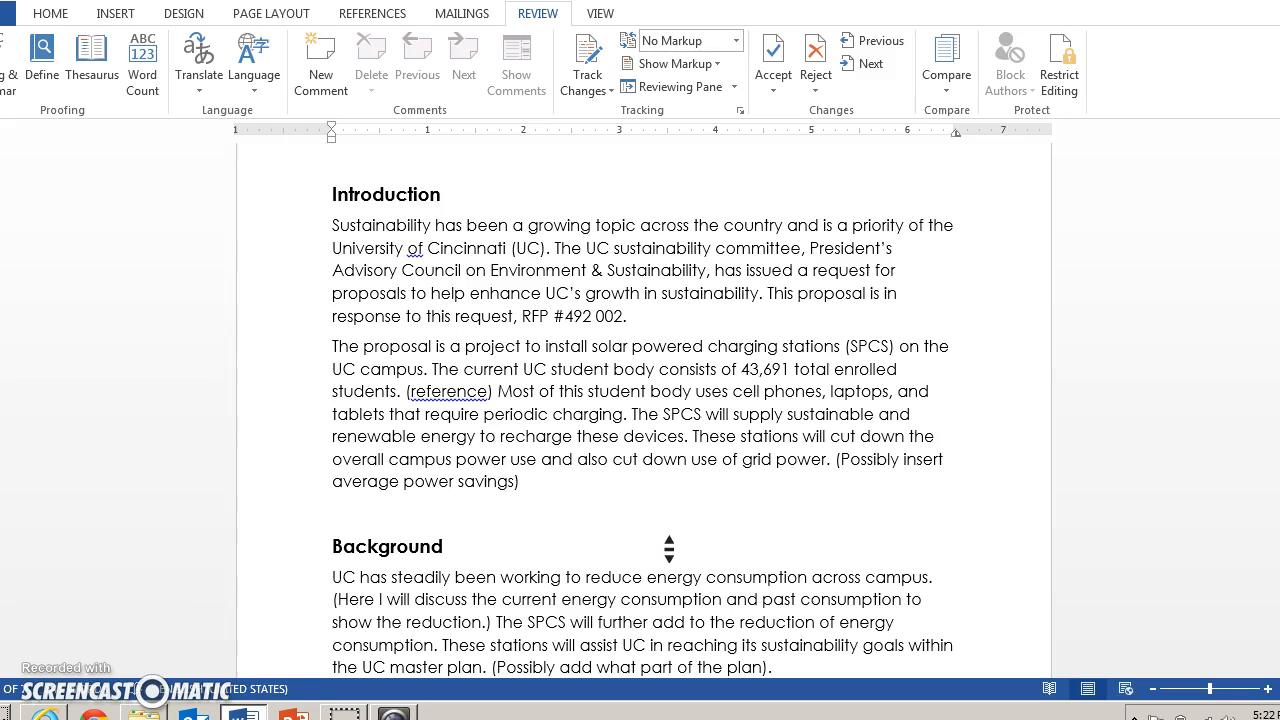
{"action": "mouse_move", "coordinate": [667, 548]}
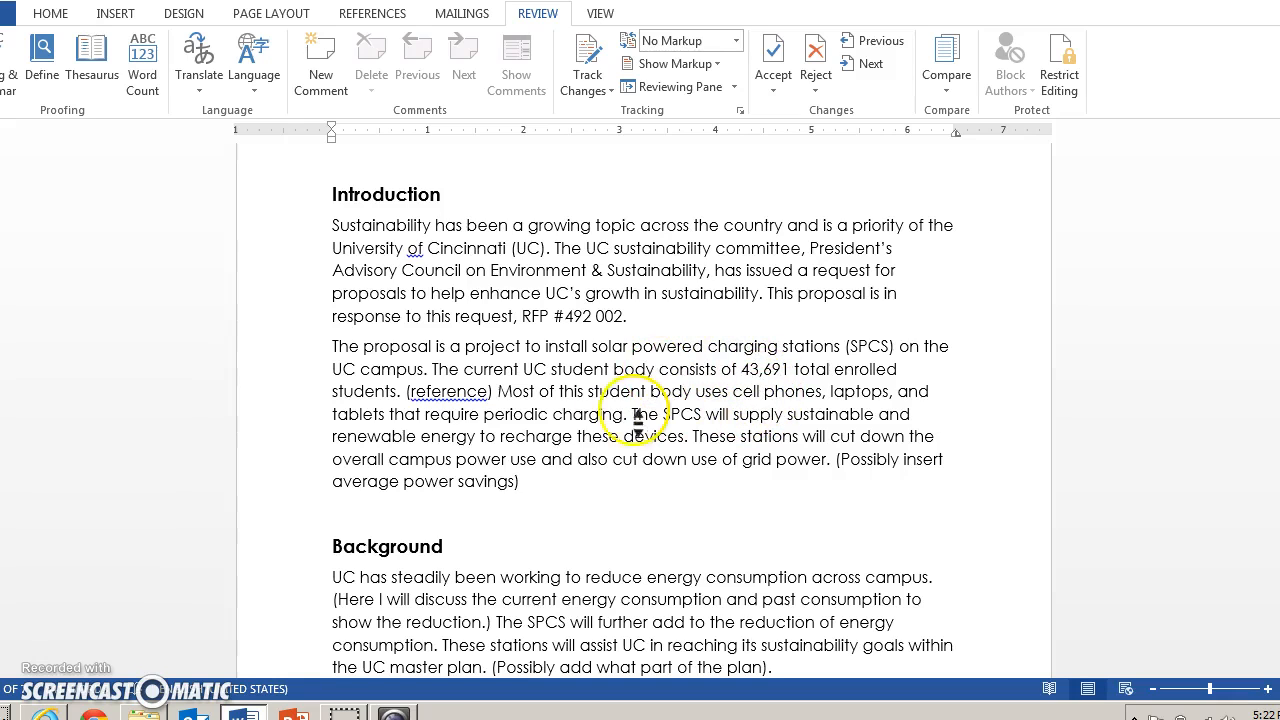
{"action": "mouse_move", "coordinate": [600, 436]}
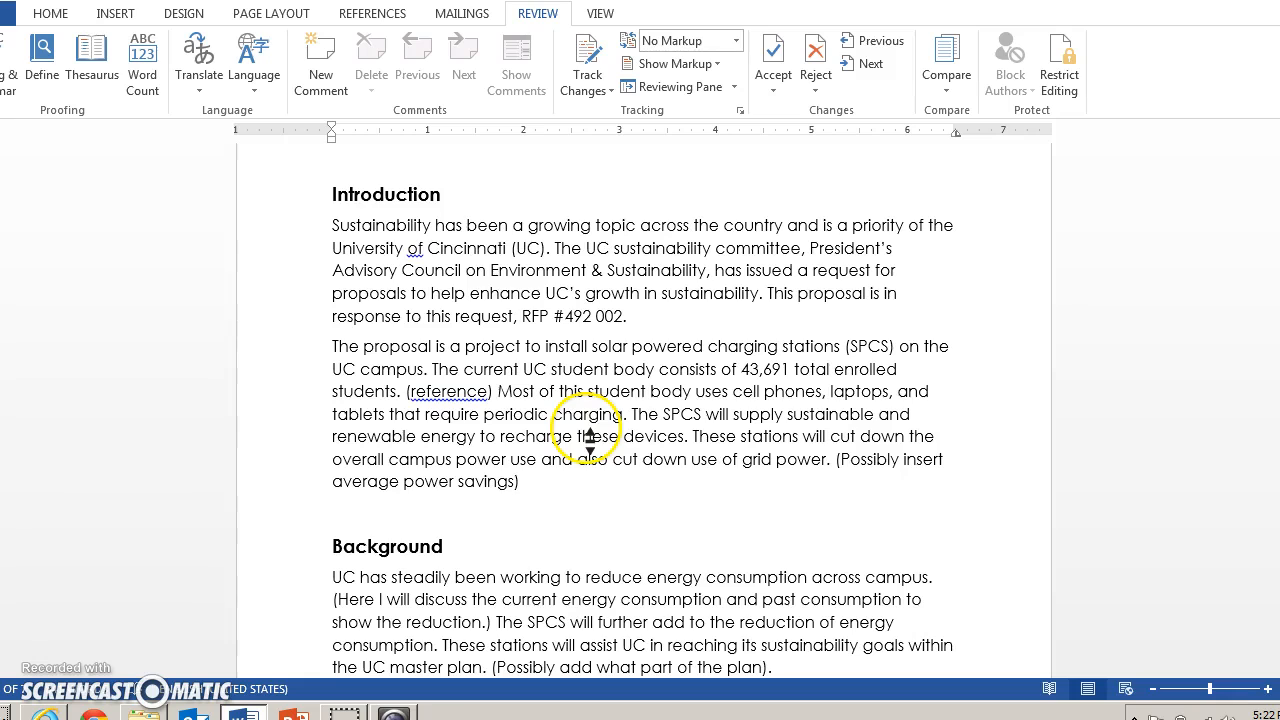
{"action": "mouse_move", "coordinate": [704, 486]}
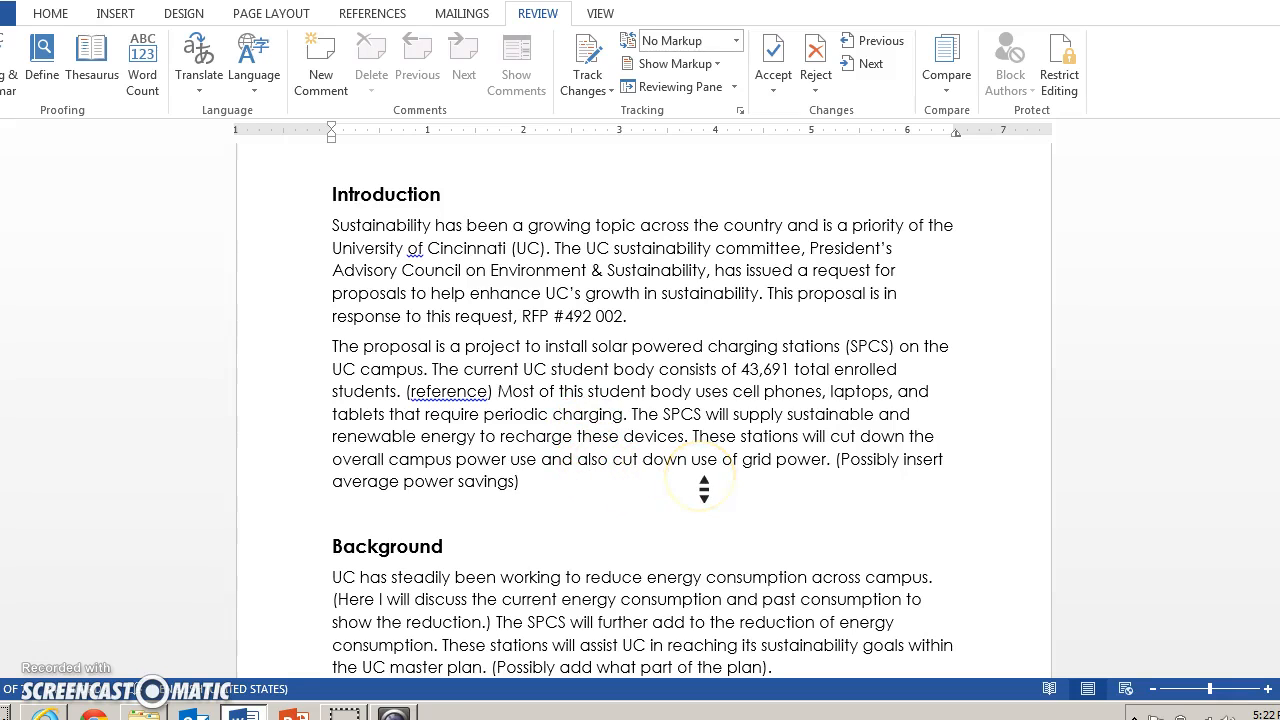
{"action": "mouse_move", "coordinate": [338, 464]}
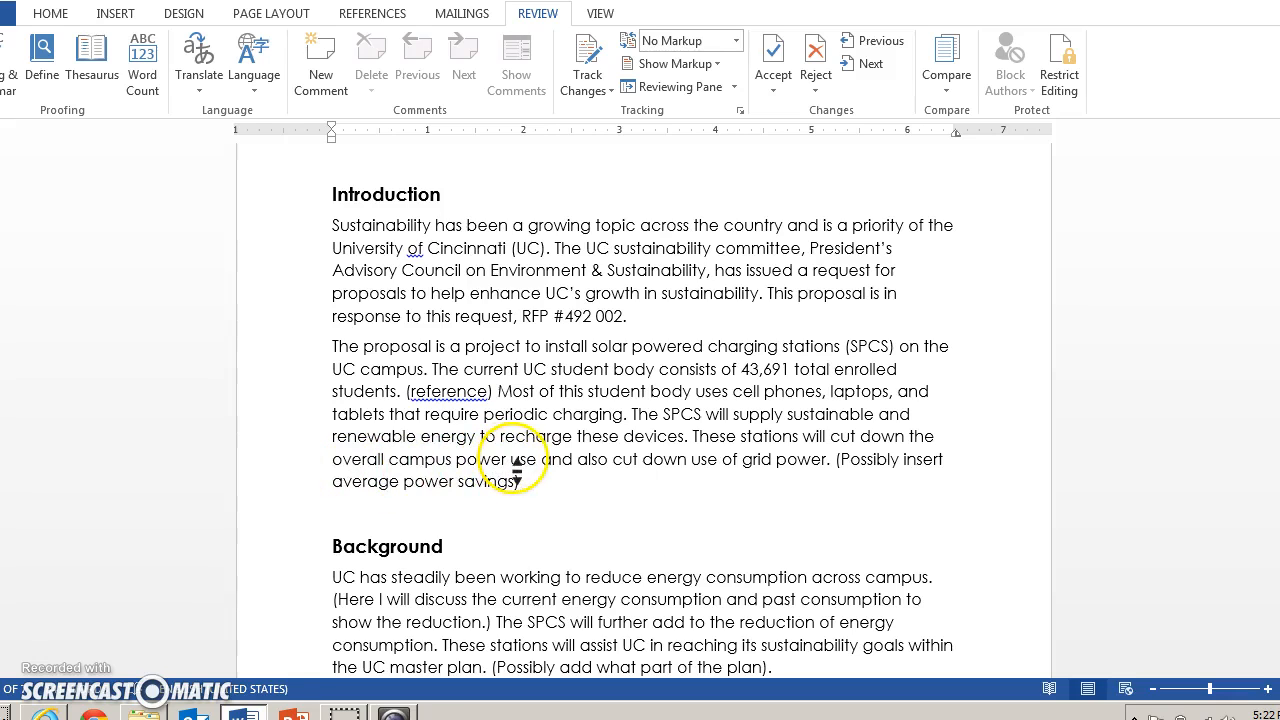
{"action": "mouse_move", "coordinate": [448, 472]}
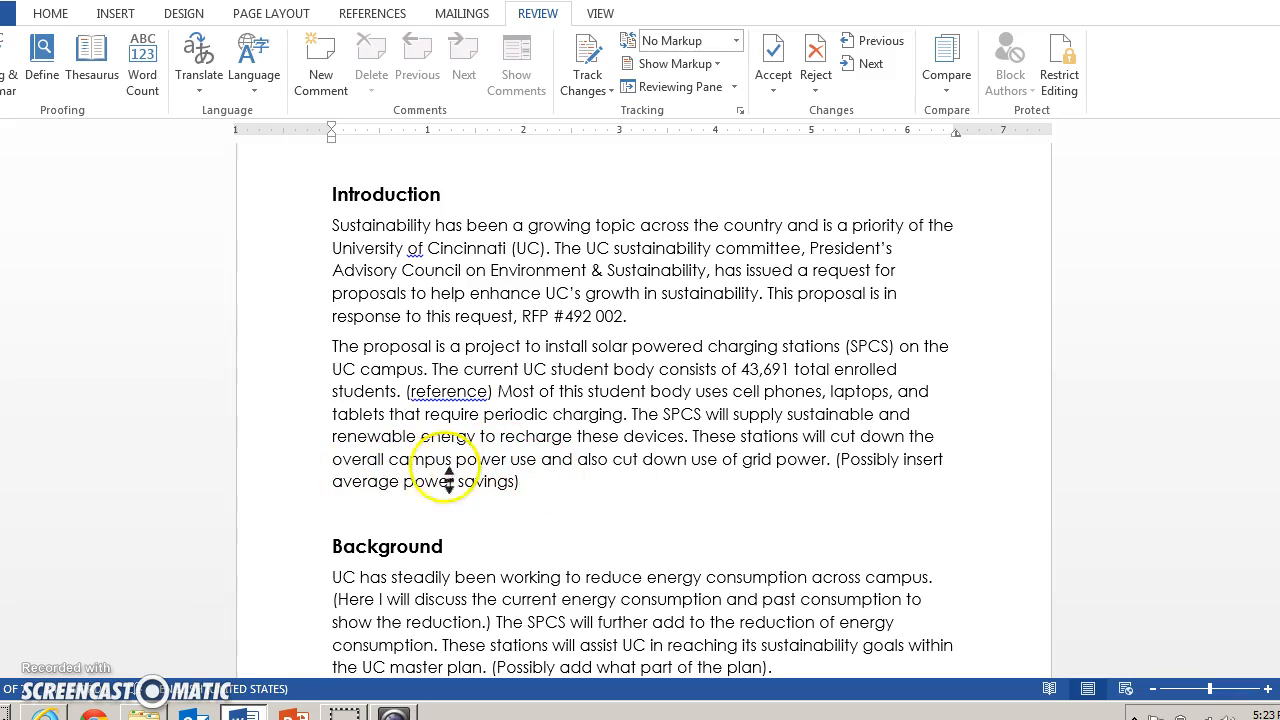
{"action": "mouse_move", "coordinate": [620, 469]}
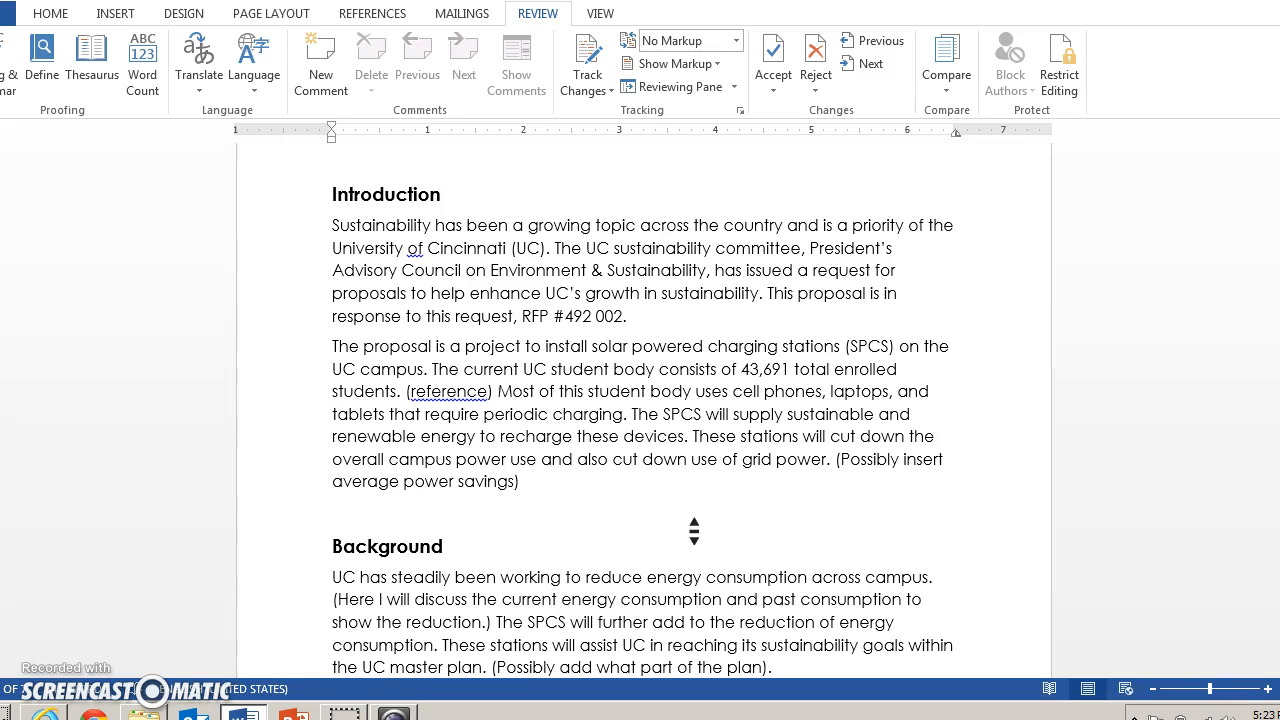
{"action": "scroll", "scroll_direction": "down", "scroll_amount": 3}
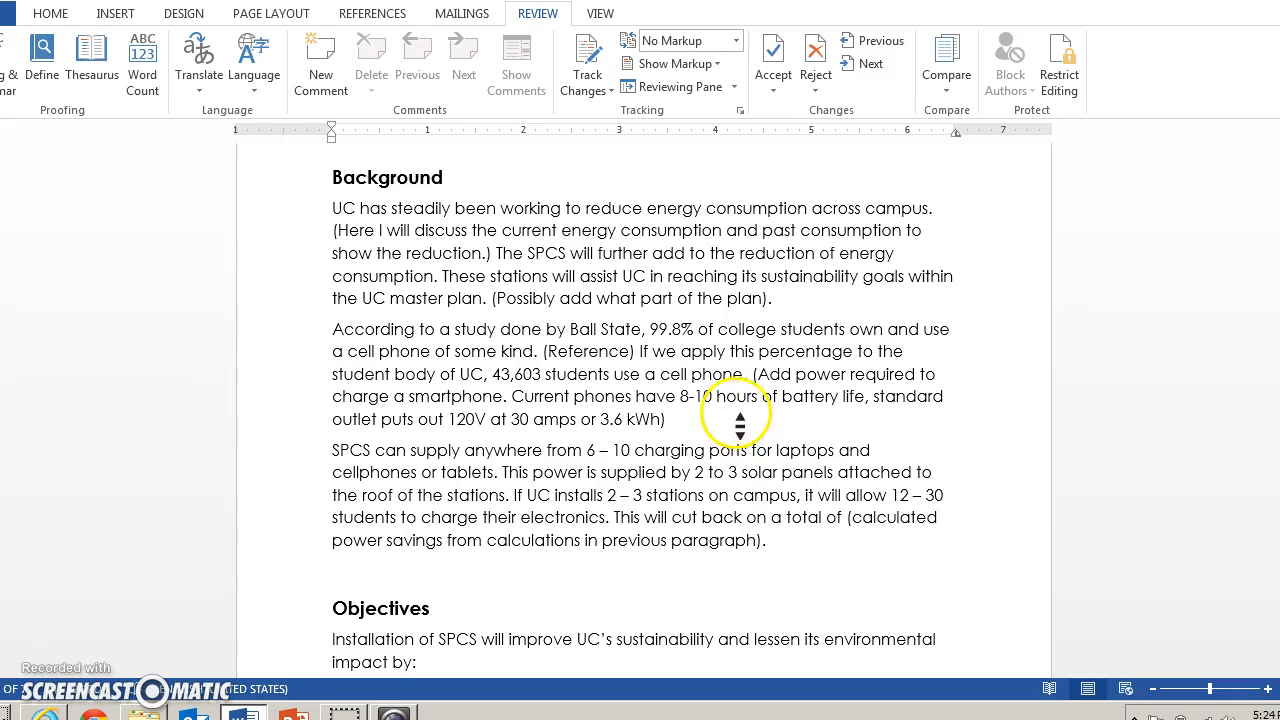
{"action": "mouse_move", "coordinate": [562, 458]}
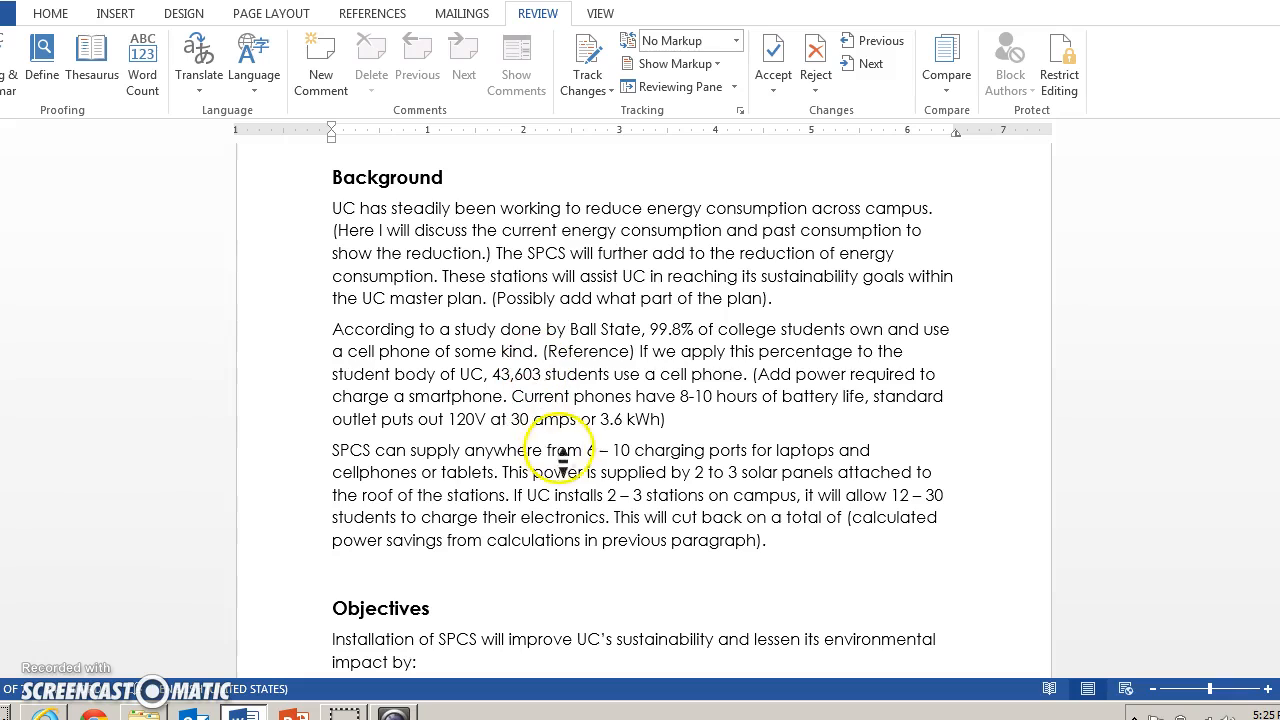
{"action": "mouse_move", "coordinate": [639, 432]}
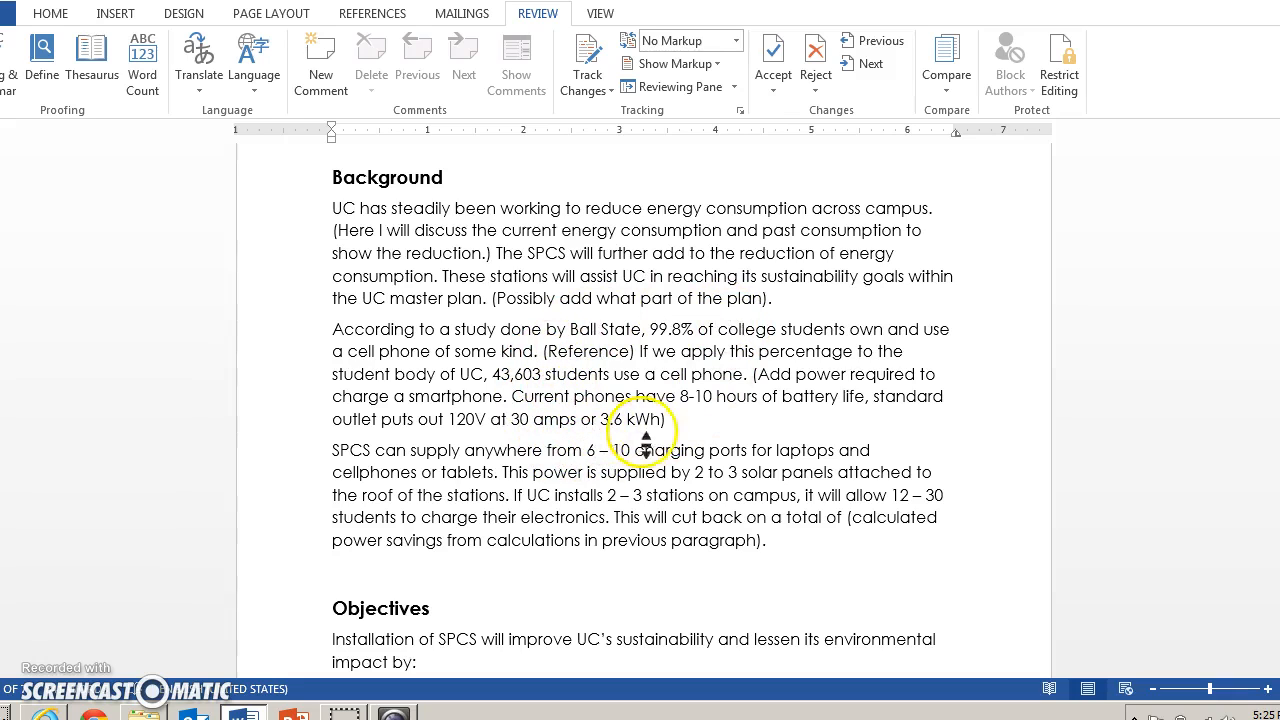
{"action": "mouse_move", "coordinate": [798, 414]}
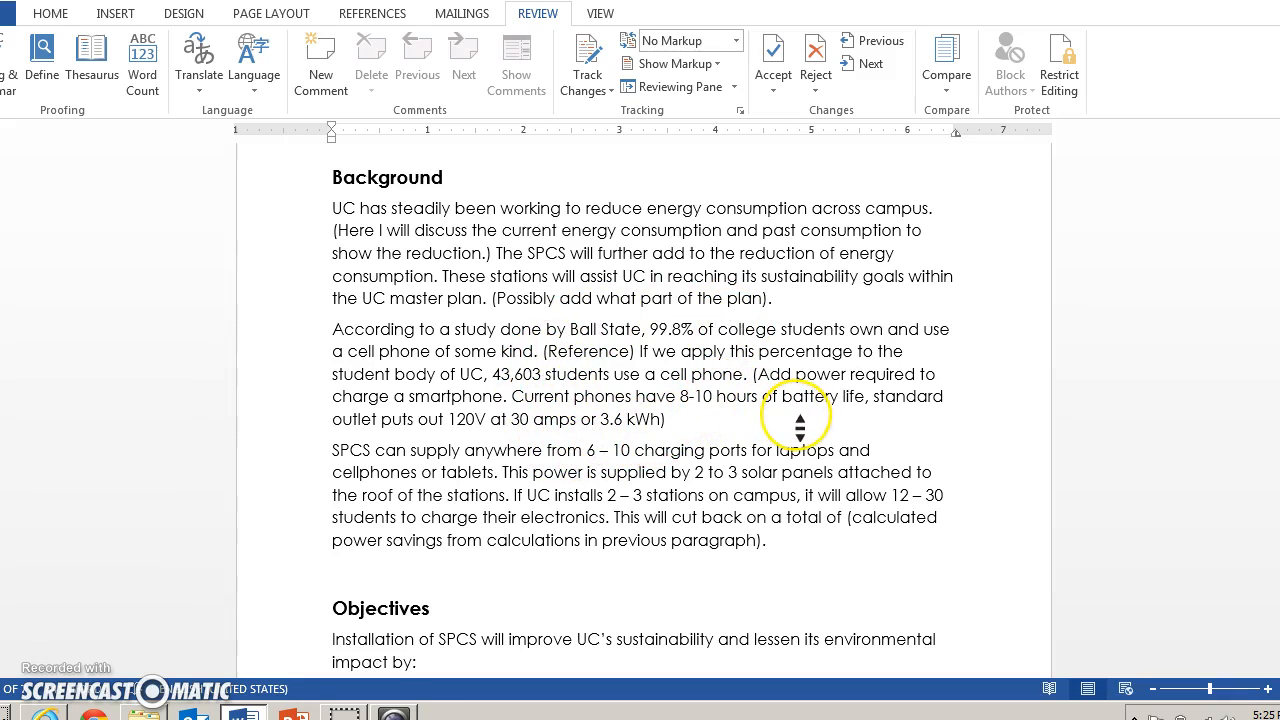
{"action": "mouse_move", "coordinate": [712, 210]}
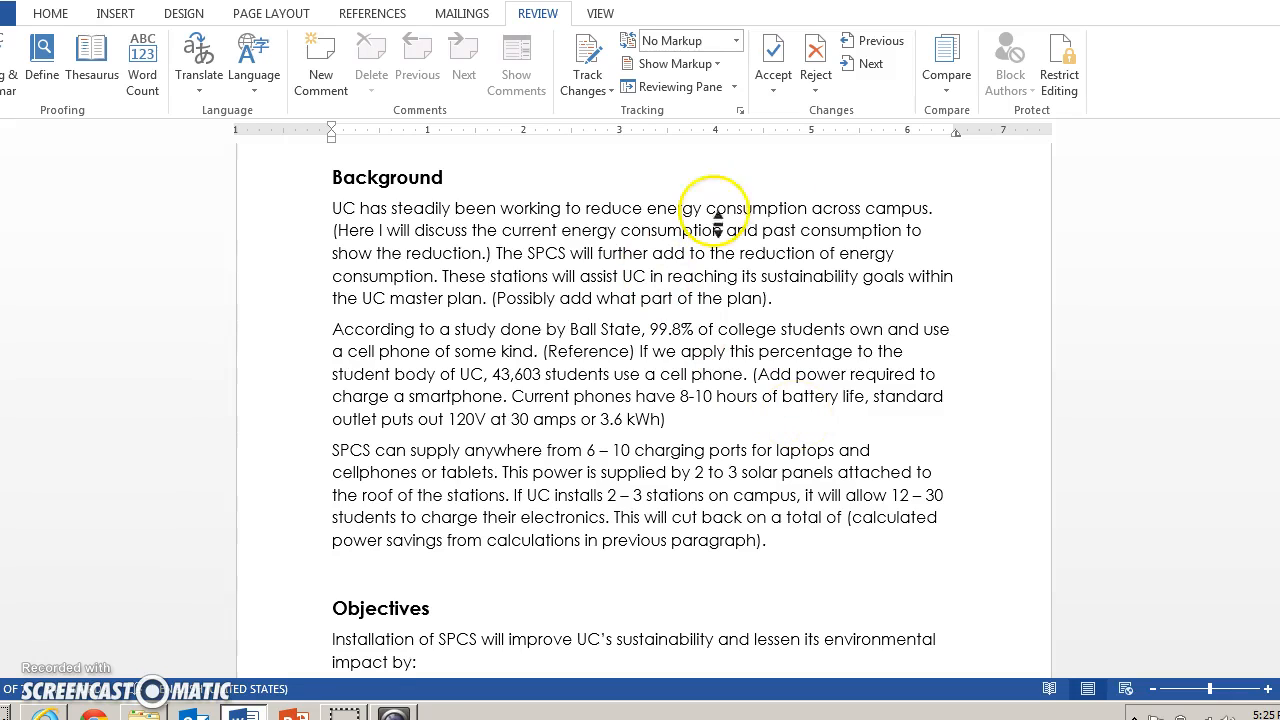
{"action": "mouse_move", "coordinate": [695, 430]}
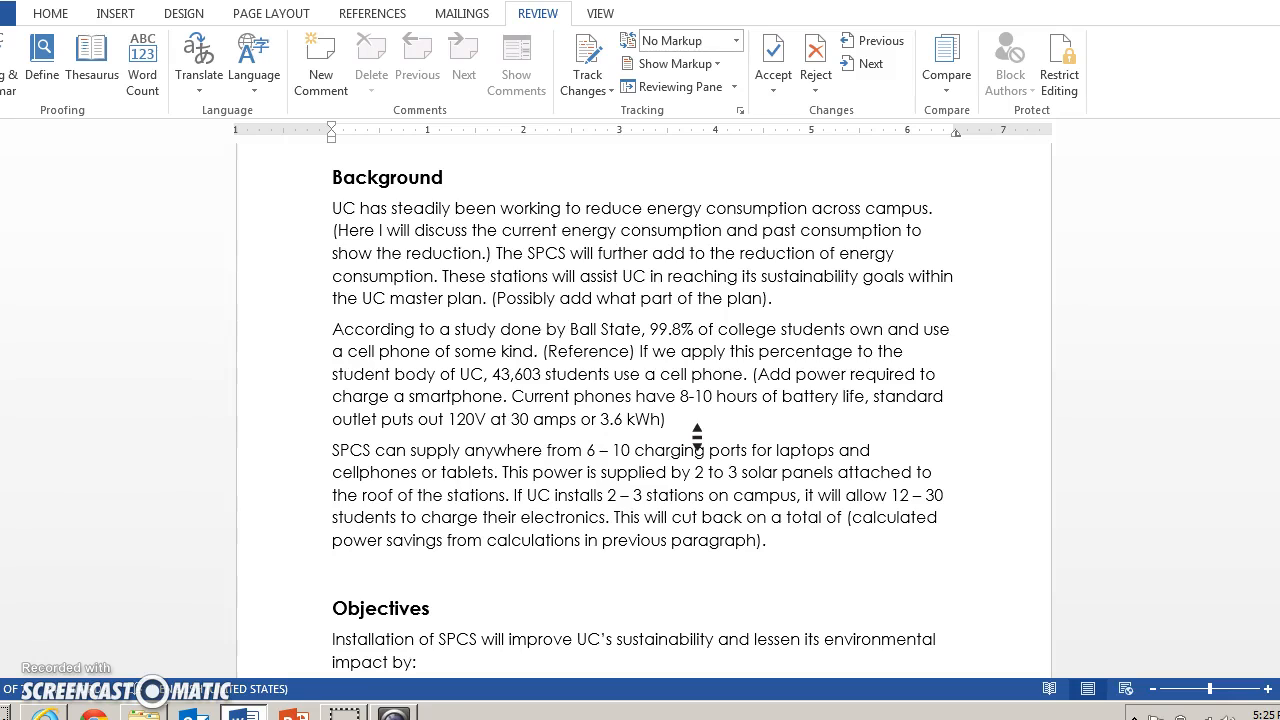
{"action": "mouse_move", "coordinate": [919, 418]}
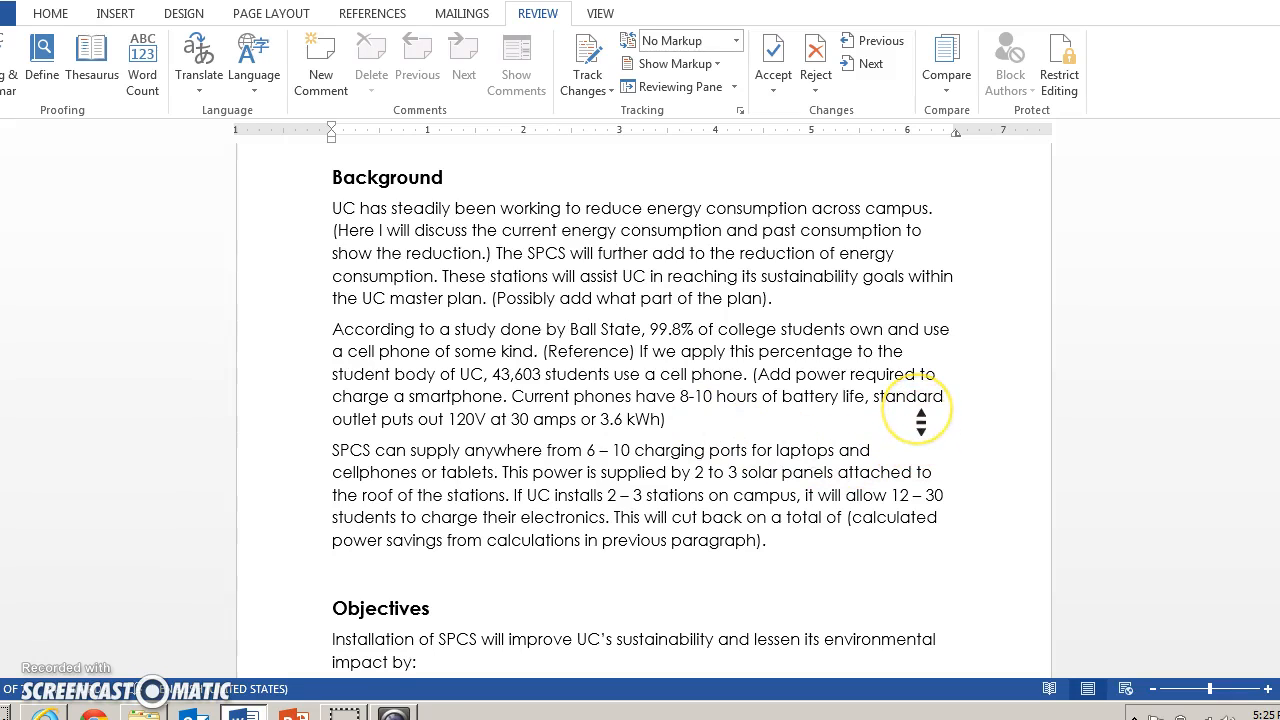
{"action": "mouse_move", "coordinate": [919, 420]}
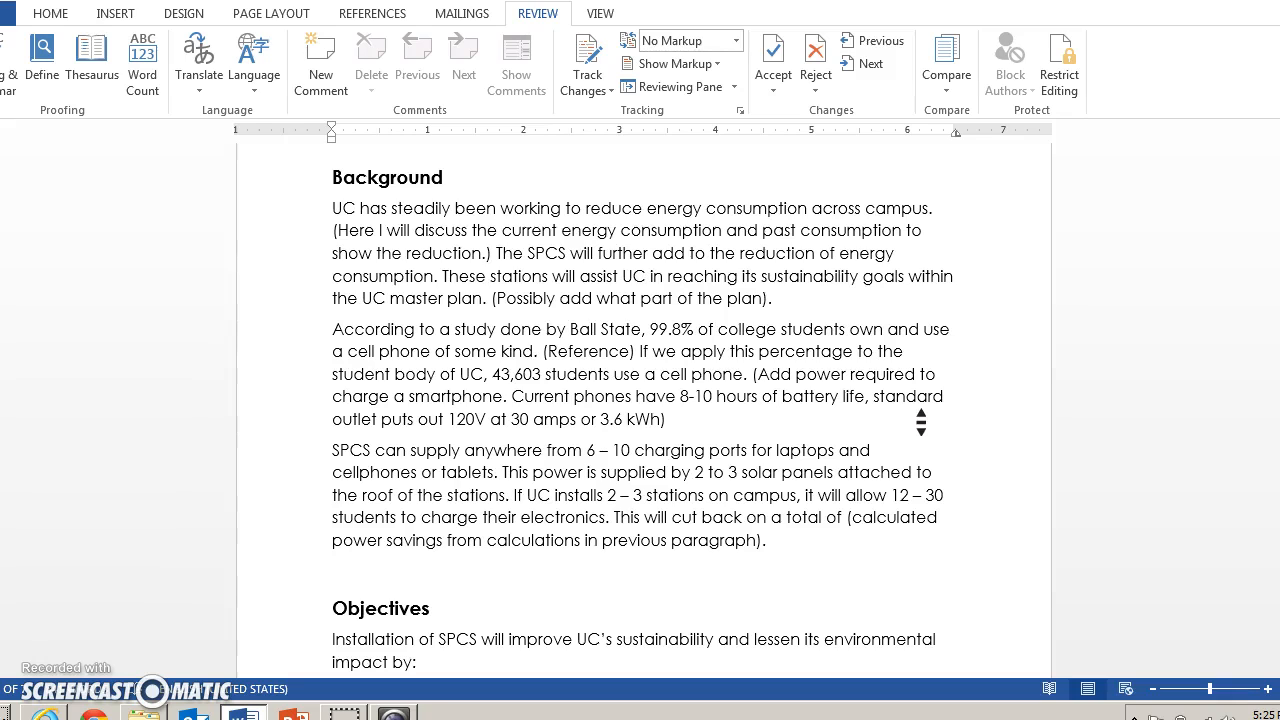
{"action": "mouse_move", "coordinate": [782, 540]}
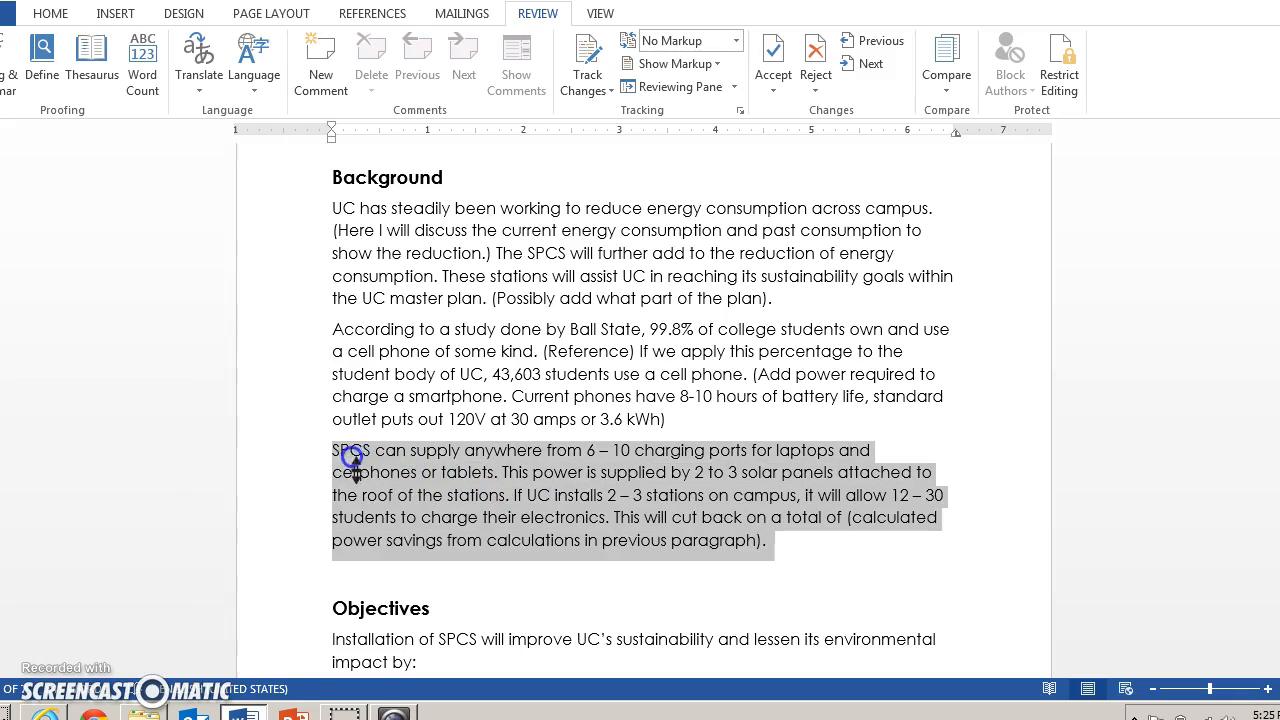
{"action": "mouse_move", "coordinate": [836, 550]}
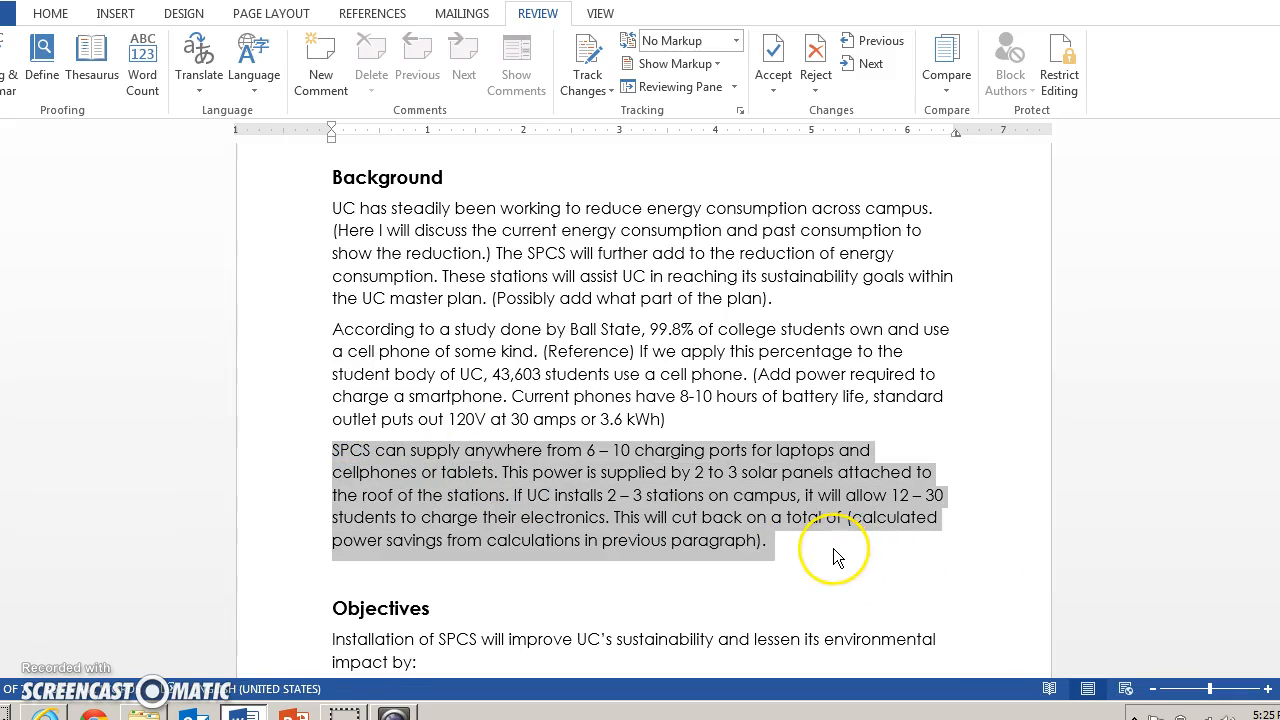
{"action": "mouse_move", "coordinate": [838, 555]}
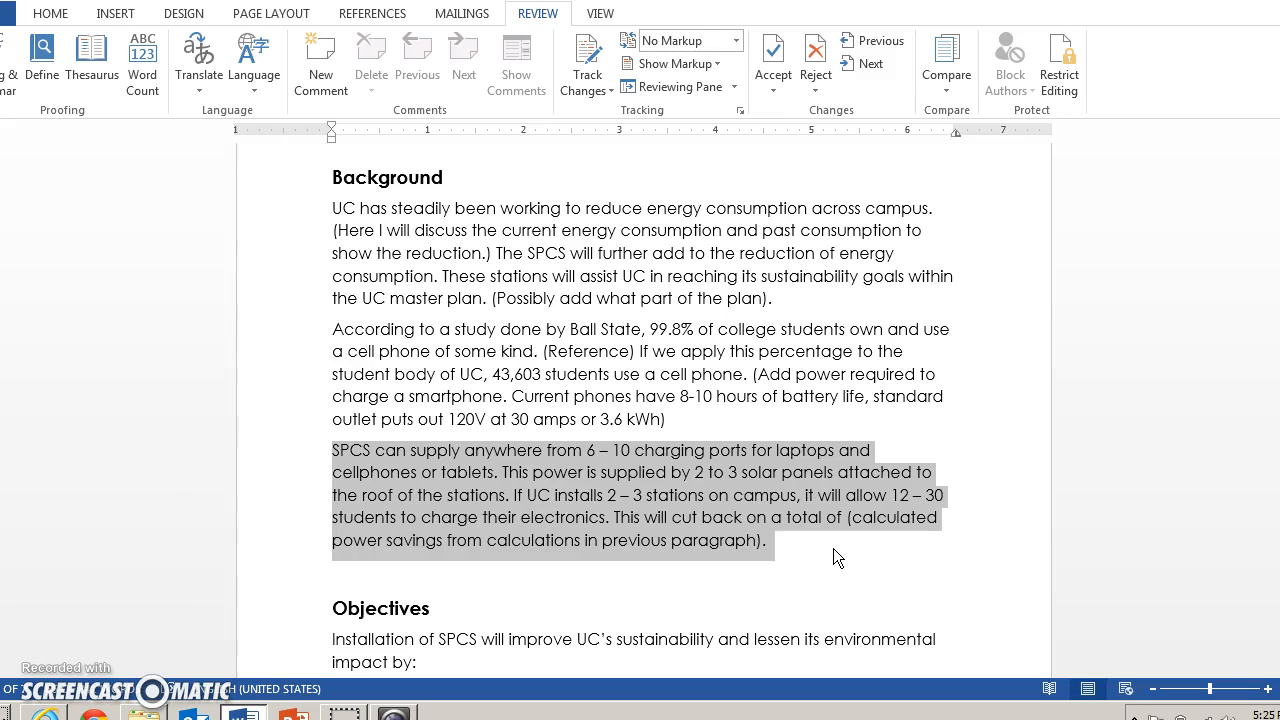
{"action": "mouse_move", "coordinate": [750, 422]}
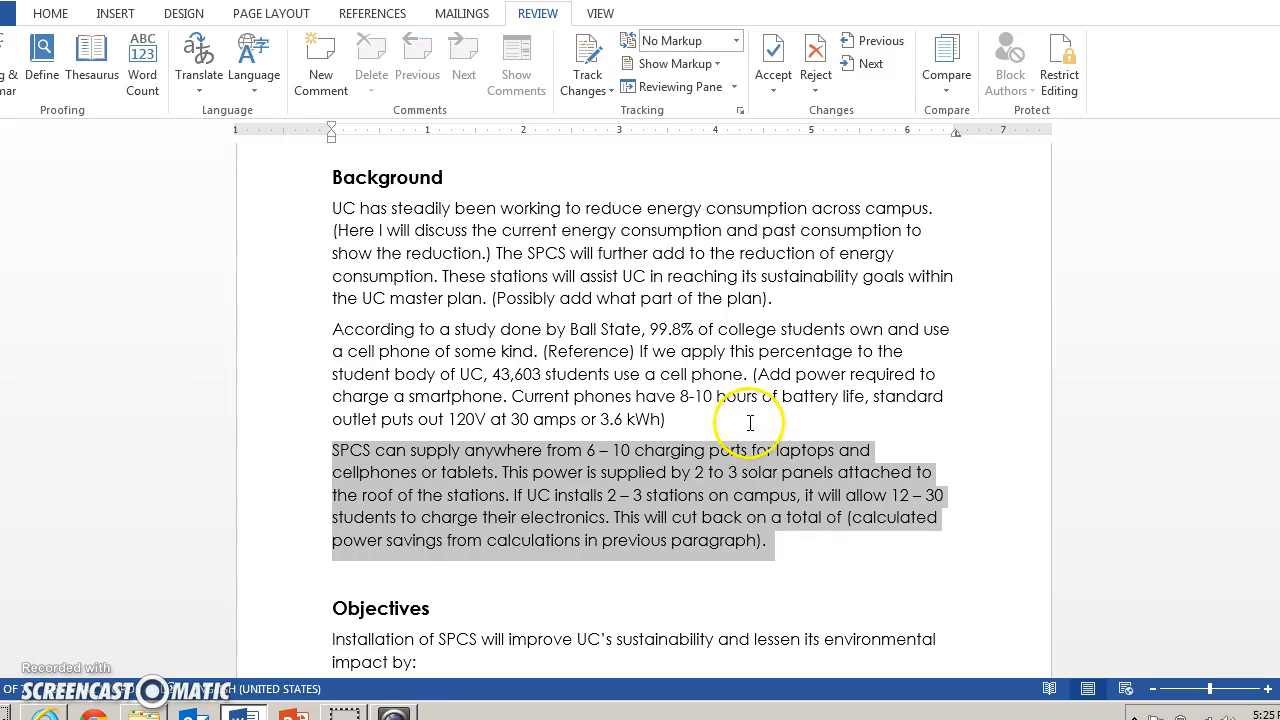
Step: Review the first two Background paragraphs, leaving the insertion point after '3.6 kWh)'
{"action": "left_click", "coordinate": [664, 420]}
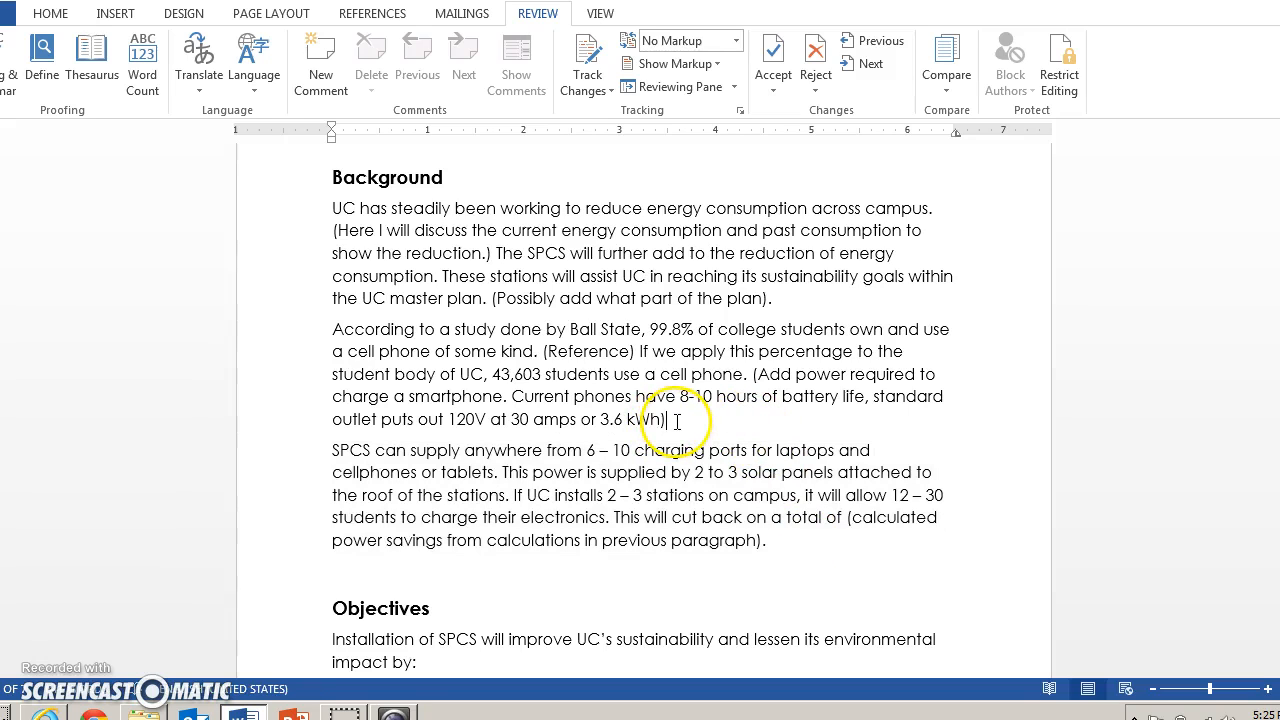
{"action": "left_click_drag", "start_coordinate": [680, 420], "coordinate": [332, 208]}
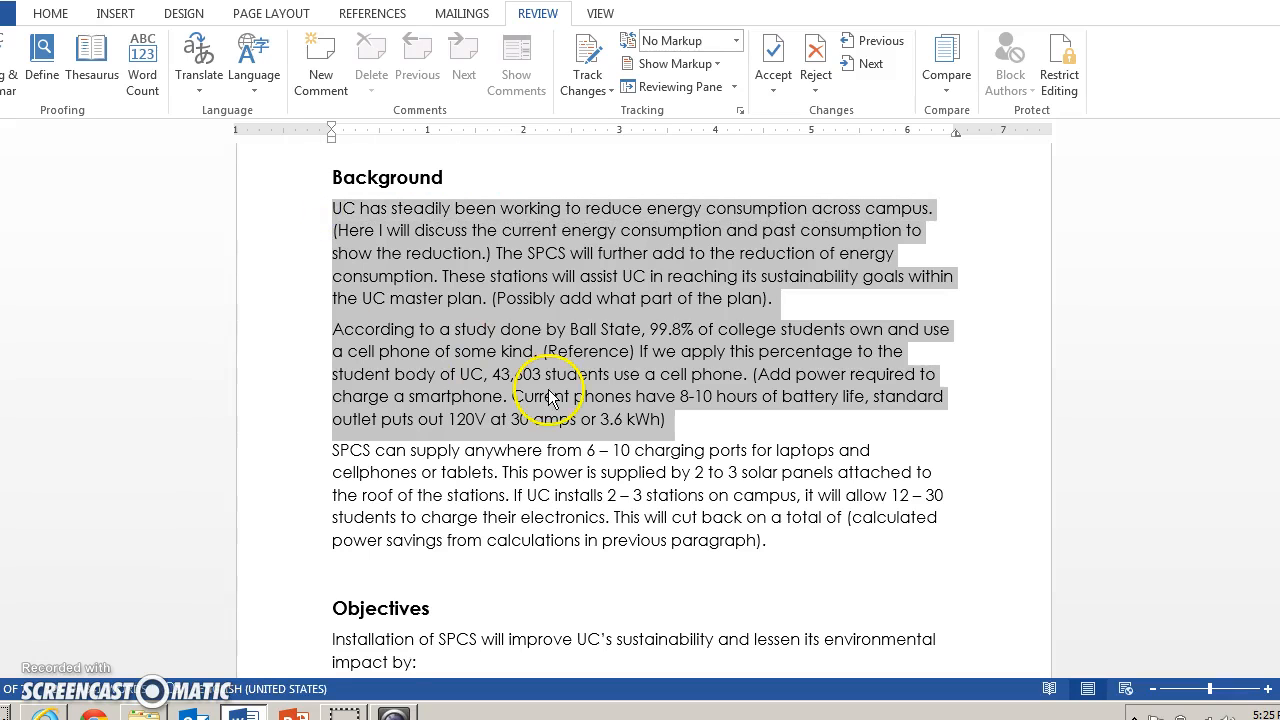
{"action": "left_click", "coordinate": [696, 418]}
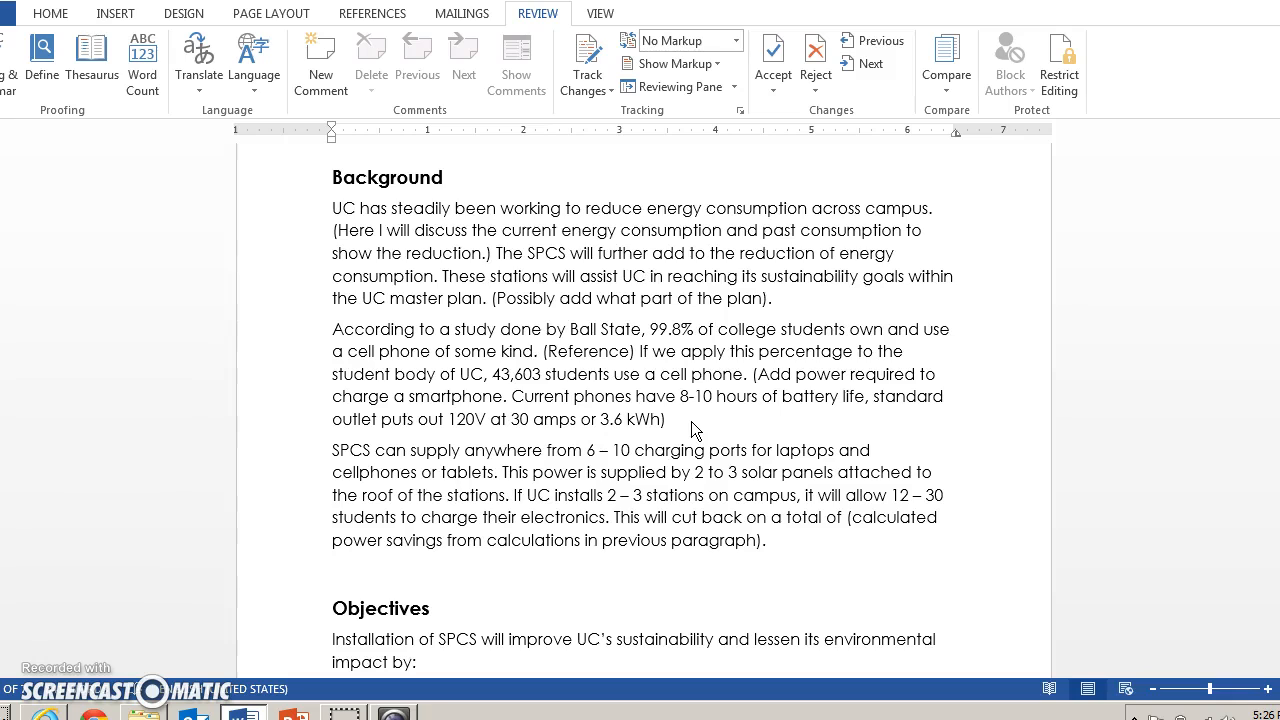
{"action": "left_click", "coordinate": [664, 418]}
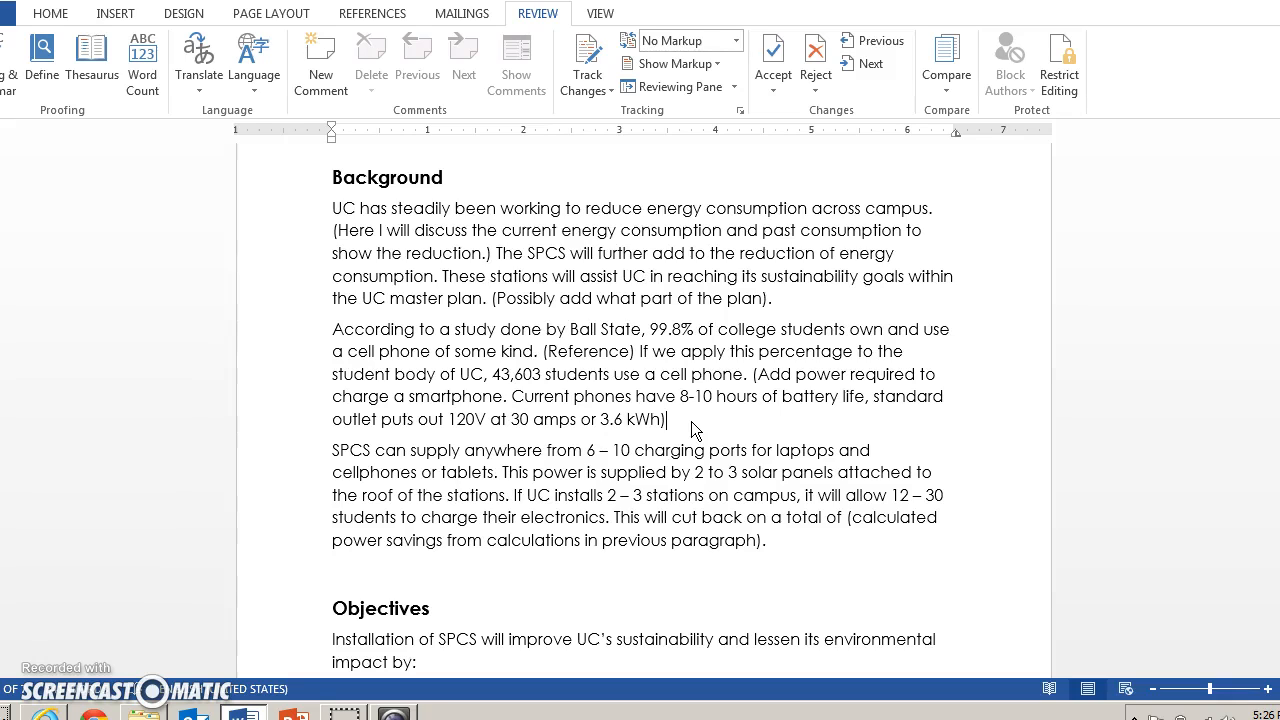
{"action": "mouse_move", "coordinate": [788, 306]}
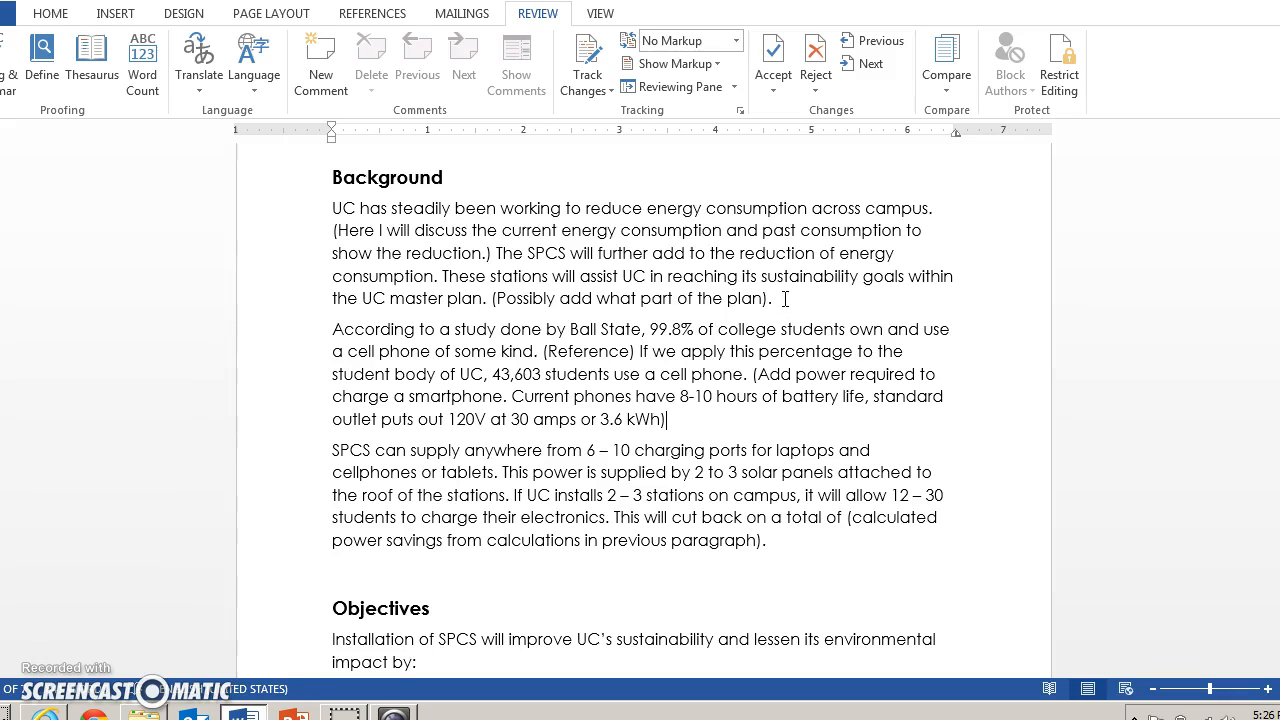
{"action": "mouse_move", "coordinate": [912, 262]}
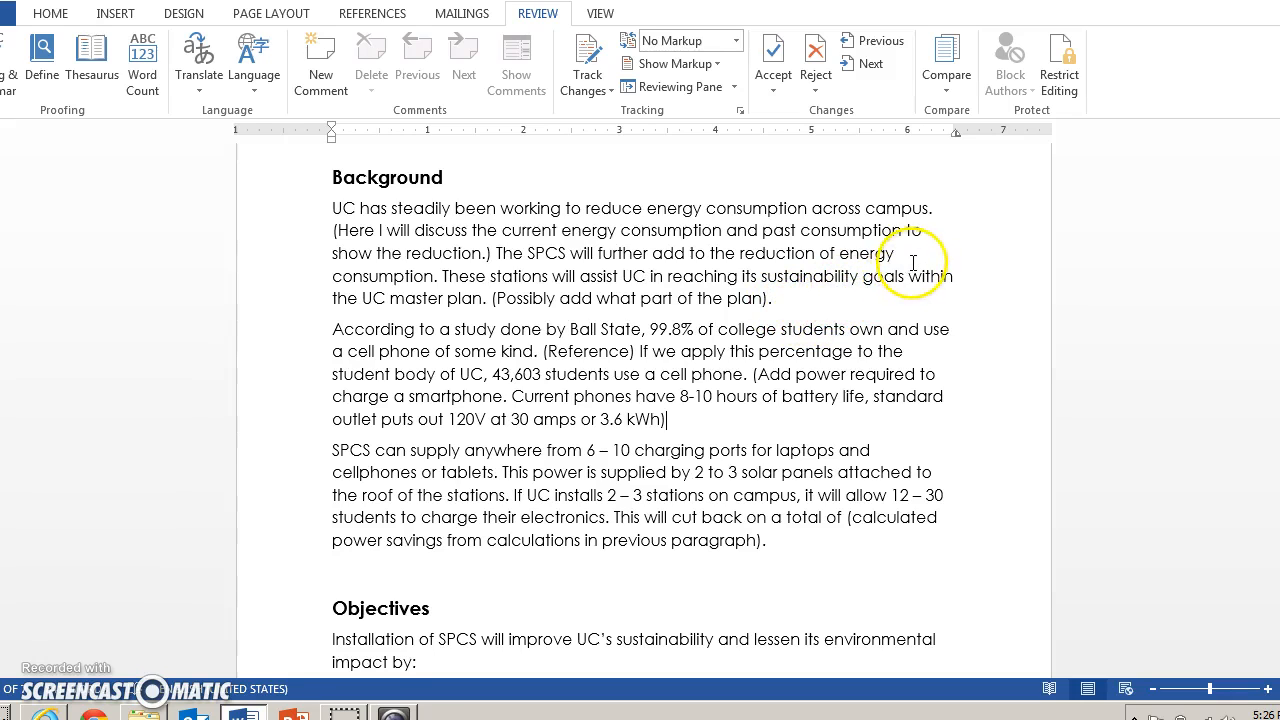
{"action": "mouse_move", "coordinate": [792, 404]}
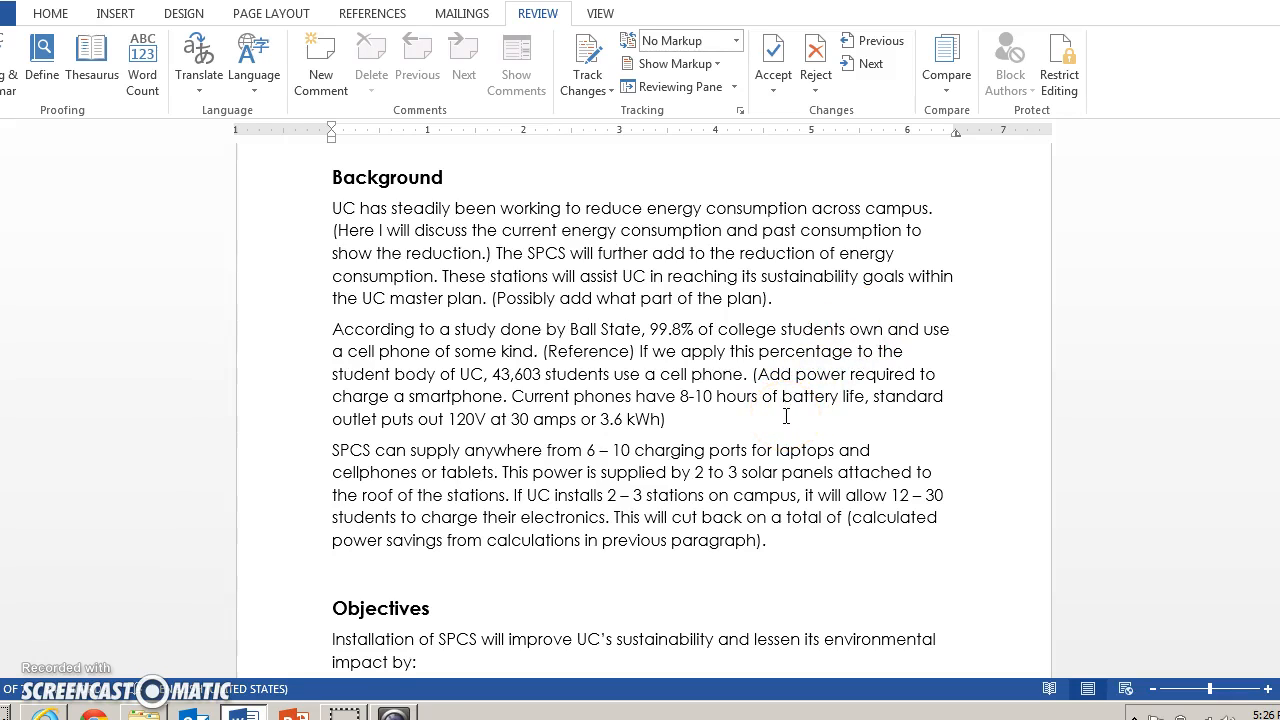
{"action": "left_click", "coordinate": [664, 420]}
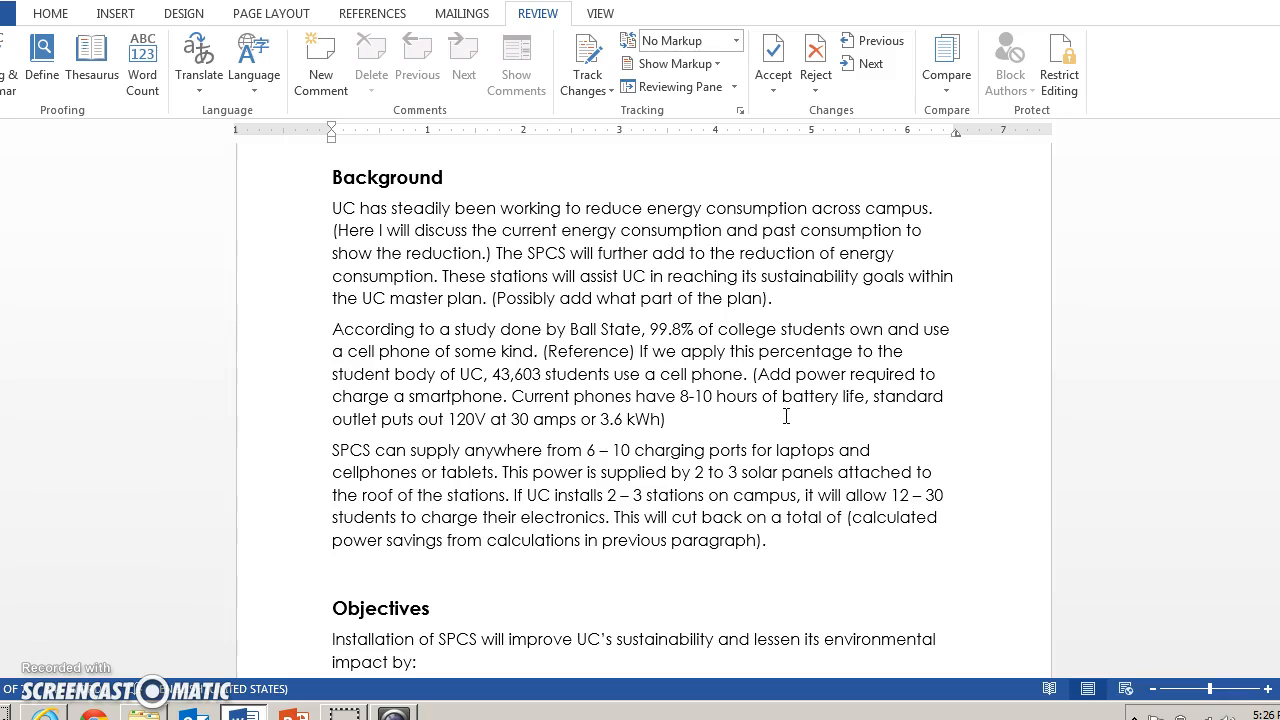
{"action": "left_click", "coordinate": [664, 418]}
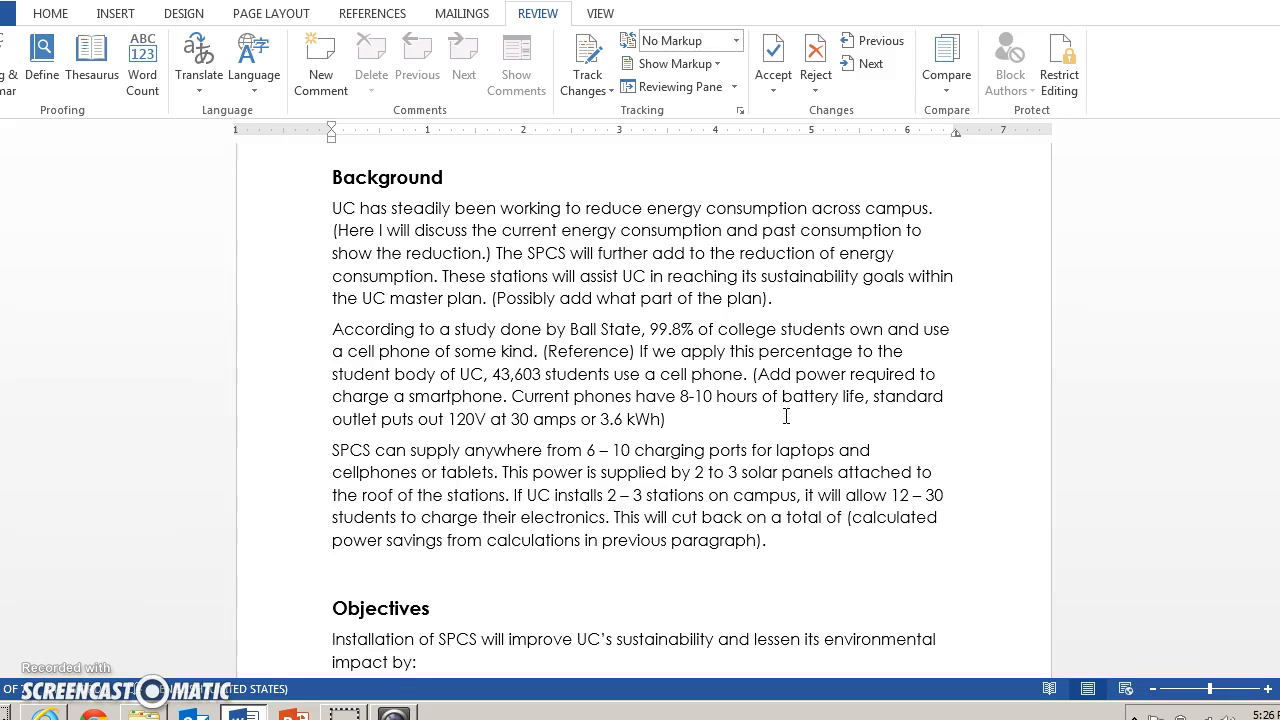
{"action": "left_click", "coordinate": [664, 418]}
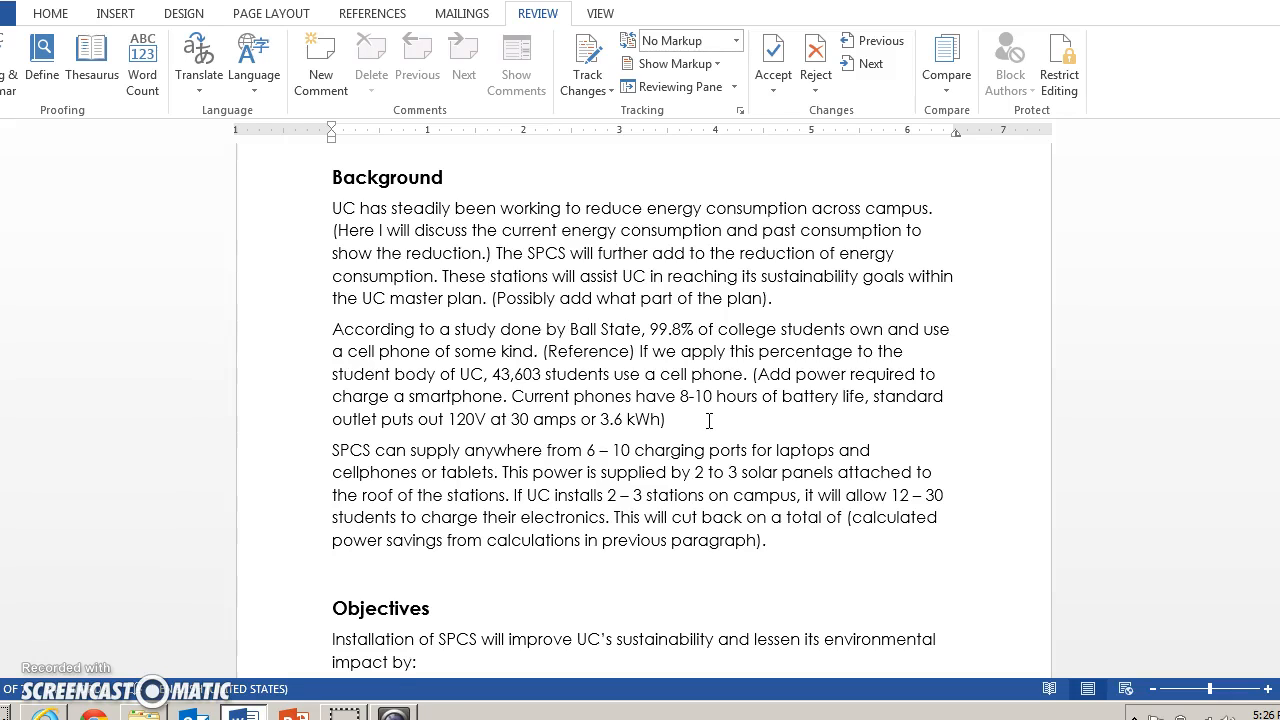
{"action": "left_click", "coordinate": [668, 419]}
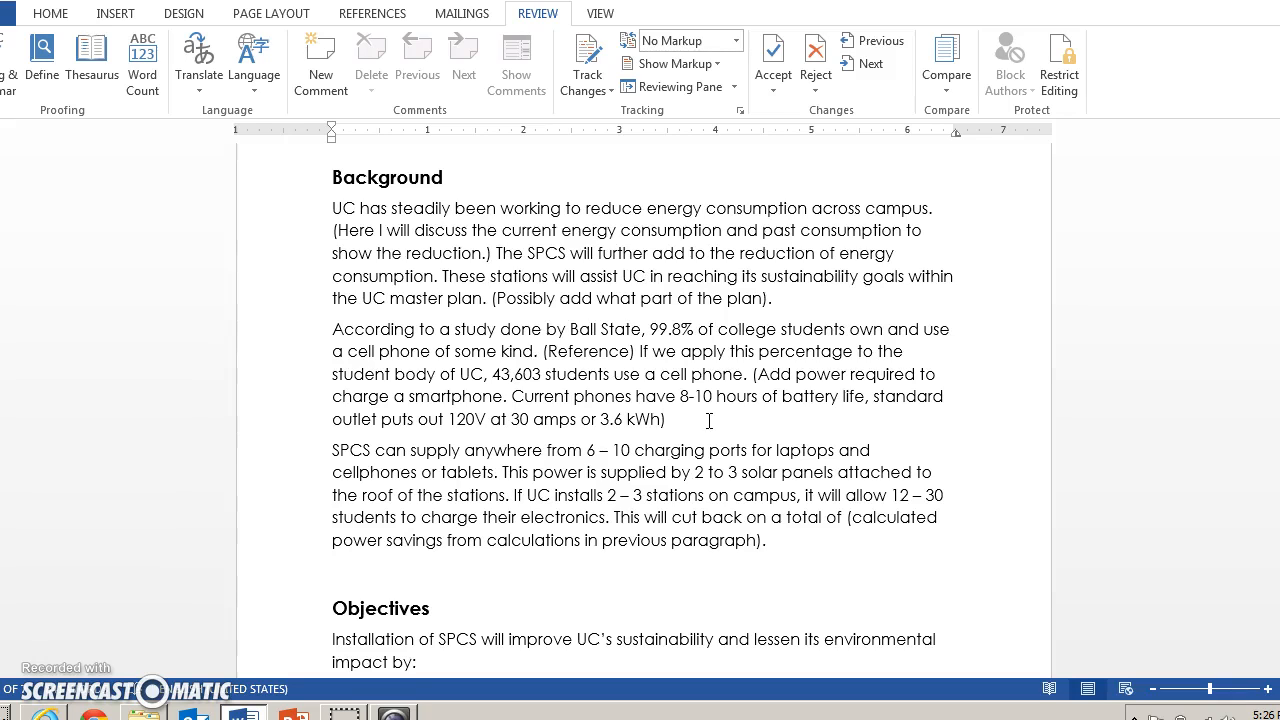
{"action": "left_click", "coordinate": [668, 420]}
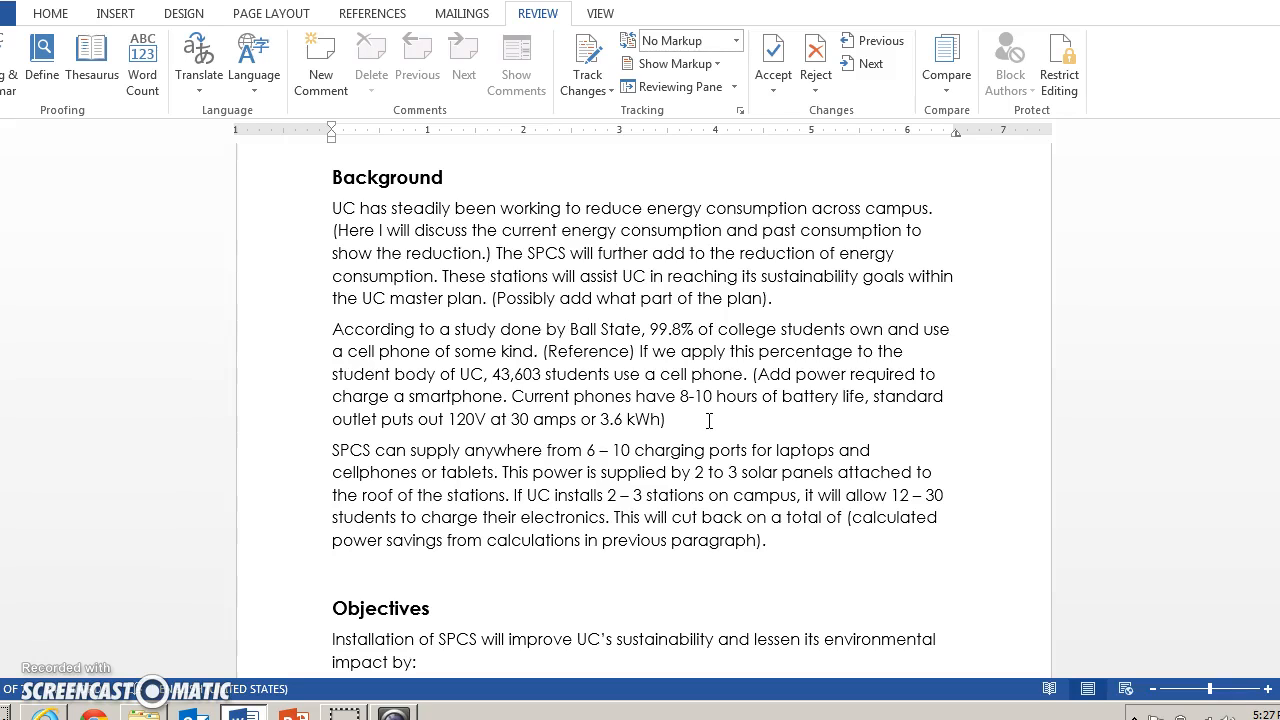
{"action": "left_click", "coordinate": [668, 420]}
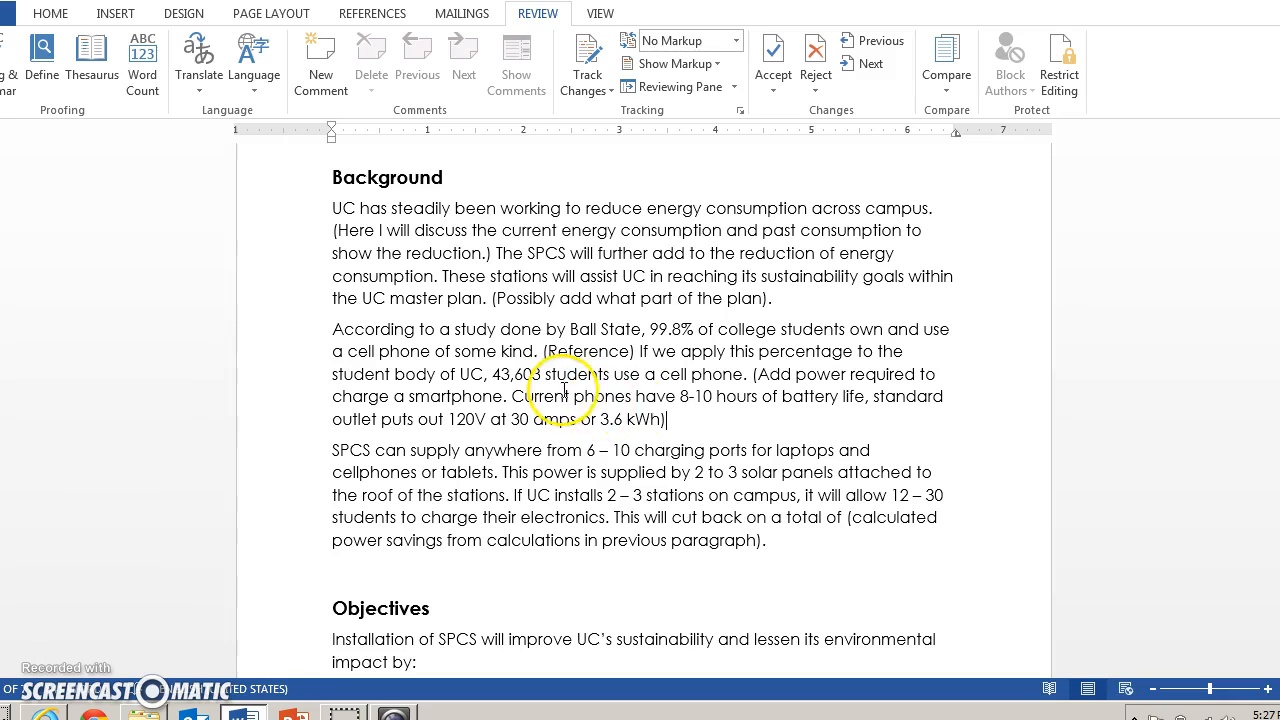
{"action": "mouse_move", "coordinate": [684, 420]}
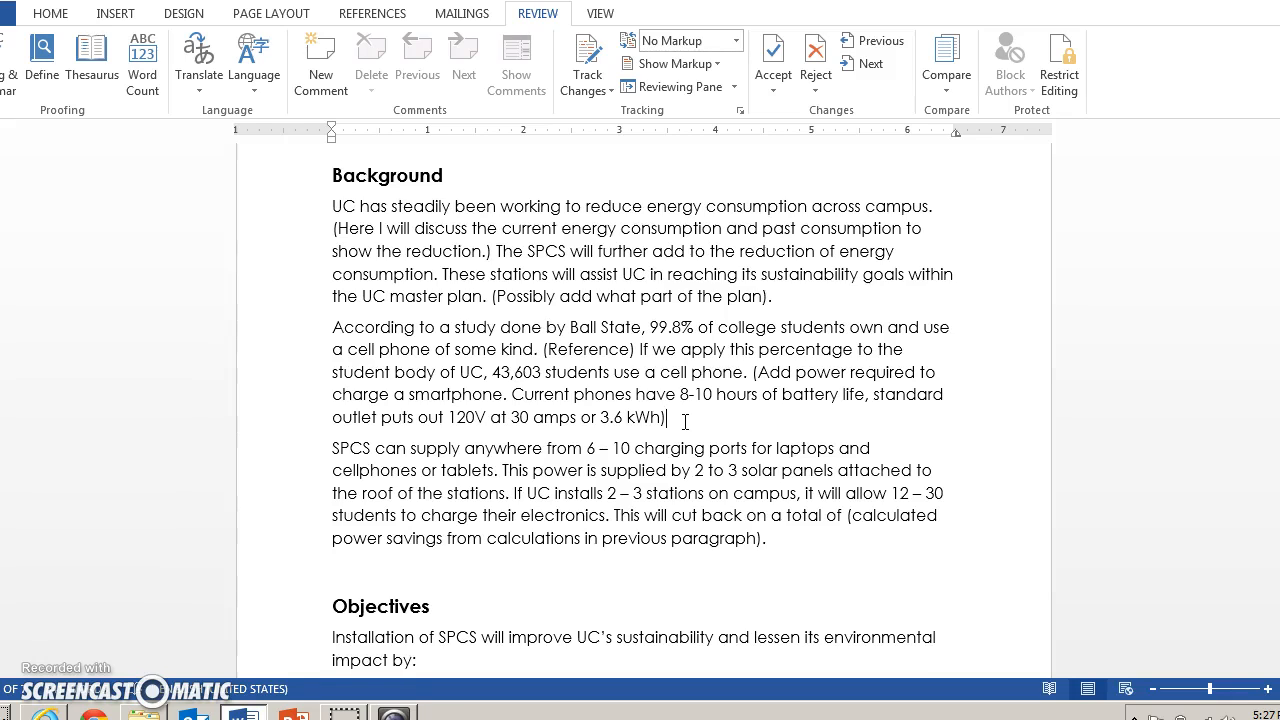
Step: Scroll to the Objectives section's four numbered goals and the start of Plan of Action
{"action": "scroll", "scroll_direction": "down", "scroll_amount": 3}
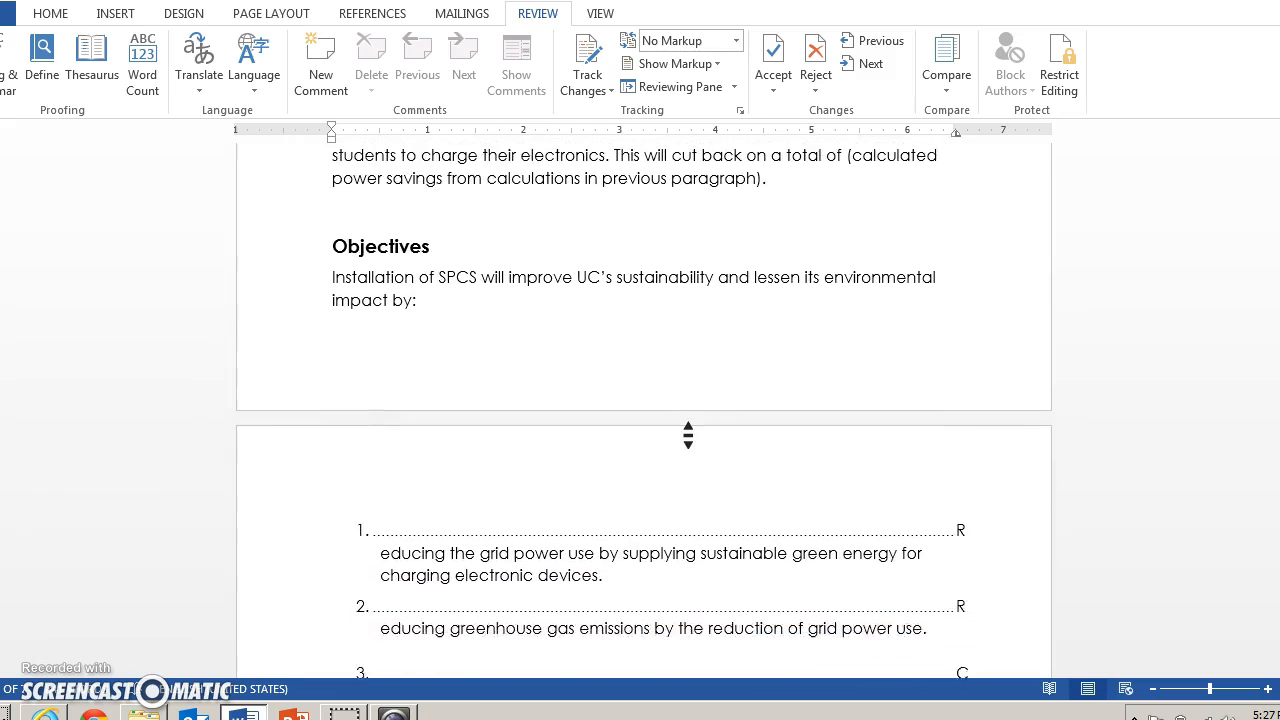
{"action": "scroll", "scroll_direction": "down", "scroll_amount": 3}
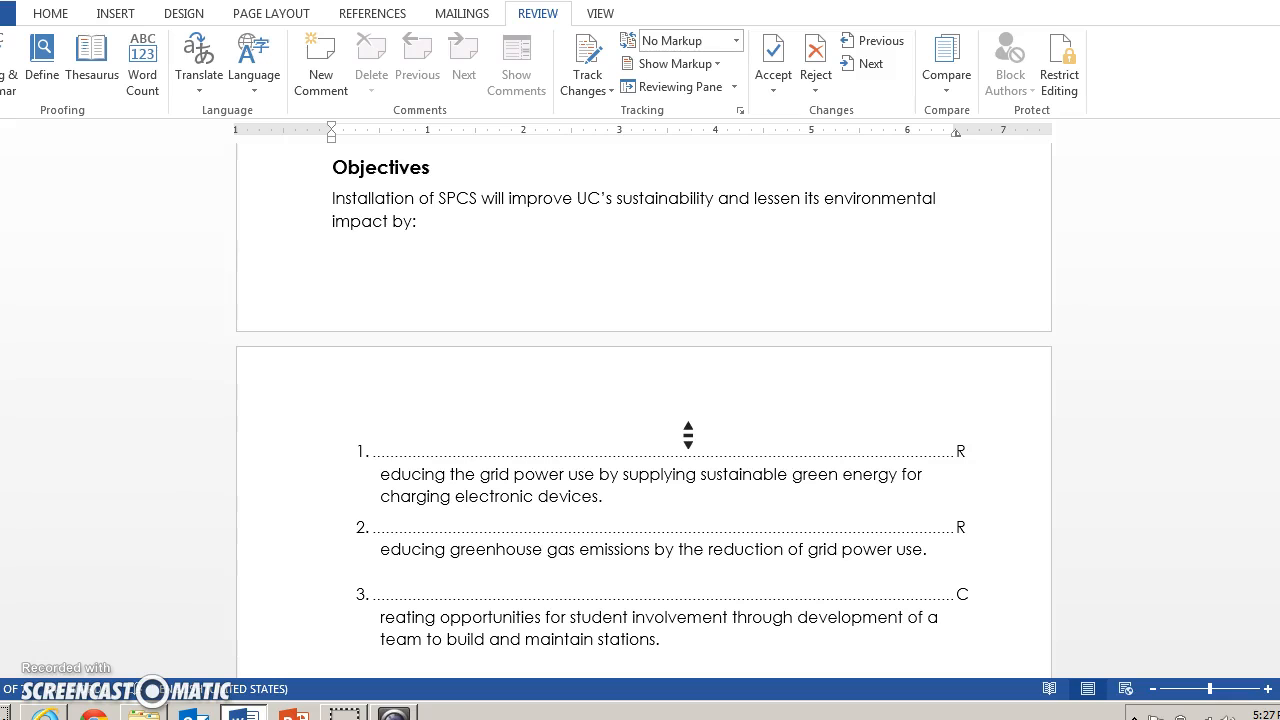
{"action": "mouse_move", "coordinate": [718, 452]}
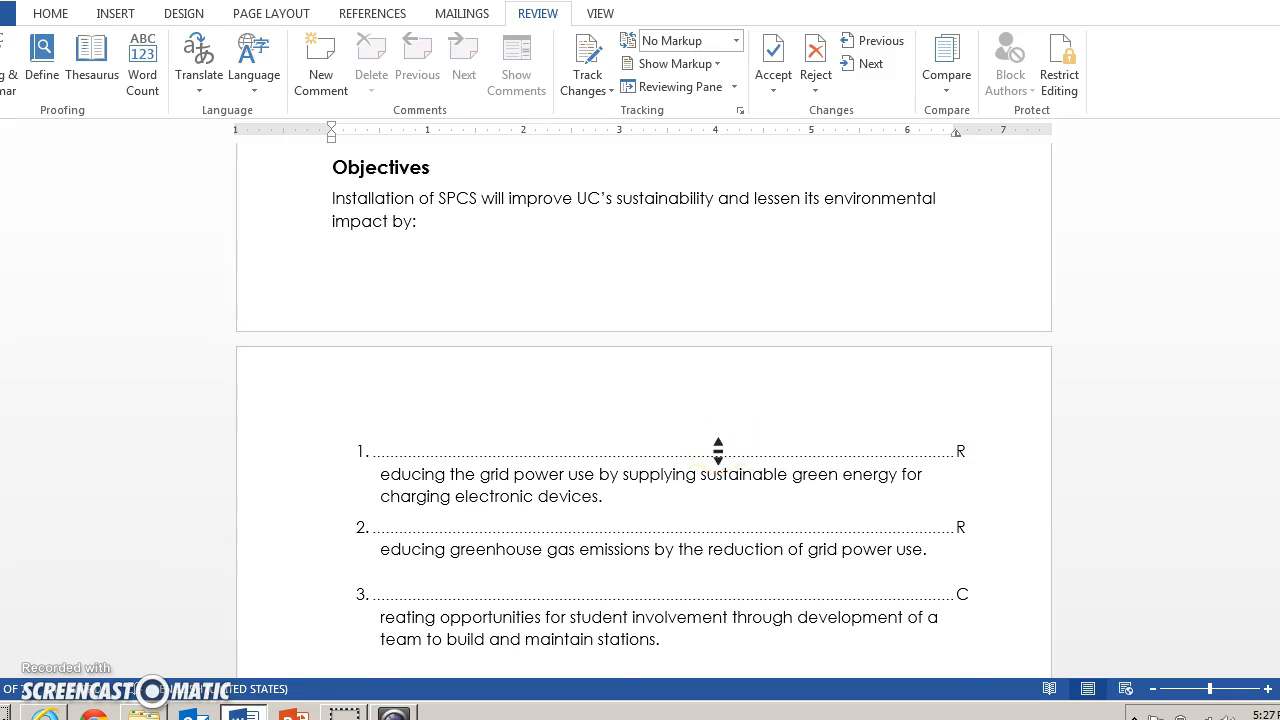
{"action": "scroll", "scroll_direction": "down", "scroll_amount": 3}
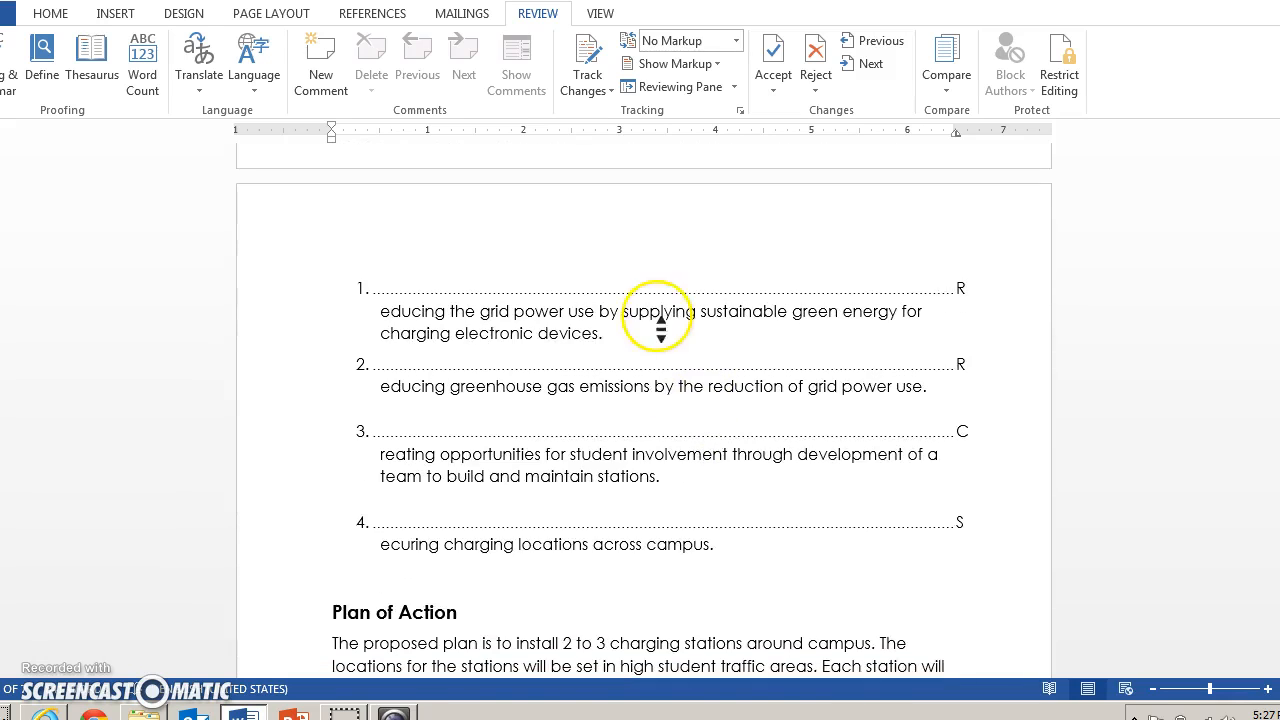
{"action": "mouse_move", "coordinate": [671, 360]}
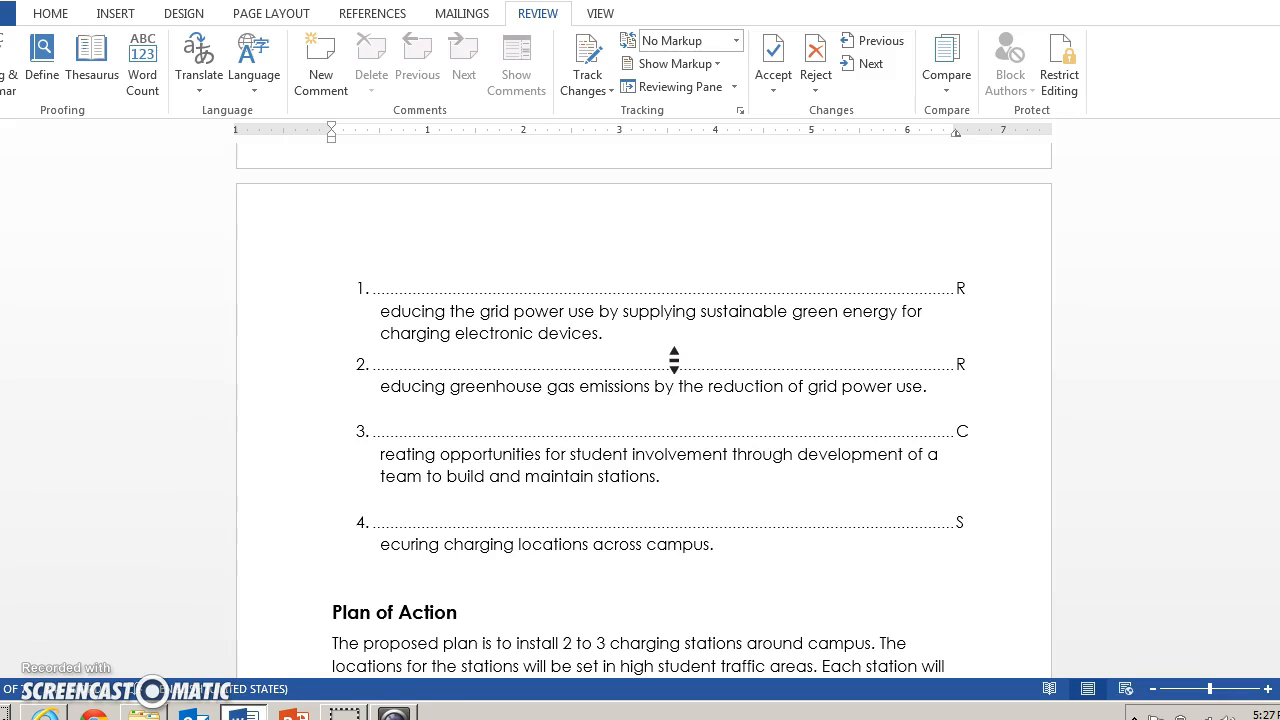
{"action": "mouse_move", "coordinate": [627, 500]}
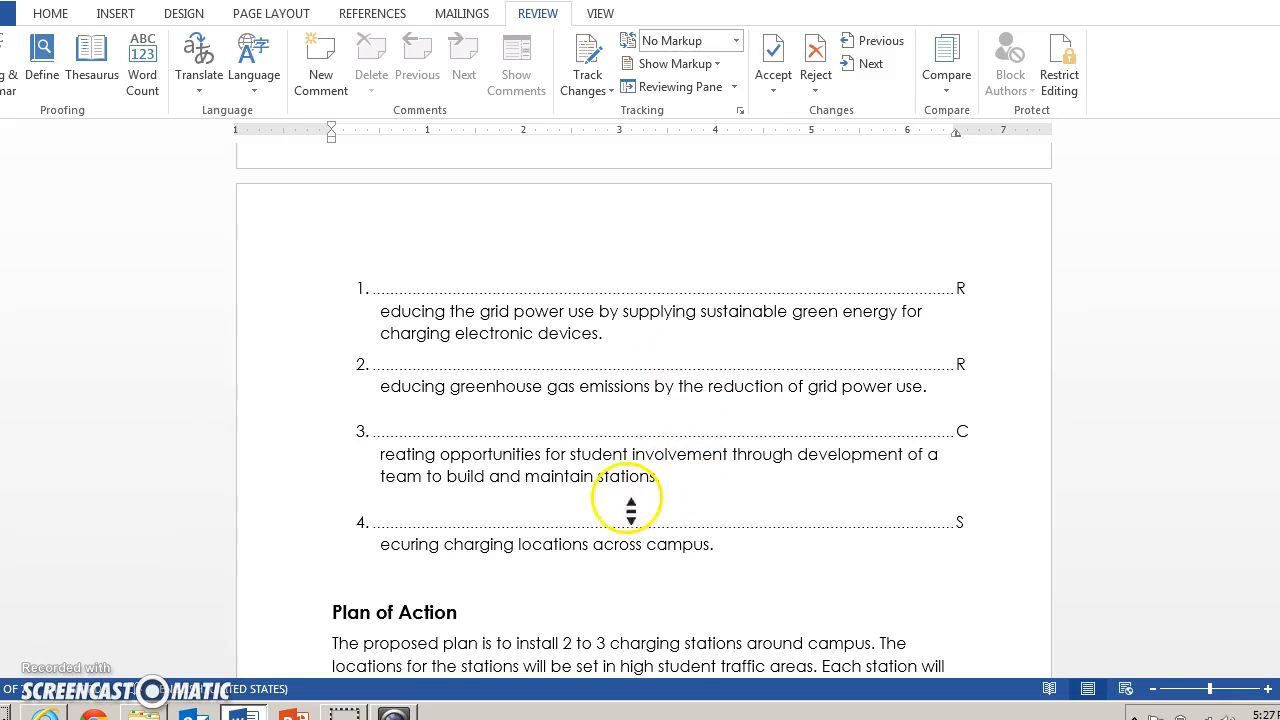
{"action": "mouse_move", "coordinate": [668, 482]}
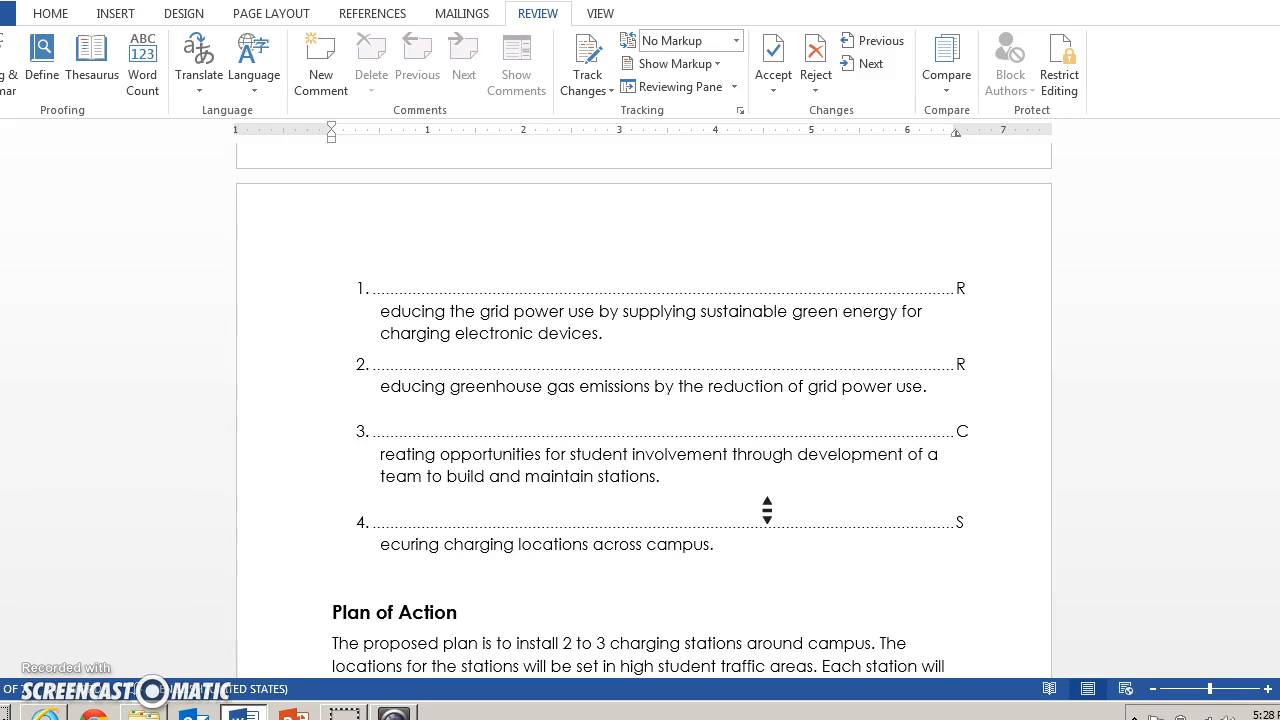
{"action": "scroll", "scroll_direction": "up", "scroll_amount": 3}
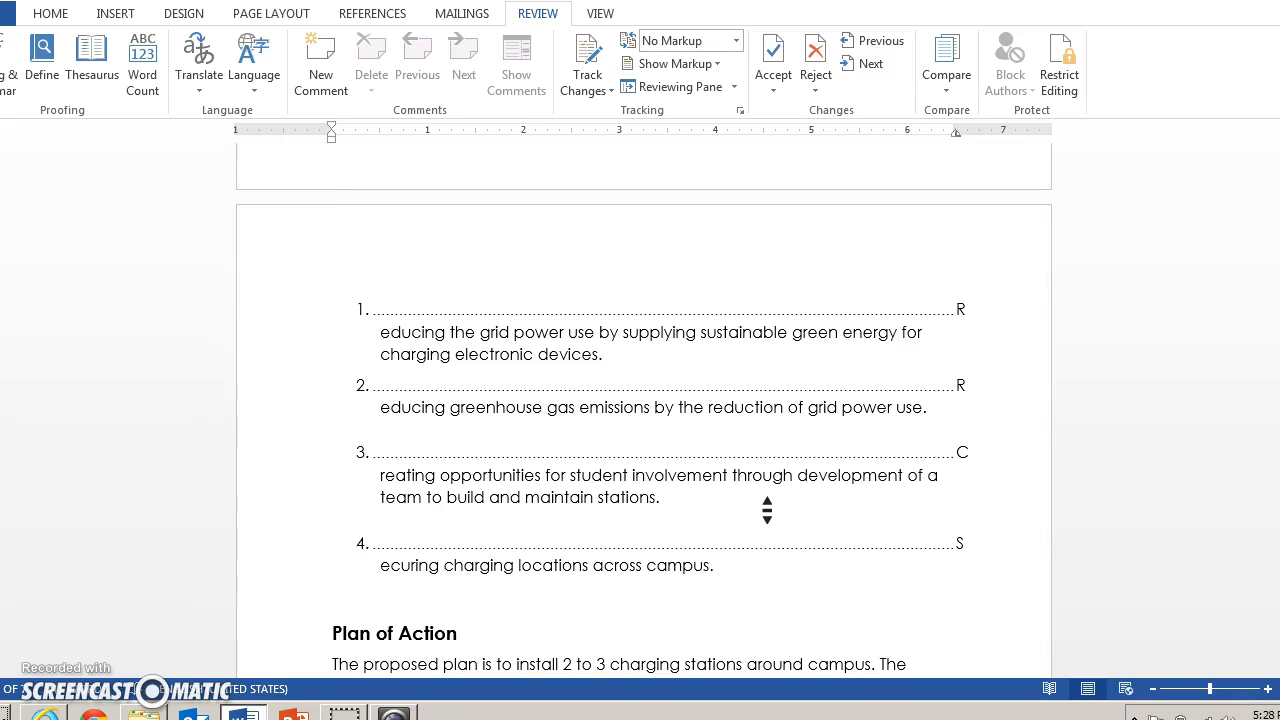
{"action": "scroll", "scroll_direction": "down", "scroll_amount": 3}
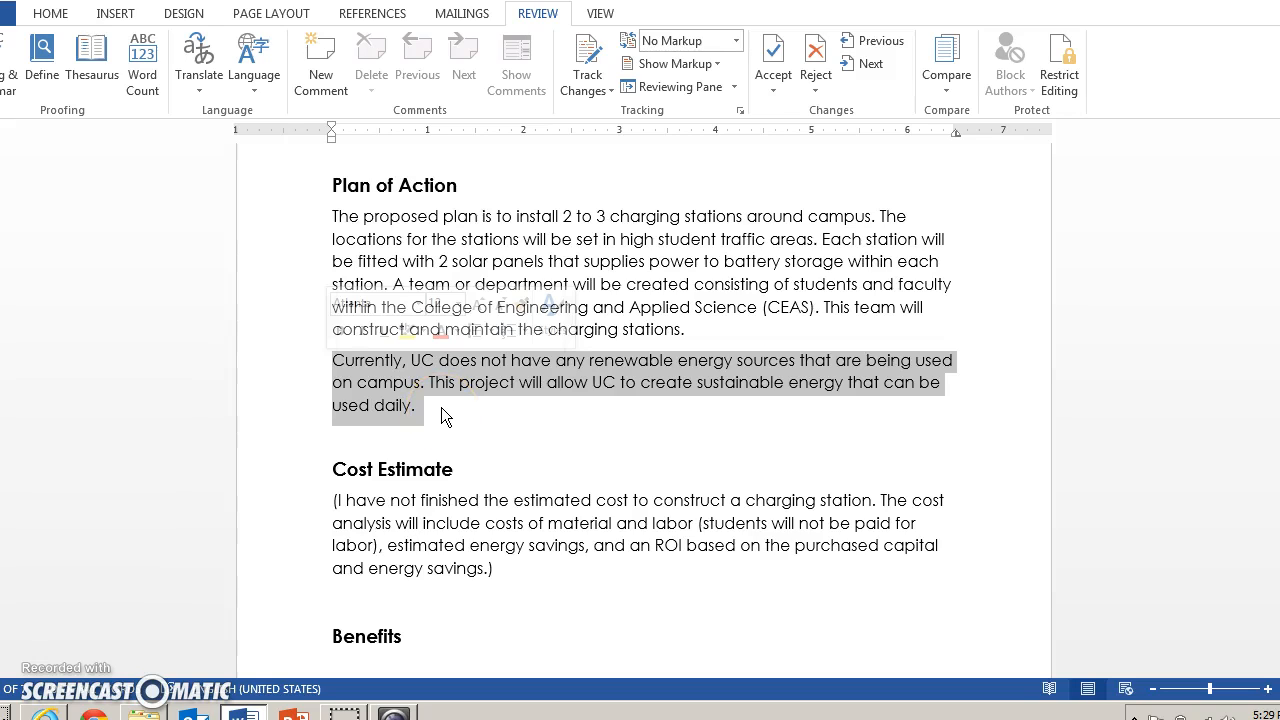
{"action": "mouse_move", "coordinate": [436, 418]}
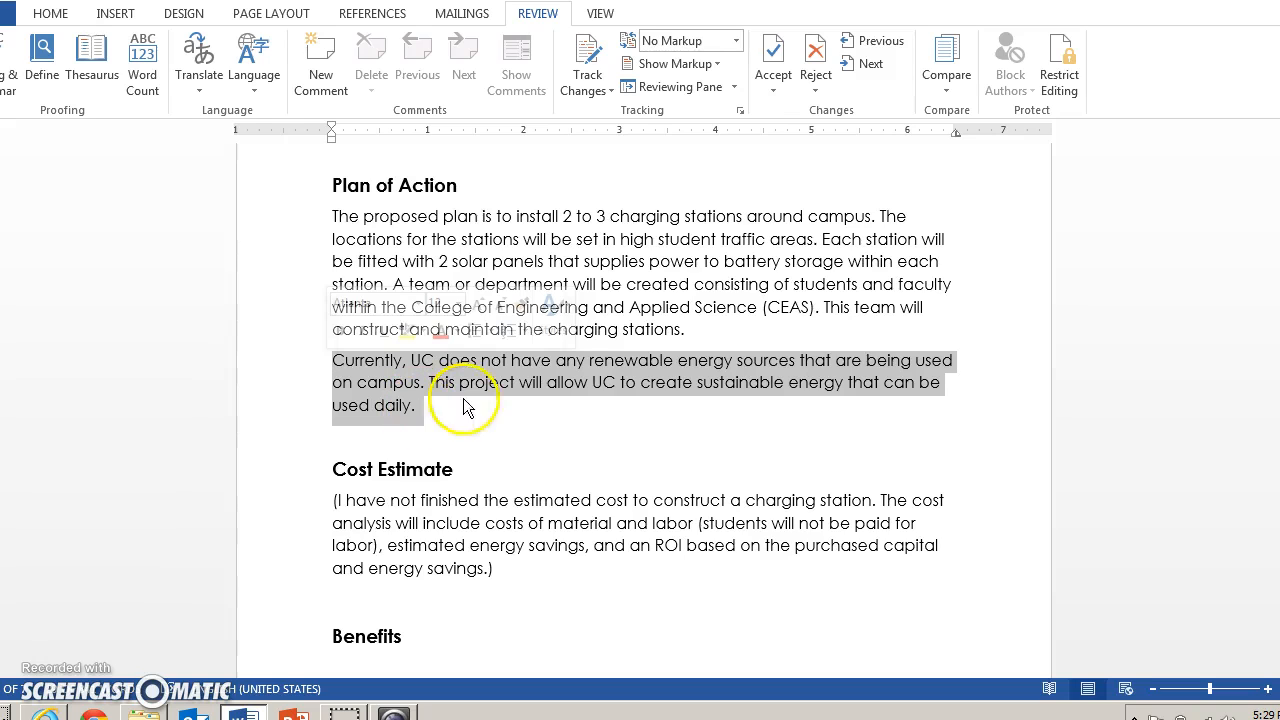
{"action": "mouse_move", "coordinate": [464, 364]}
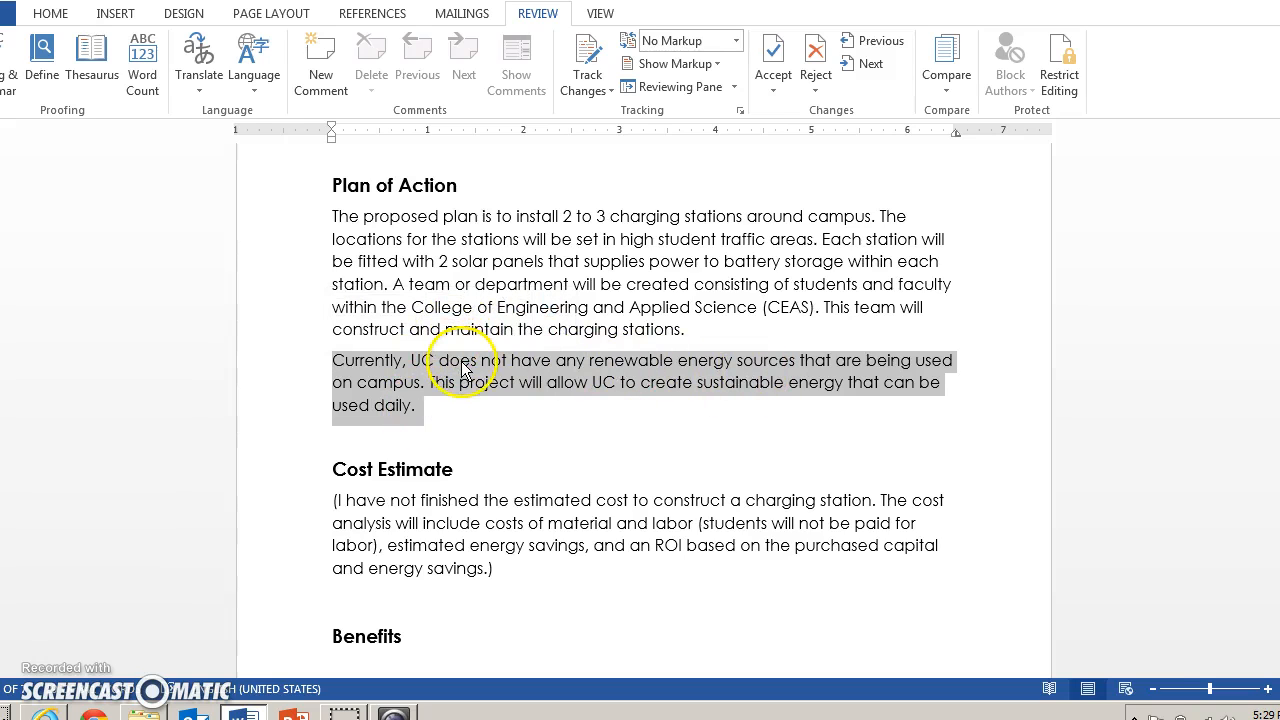
{"action": "mouse_move", "coordinate": [730, 376]}
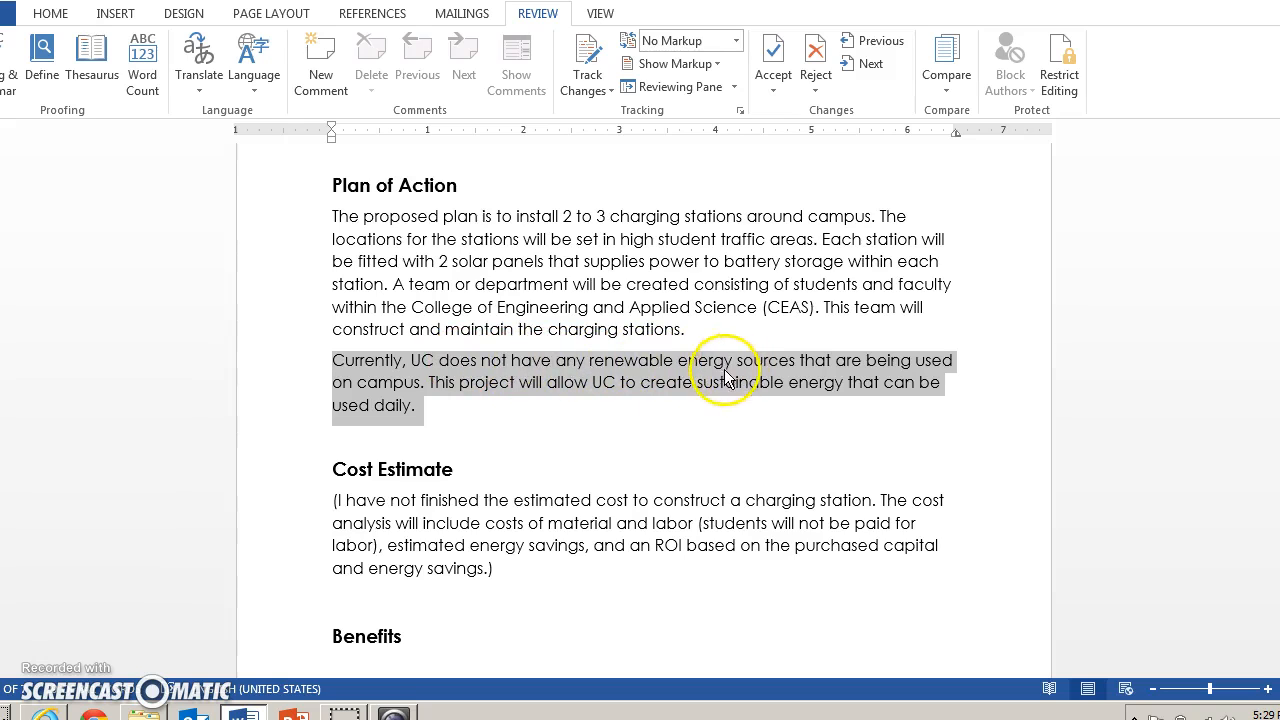
{"action": "mouse_move", "coordinate": [640, 378]}
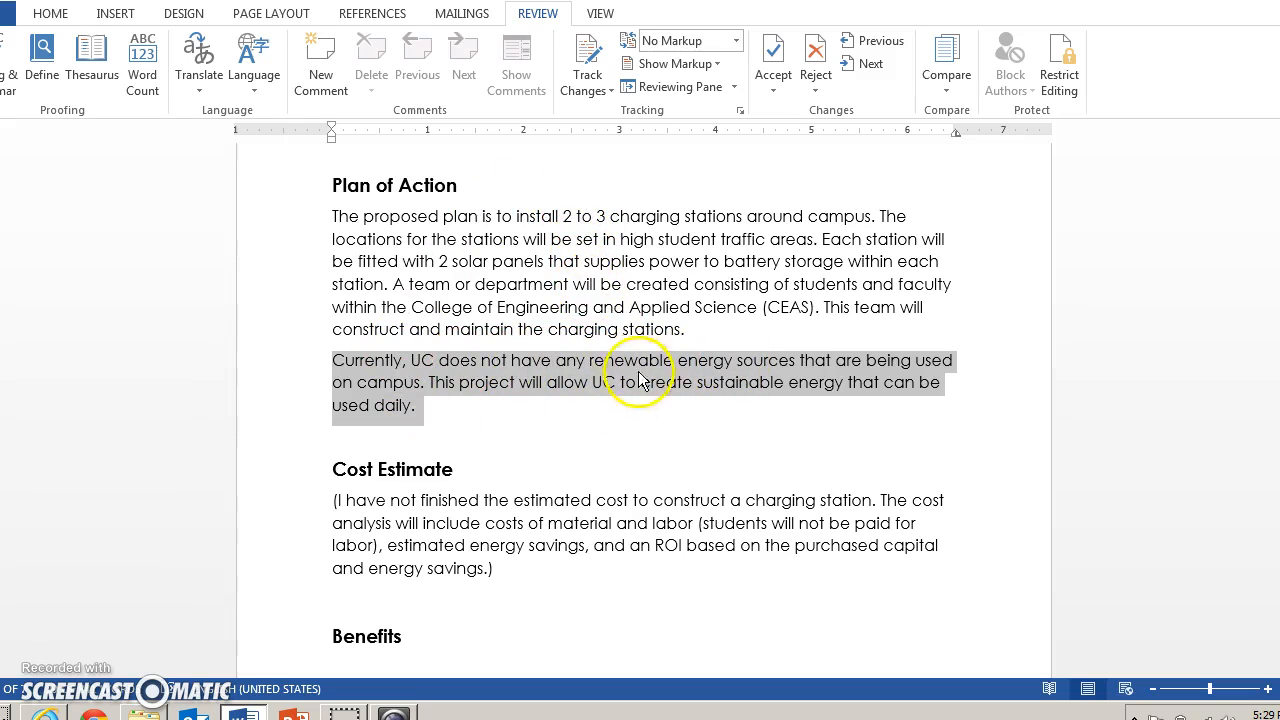
{"action": "mouse_move", "coordinate": [680, 378]}
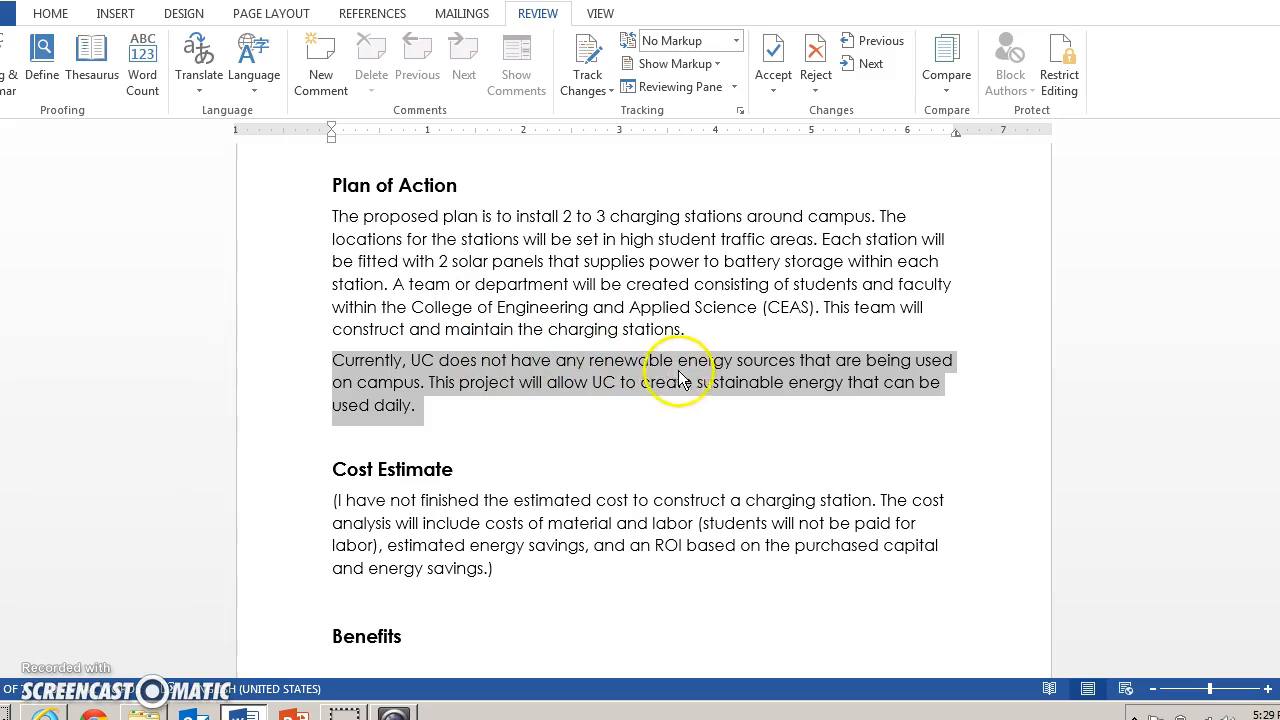
{"action": "mouse_move", "coordinate": [376, 376]}
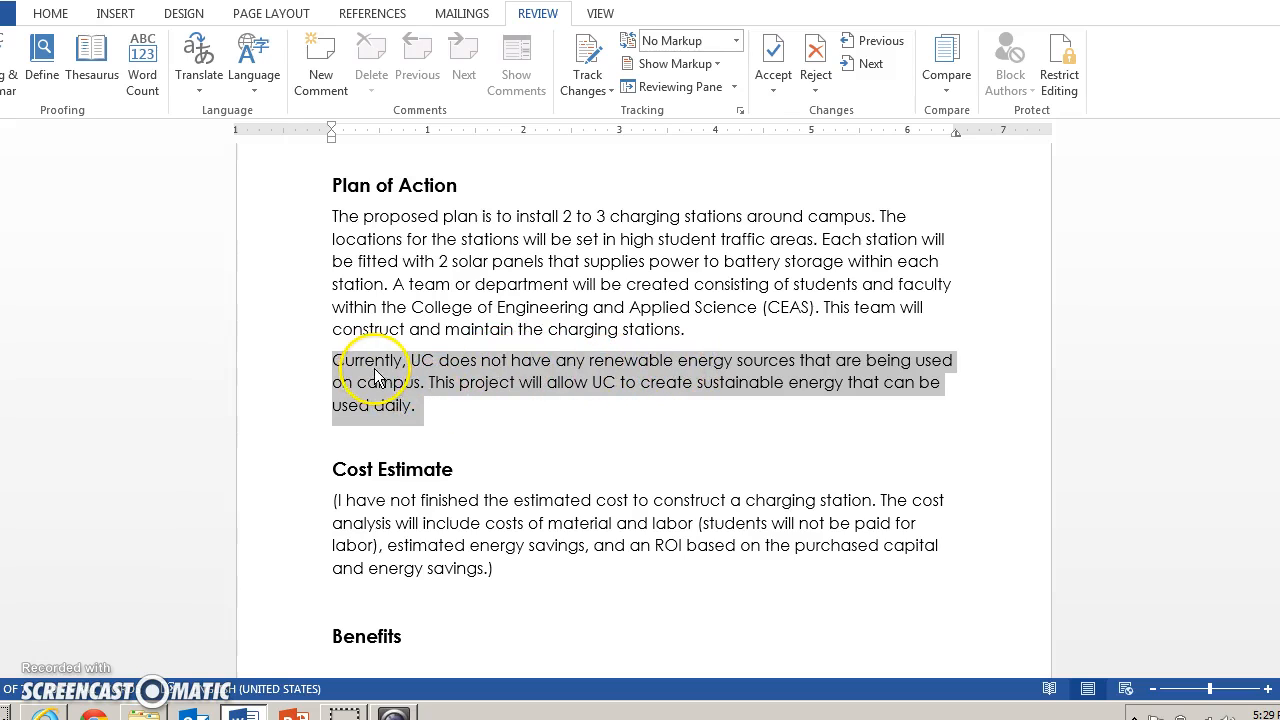
{"action": "left_click", "coordinate": [692, 330]}
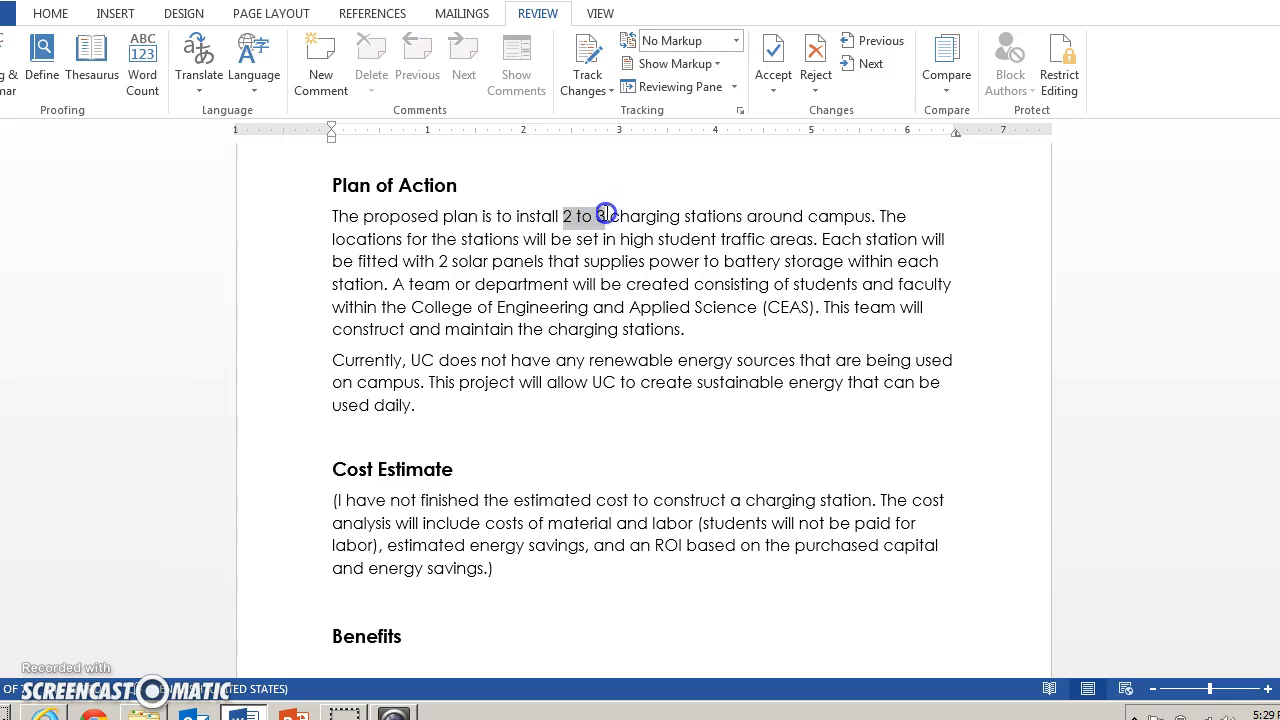
{"action": "left_click_drag", "start_coordinate": [600, 214], "coordinate": [844, 214]}
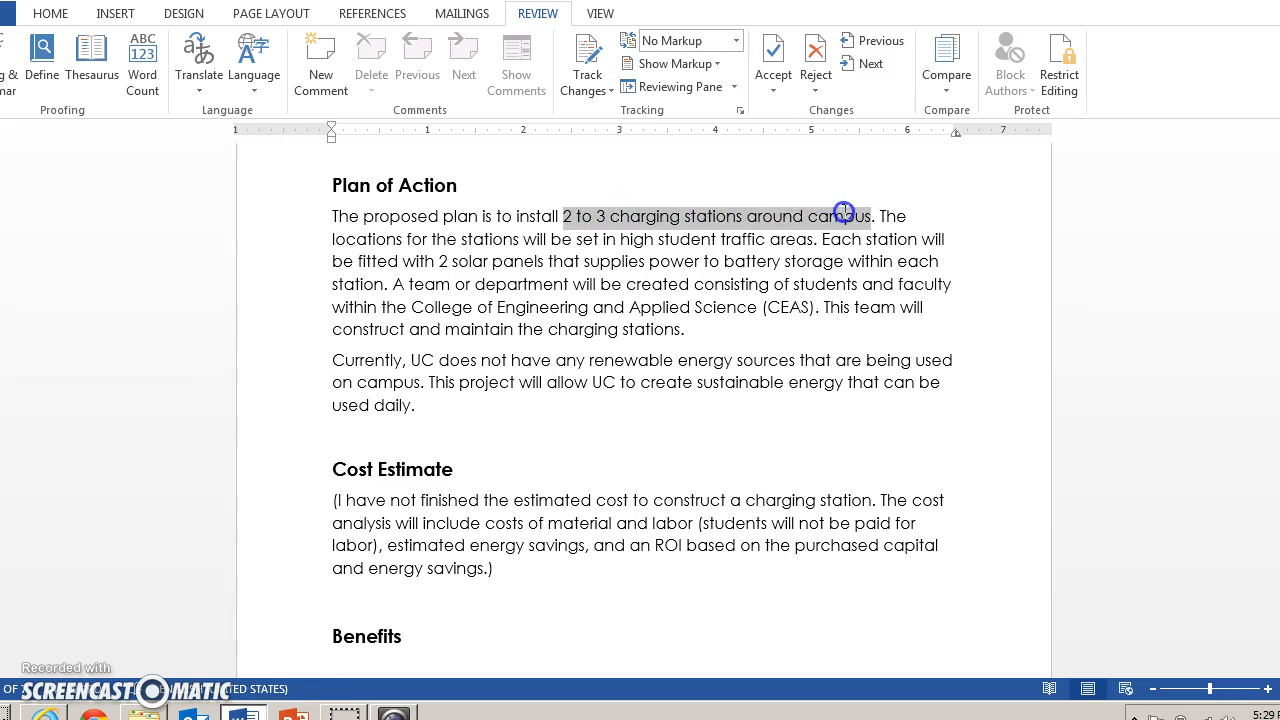
{"action": "left_click", "coordinate": [736, 238]}
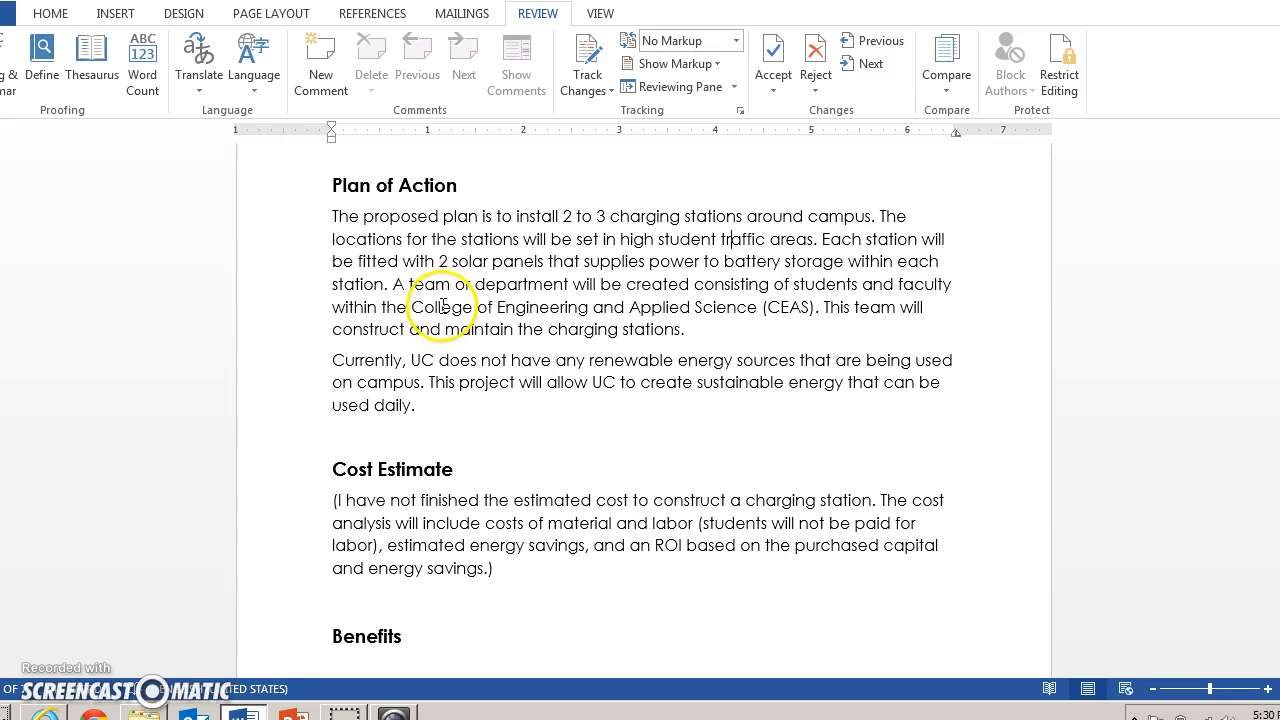
{"action": "left_click_drag", "start_coordinate": [392, 284], "coordinate": [484, 308]}
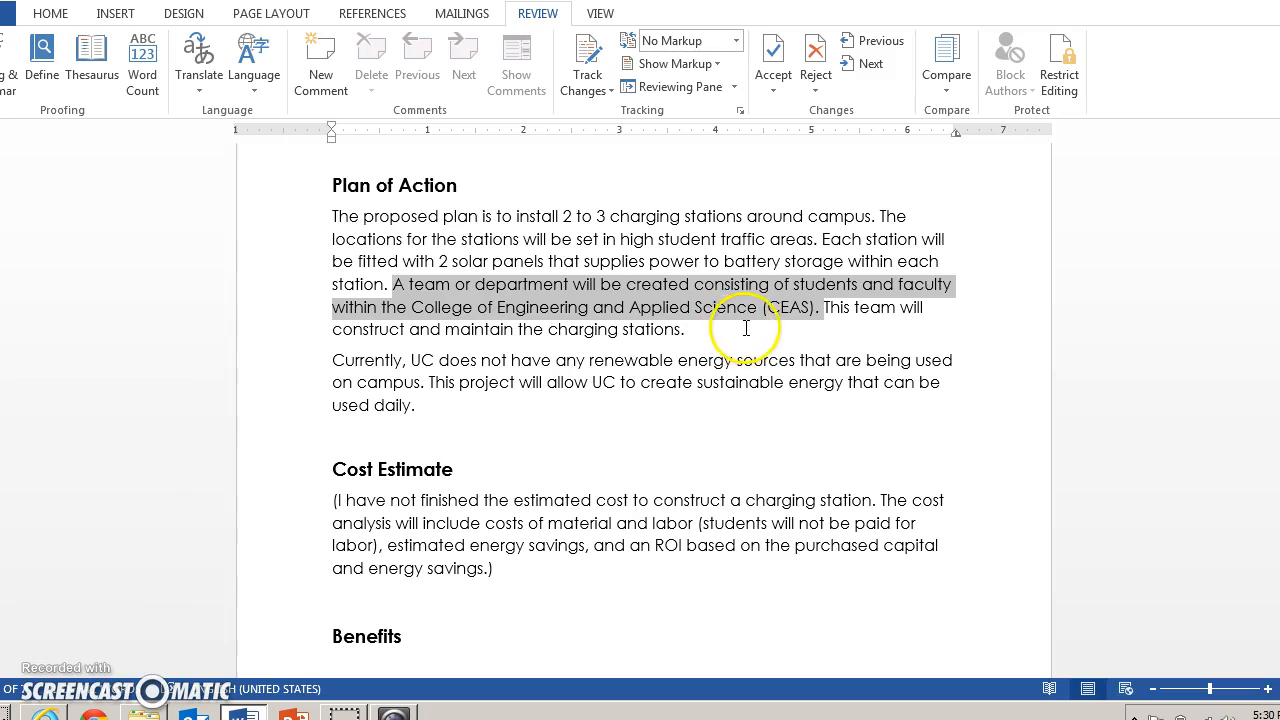
{"action": "mouse_move", "coordinate": [770, 328]}
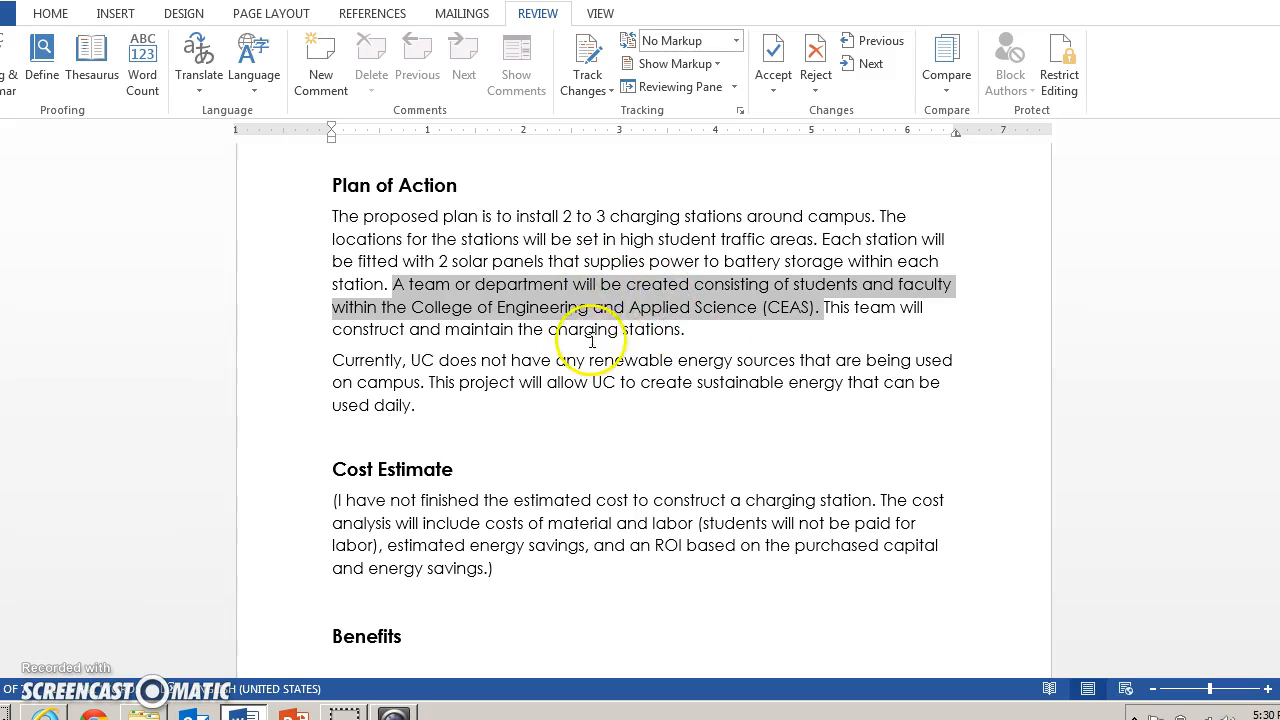
{"action": "mouse_move", "coordinate": [680, 338]}
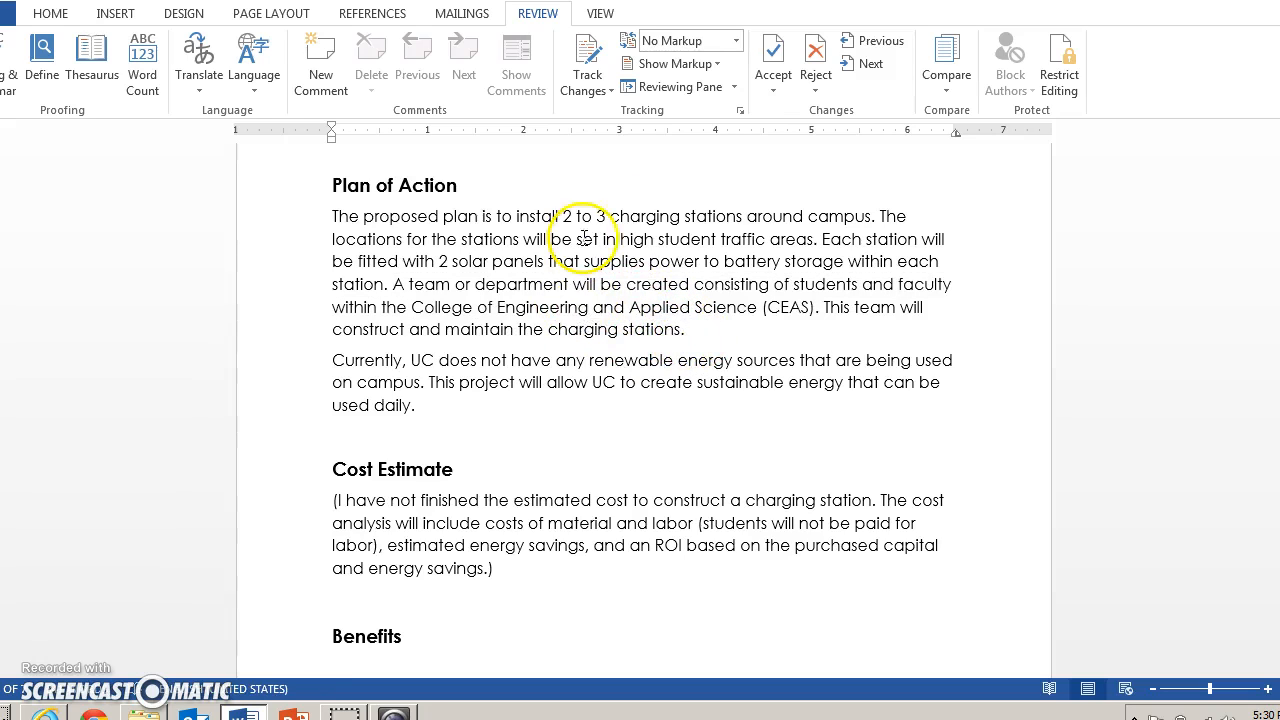
Step: Scroll down to the Cost Estimate paragraph and the start of the Benefits section
{"action": "scroll", "scroll_direction": "down", "scroll_amount": 3}
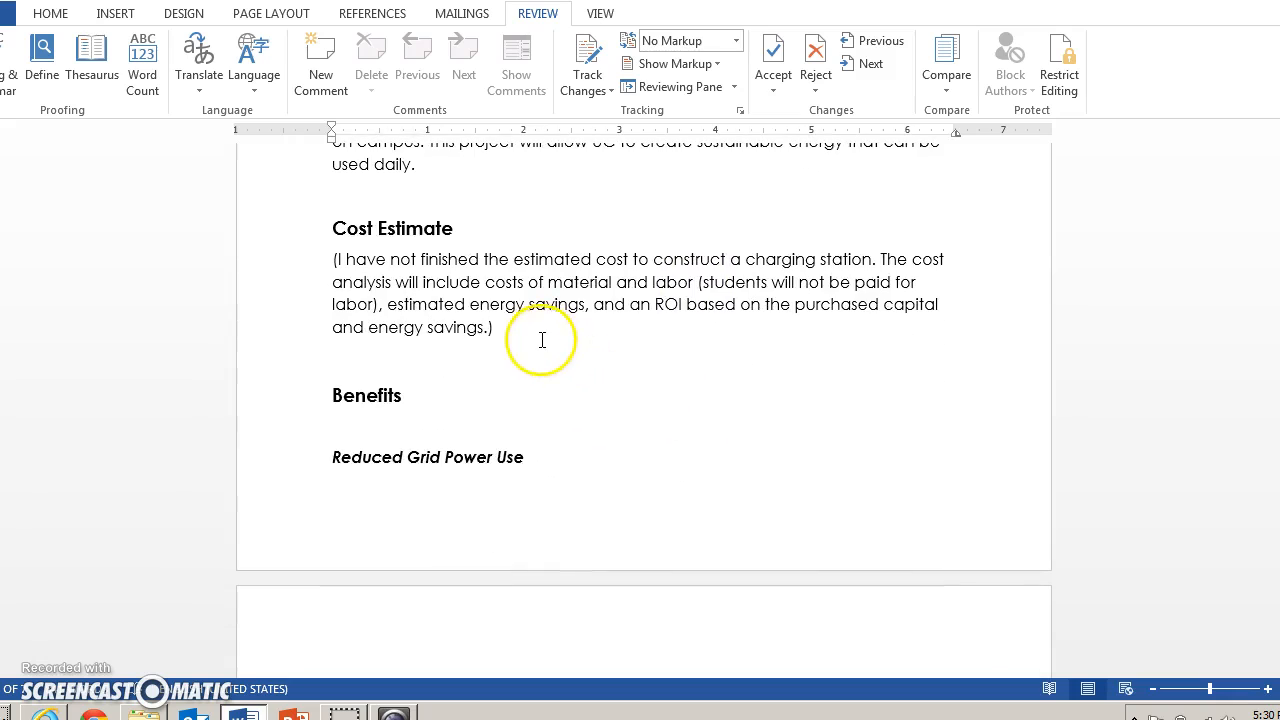
{"action": "mouse_move", "coordinate": [608, 344]}
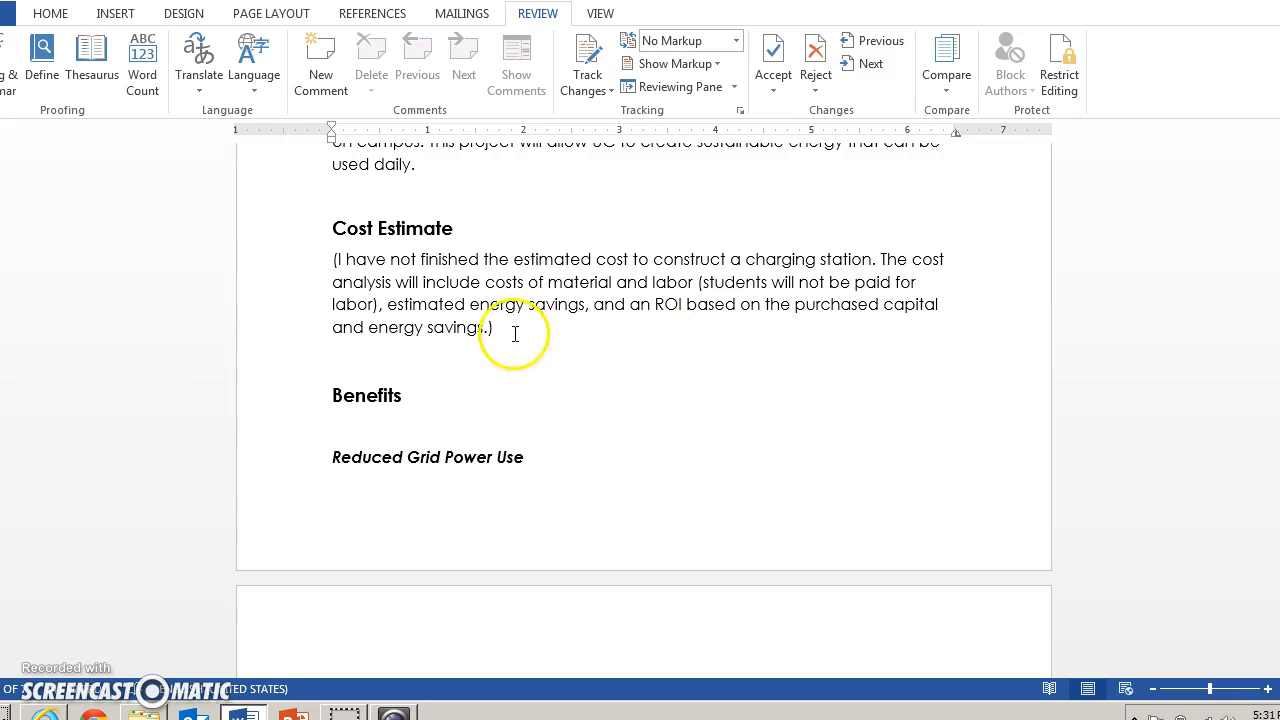
{"action": "mouse_move", "coordinate": [619, 344]}
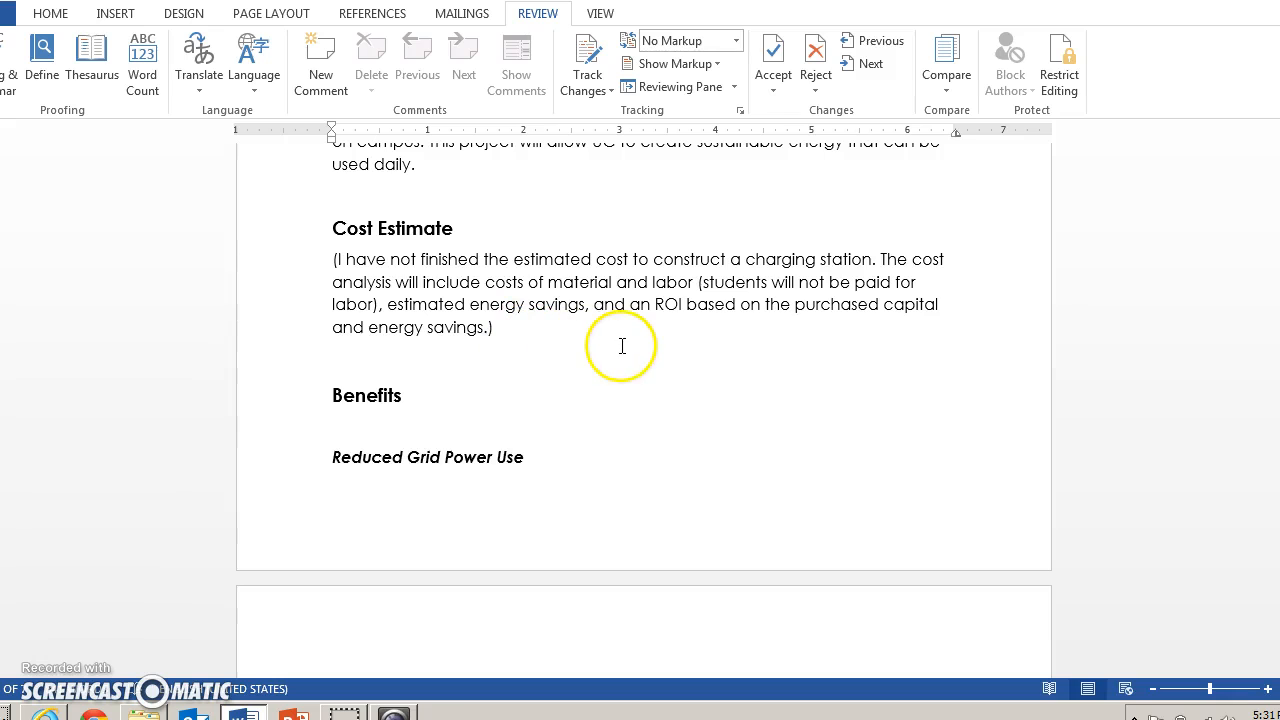
{"action": "mouse_move", "coordinate": [699, 342]}
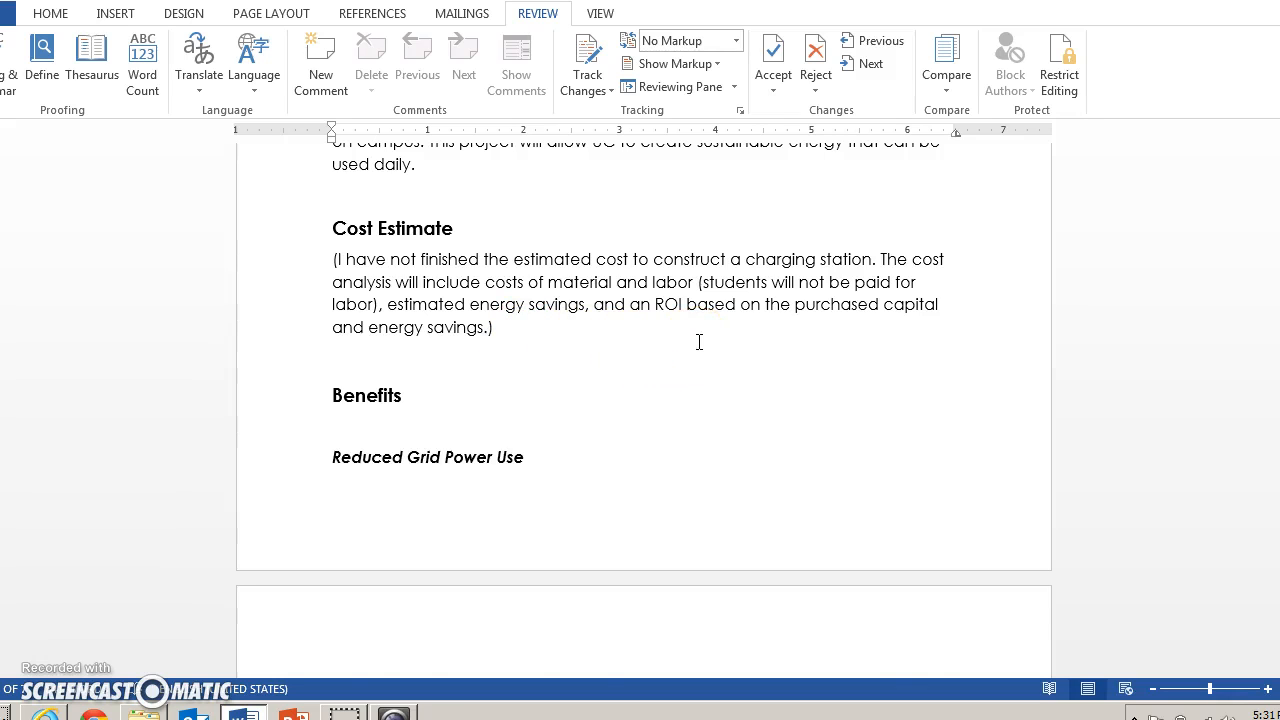
Step: Scroll to the Reduced Grid Power Use and Reduced GHG Emissions subsections of Benefits
{"action": "scroll", "scroll_direction": "down", "scroll_amount": 3}
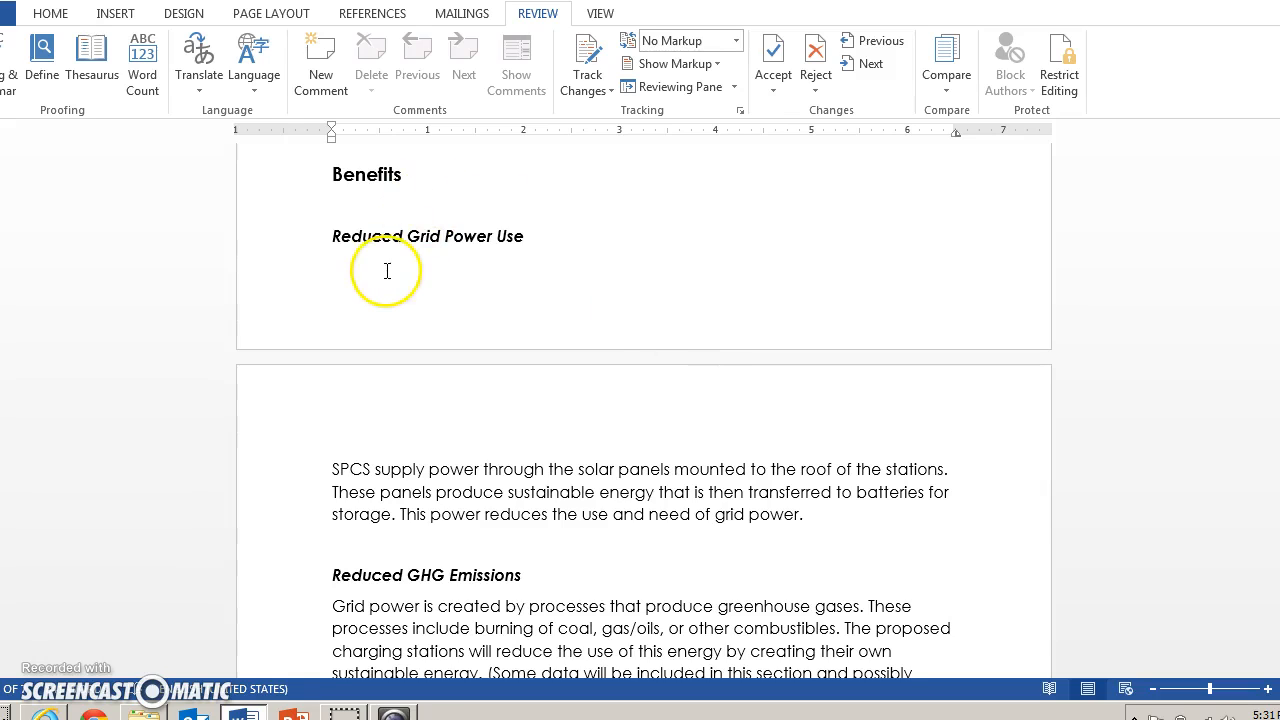
{"action": "mouse_move", "coordinate": [528, 584]}
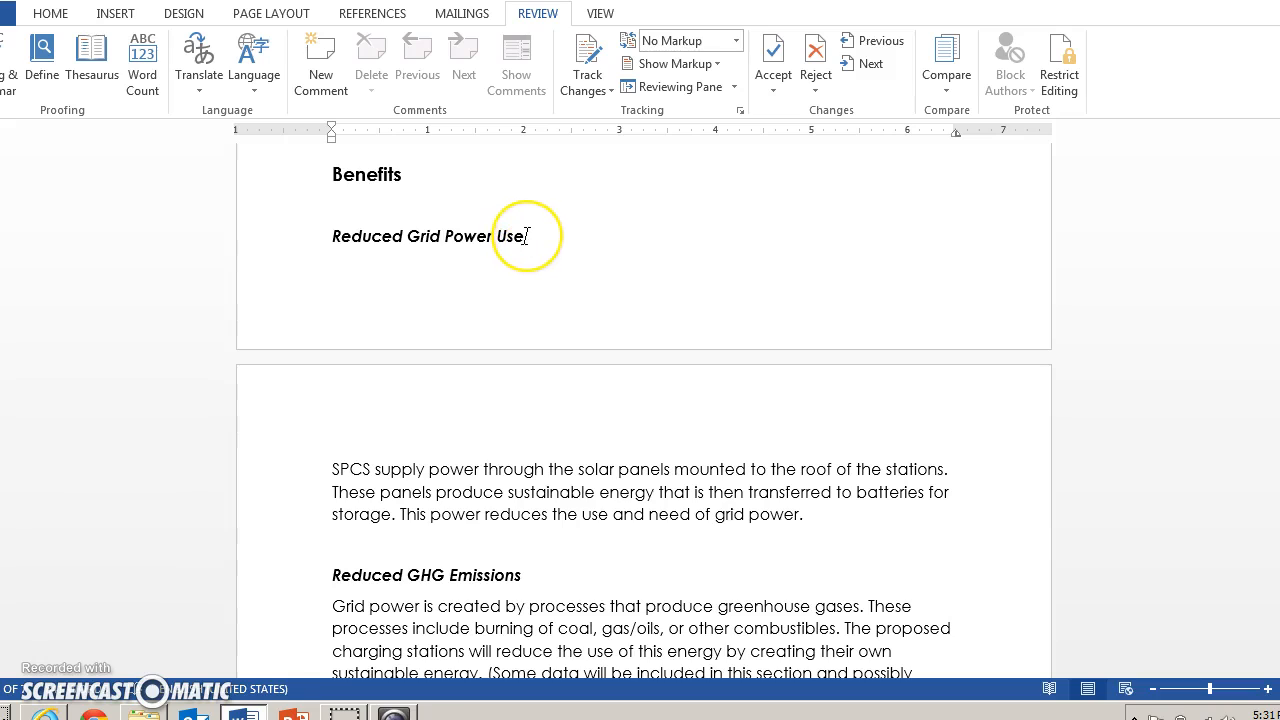
{"action": "mouse_move", "coordinate": [550, 476]}
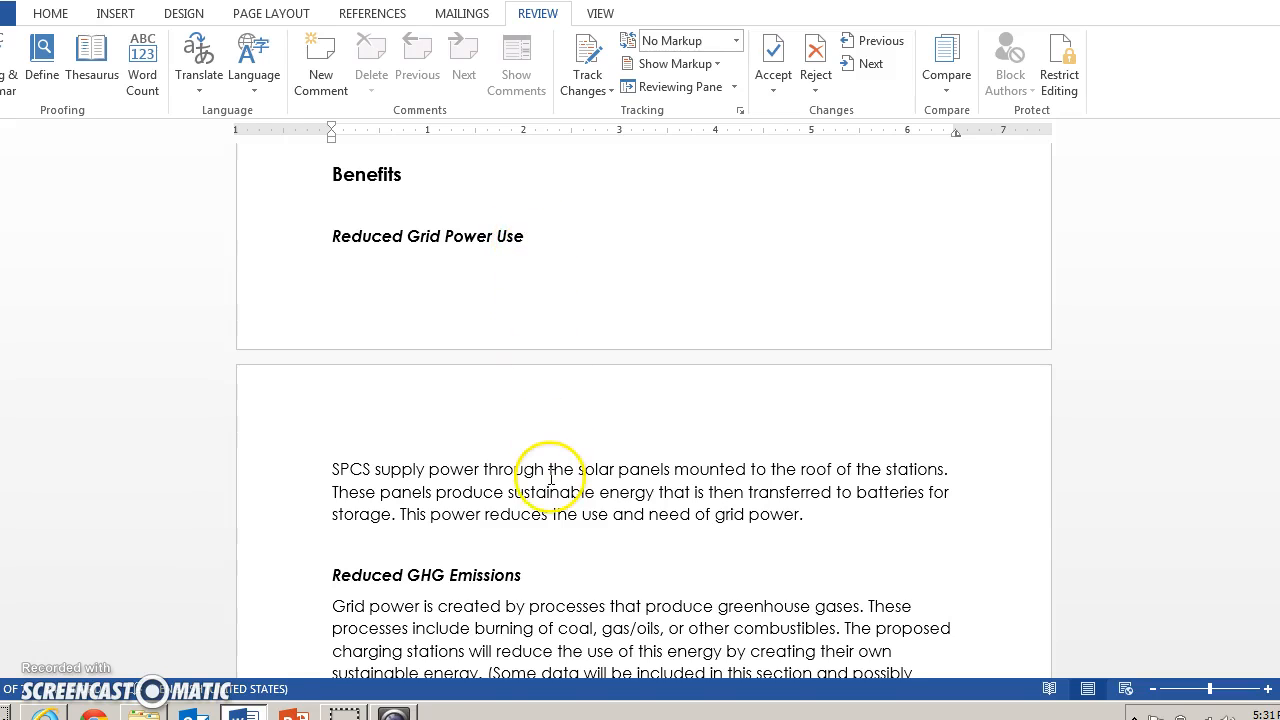
{"action": "scroll", "scroll_direction": "down", "scroll_amount": 3}
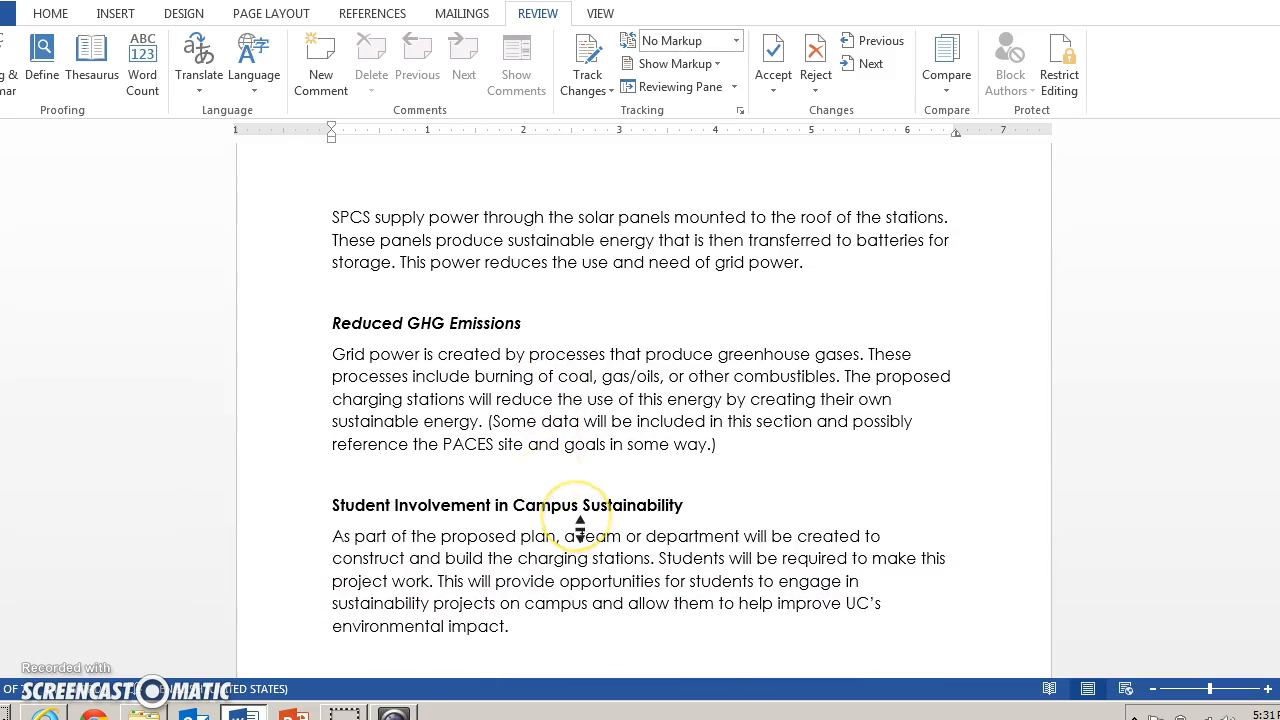
{"action": "scroll", "scroll_direction": "up", "scroll_amount": 3}
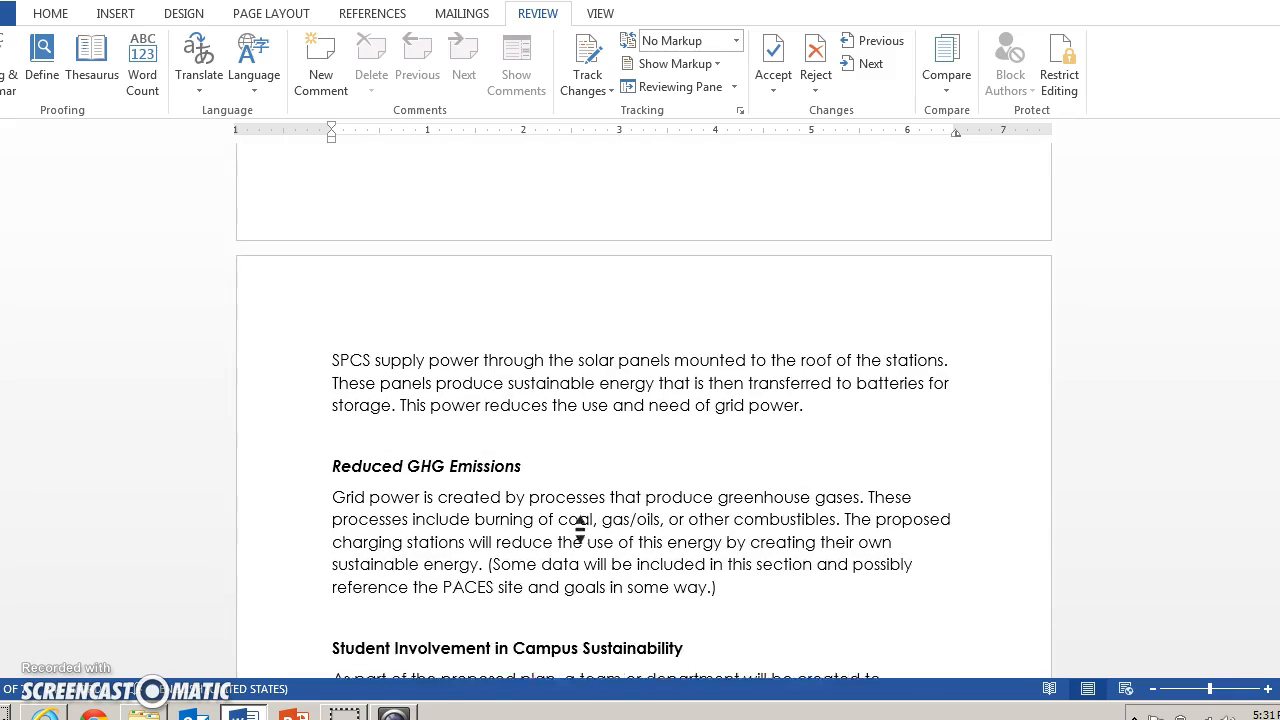
{"action": "scroll", "scroll_direction": "up", "scroll_amount": 3}
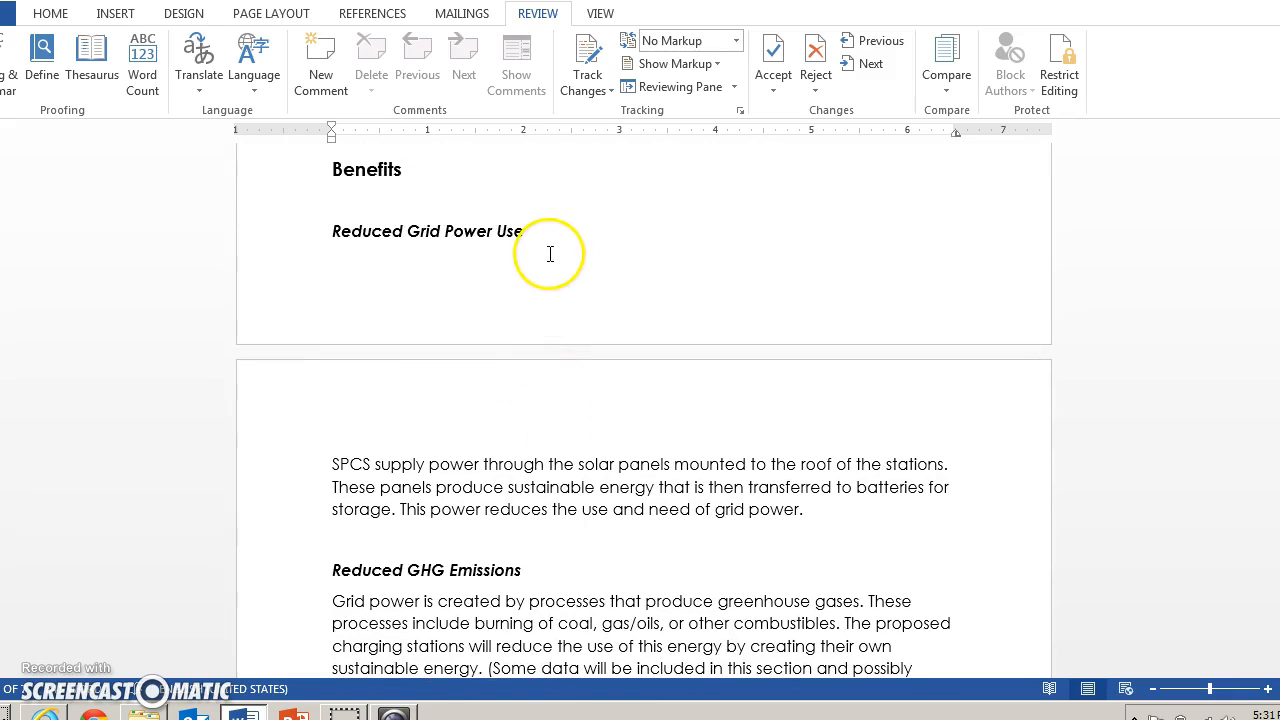
{"action": "mouse_move", "coordinate": [847, 509]}
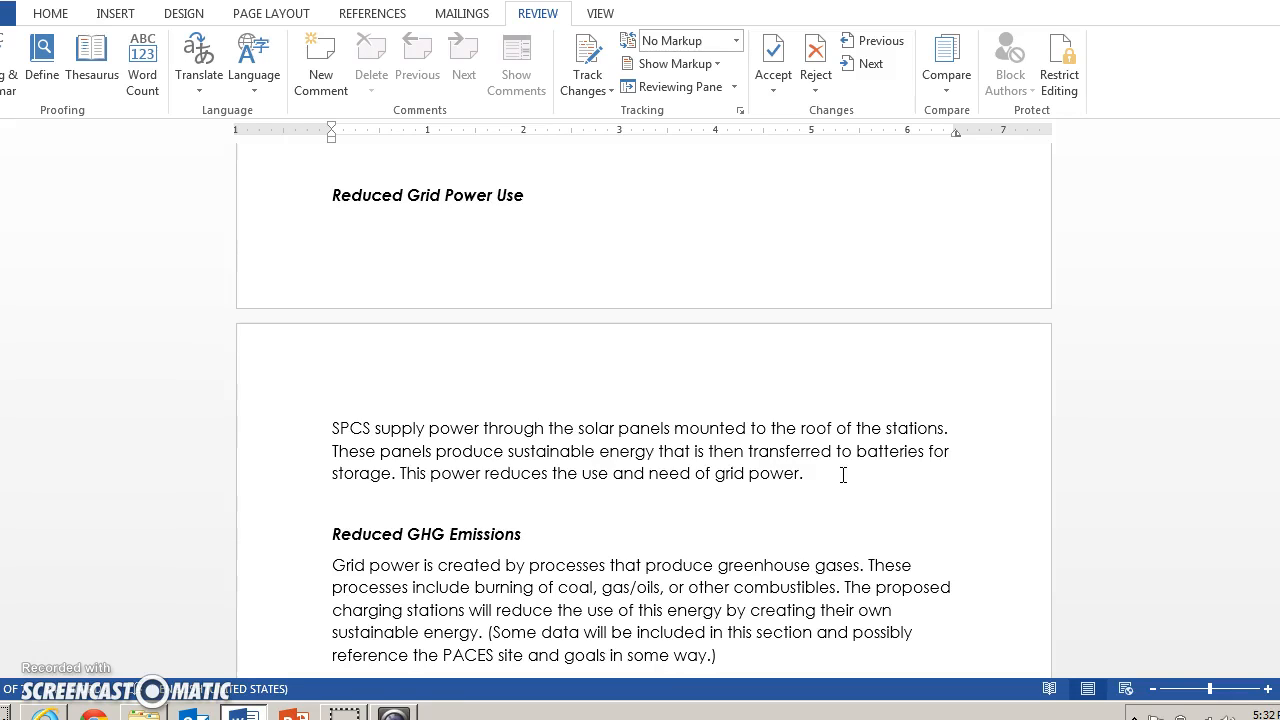
{"action": "scroll", "scroll_direction": "down", "scroll_amount": 3}
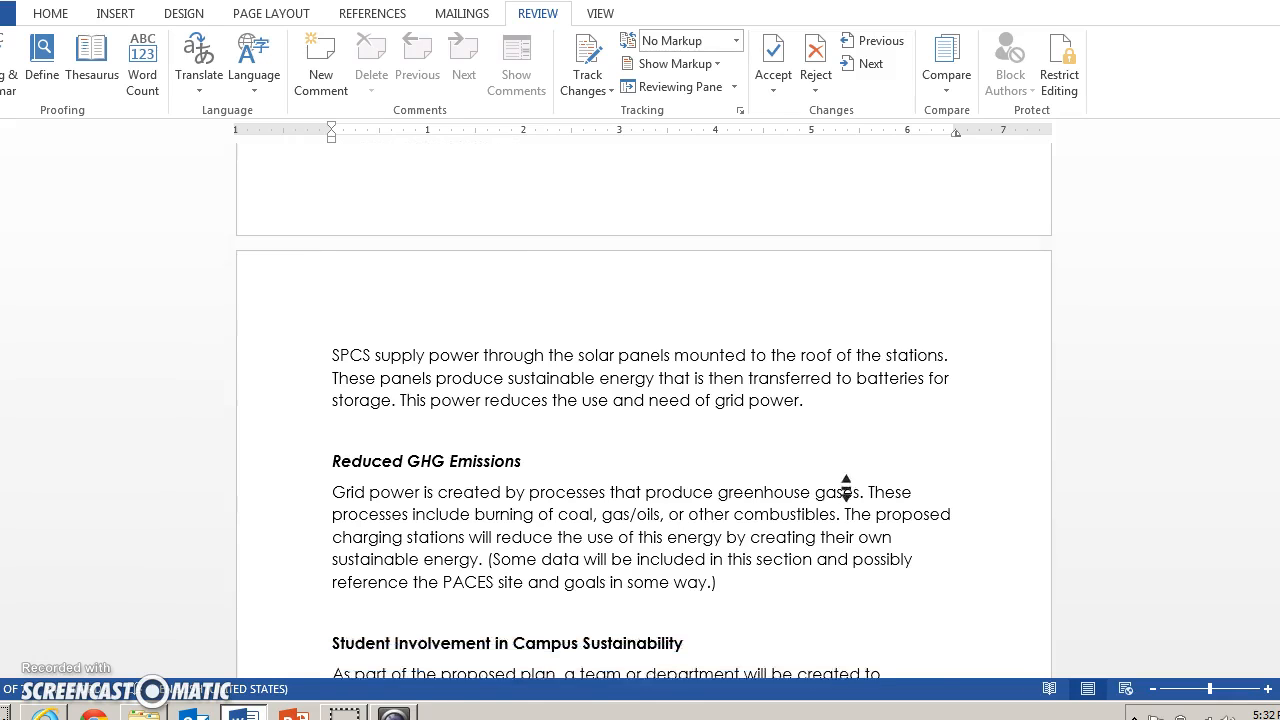
{"action": "scroll", "scroll_direction": "down", "scroll_amount": 3}
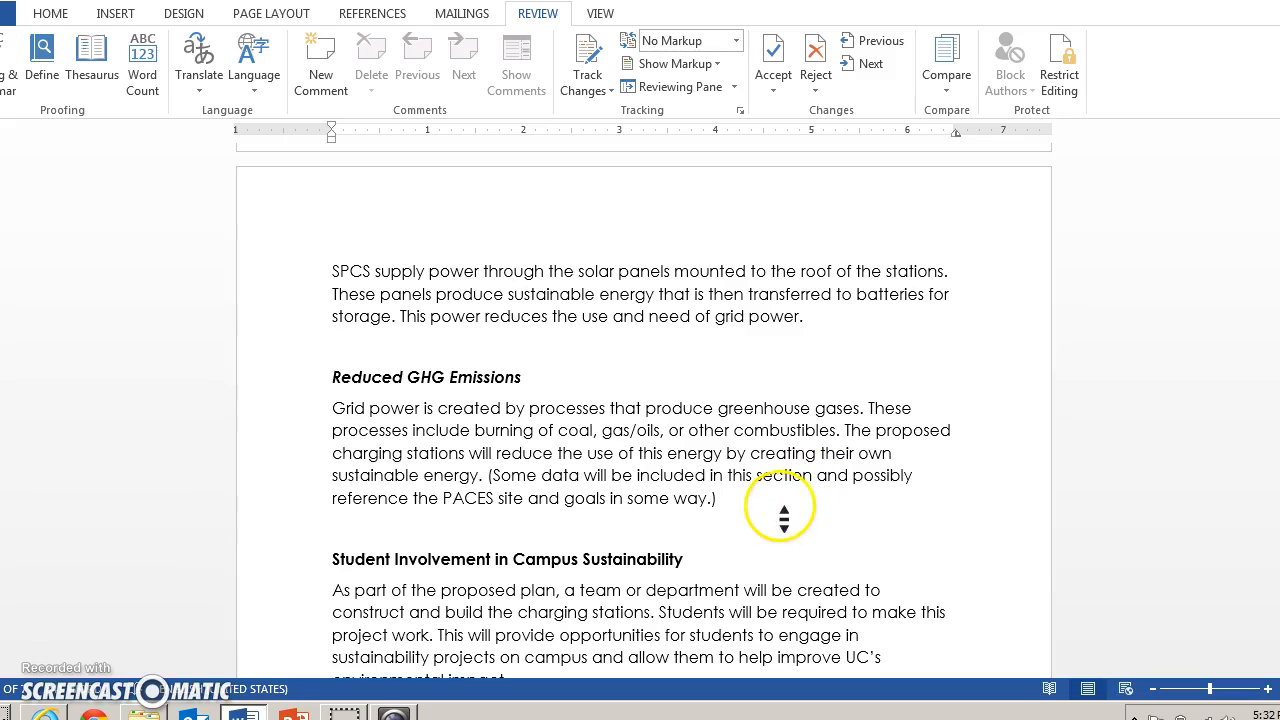
{"action": "mouse_move", "coordinate": [780, 504]}
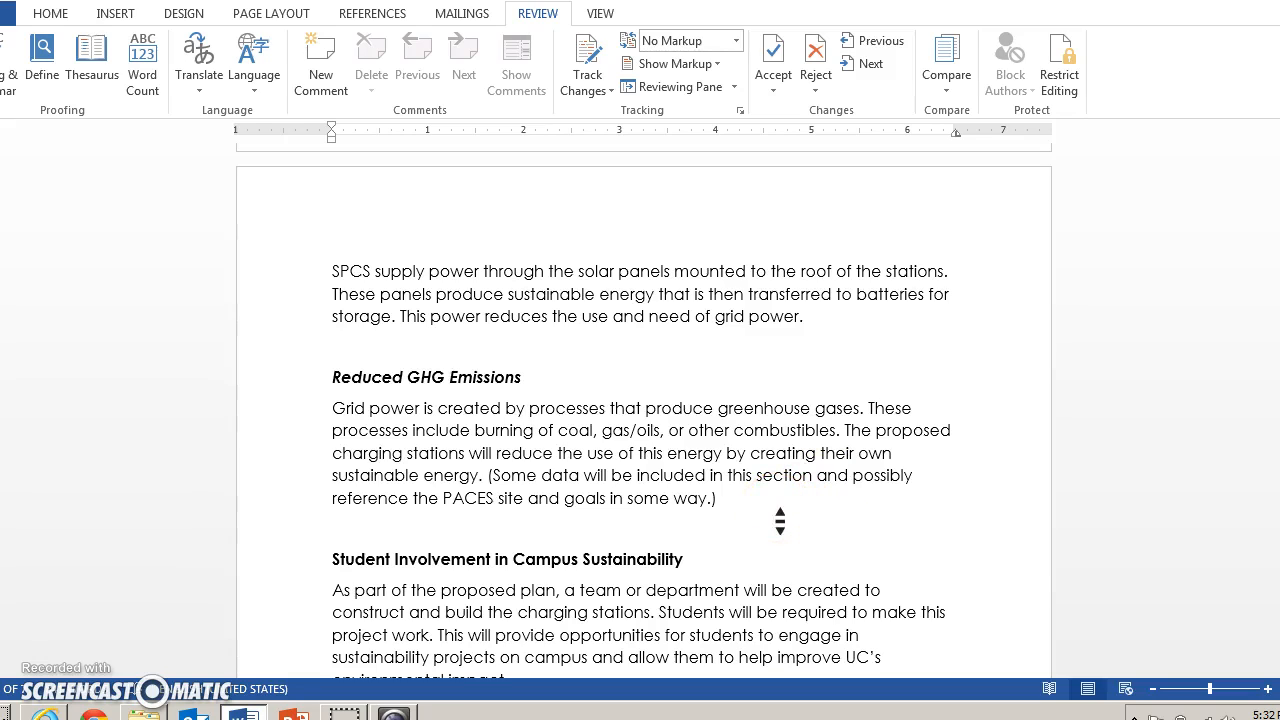
{"action": "mouse_move", "coordinate": [790, 500]}
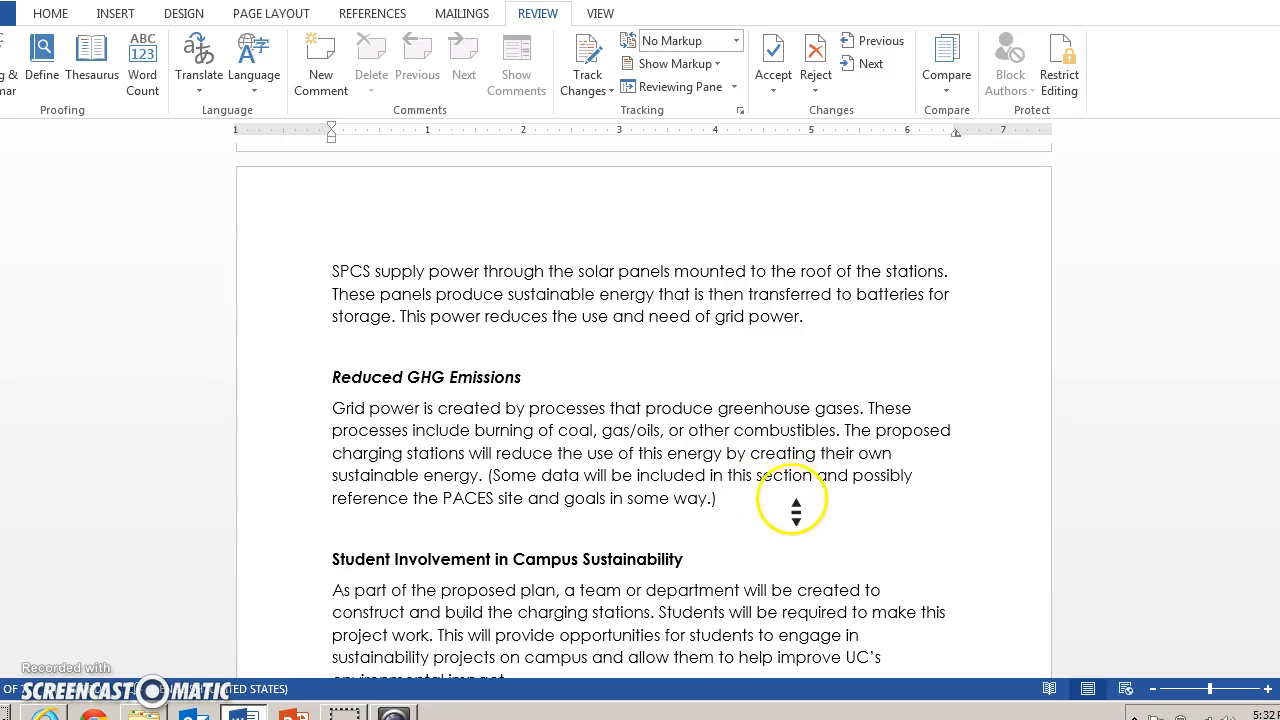
{"action": "mouse_move", "coordinate": [671, 504]}
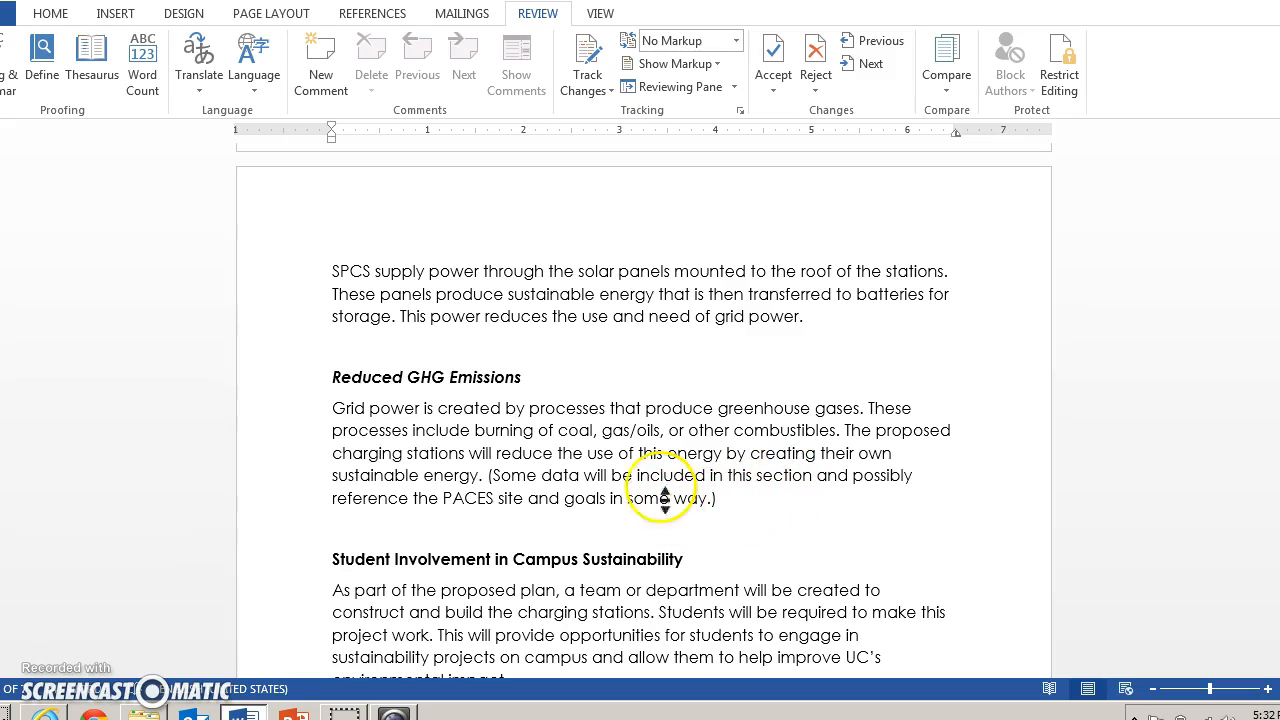
{"action": "mouse_move", "coordinate": [322, 412]}
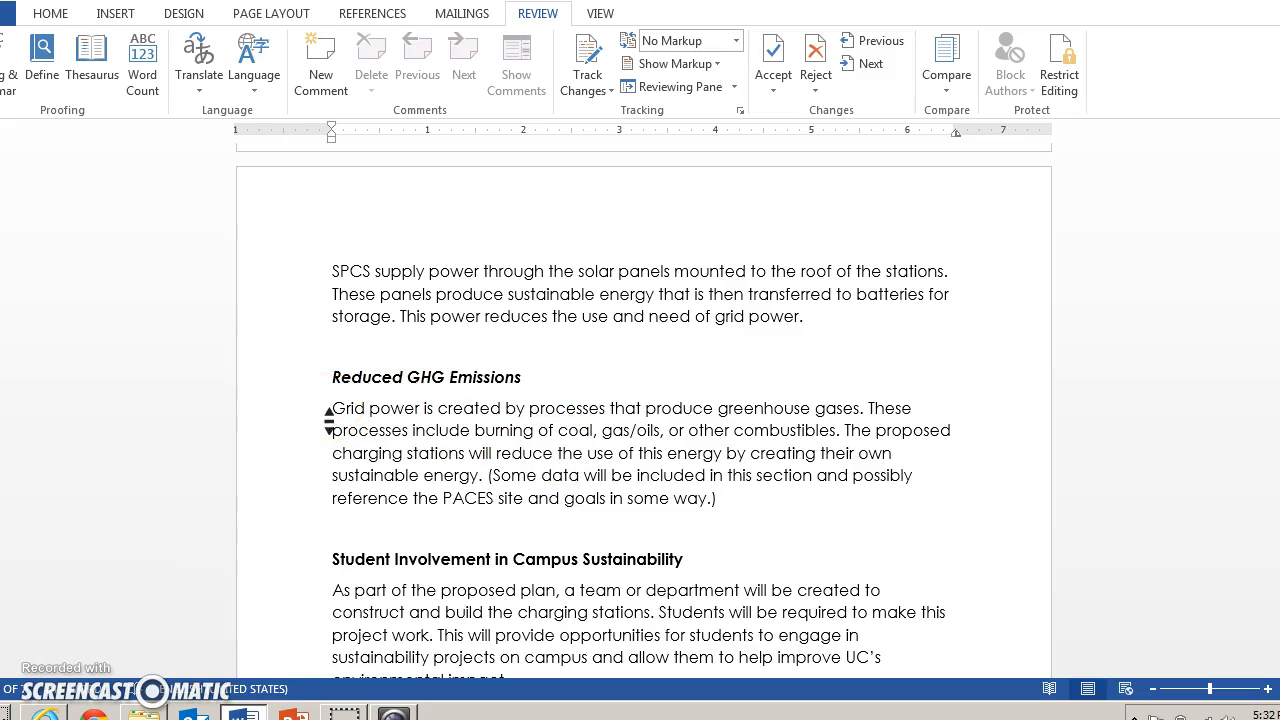
{"action": "left_click_drag", "start_coordinate": [332, 408], "coordinate": [835, 430]}
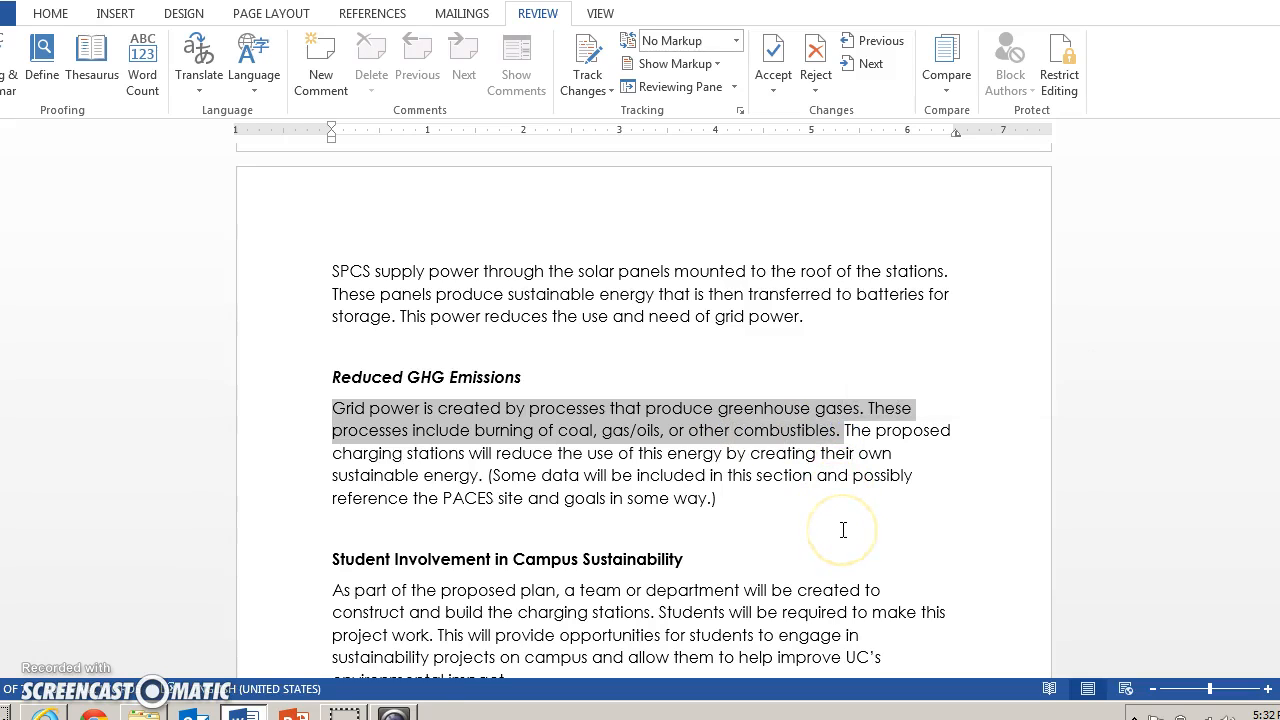
{"action": "mouse_move", "coordinate": [844, 530]}
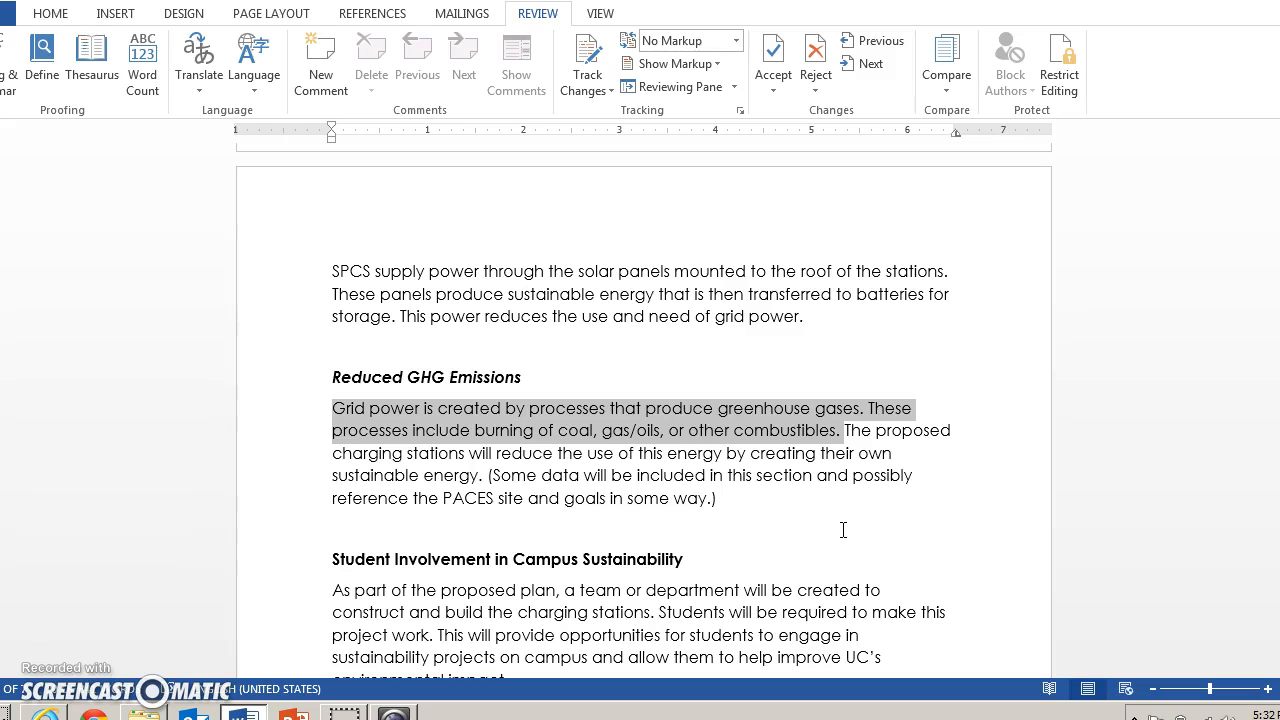
{"action": "mouse_move", "coordinate": [856, 496]}
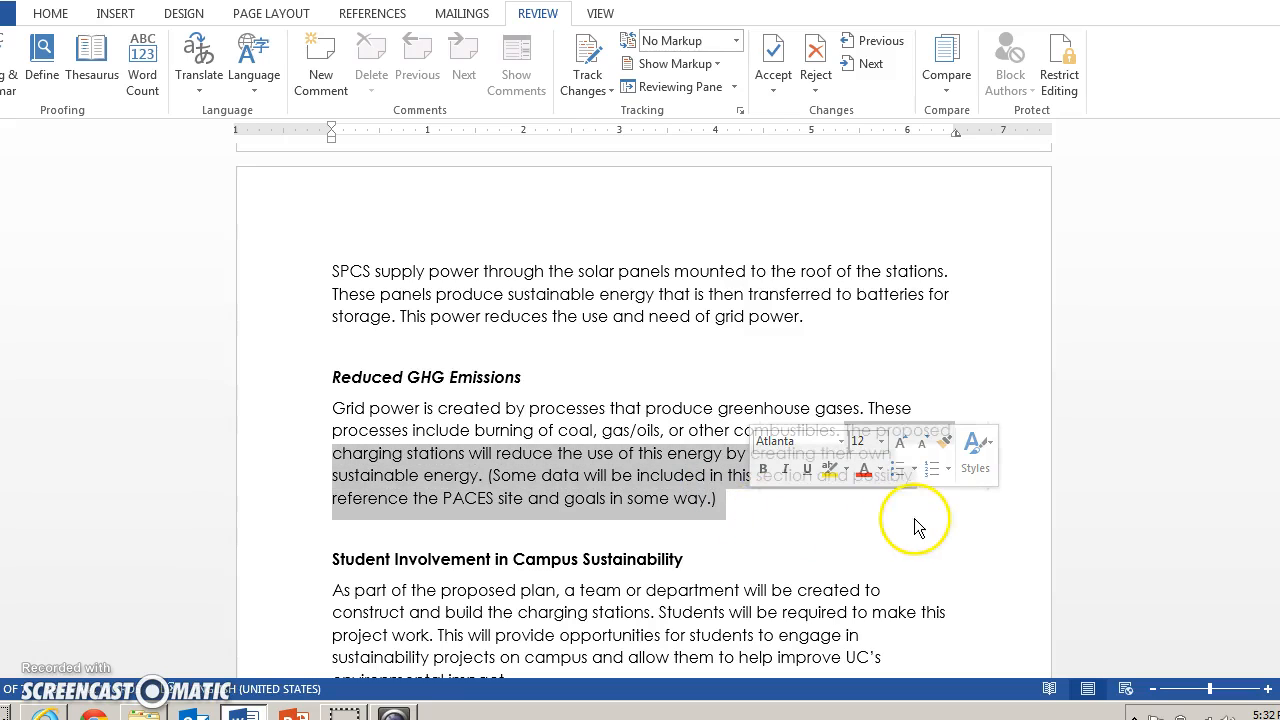
{"action": "mouse_move", "coordinate": [771, 528]}
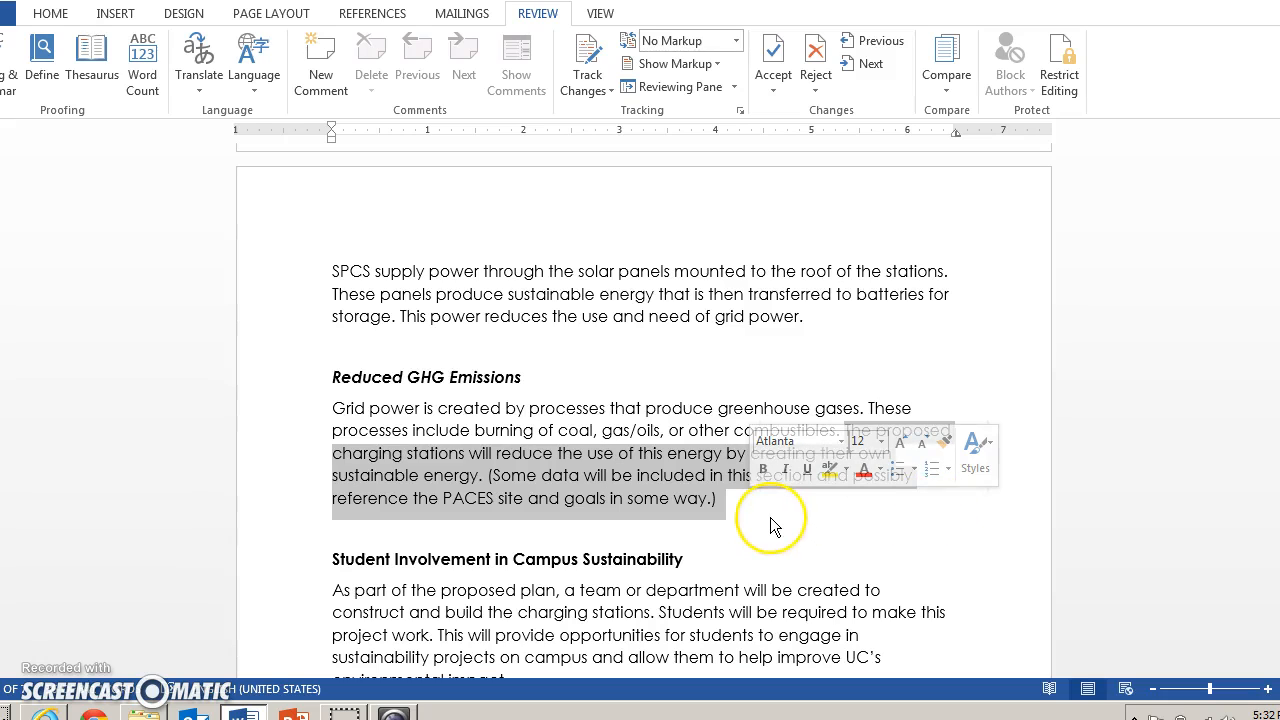
{"action": "mouse_move", "coordinate": [775, 524]}
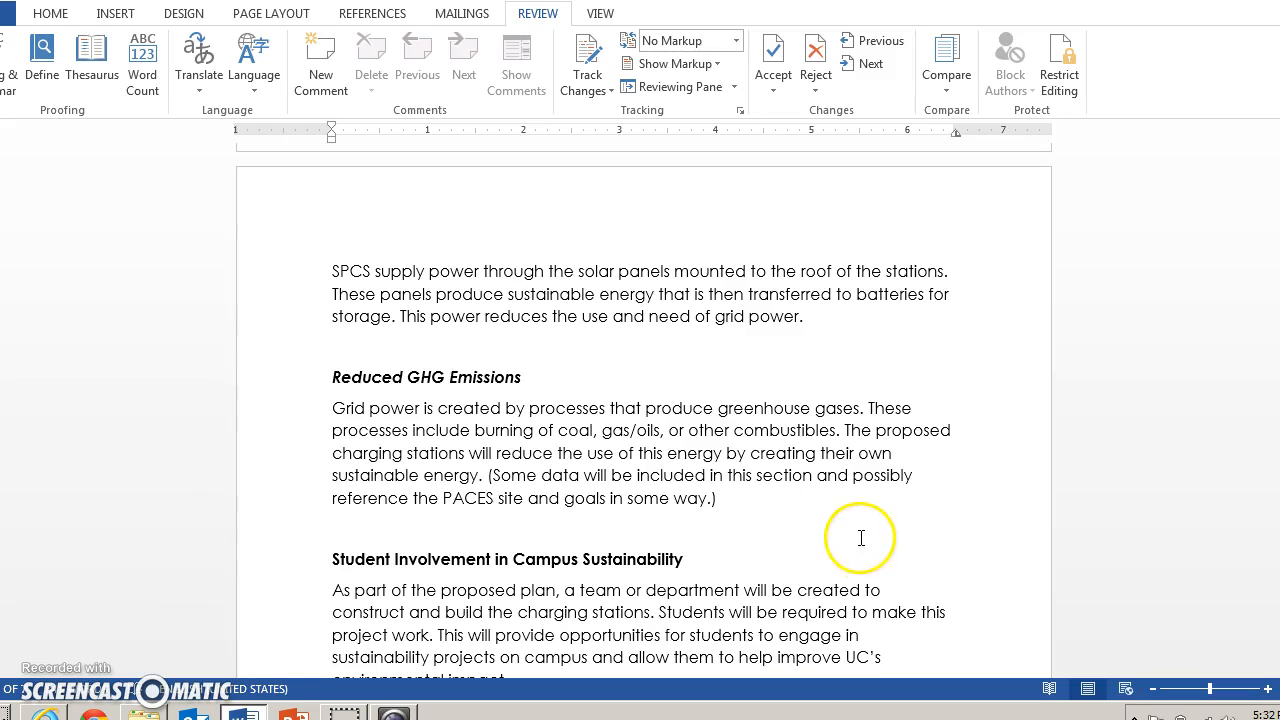
{"action": "left_click", "coordinate": [718, 500]}
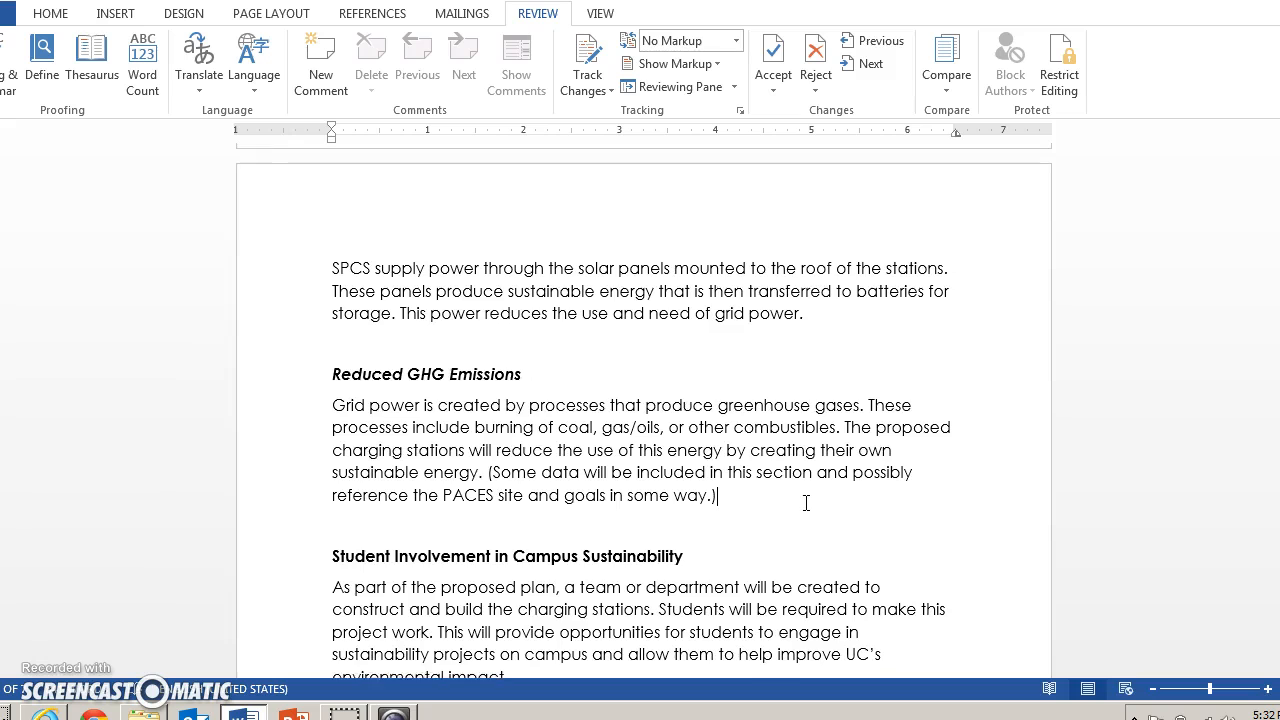
{"action": "scroll", "scroll_direction": "down", "scroll_amount": 3}
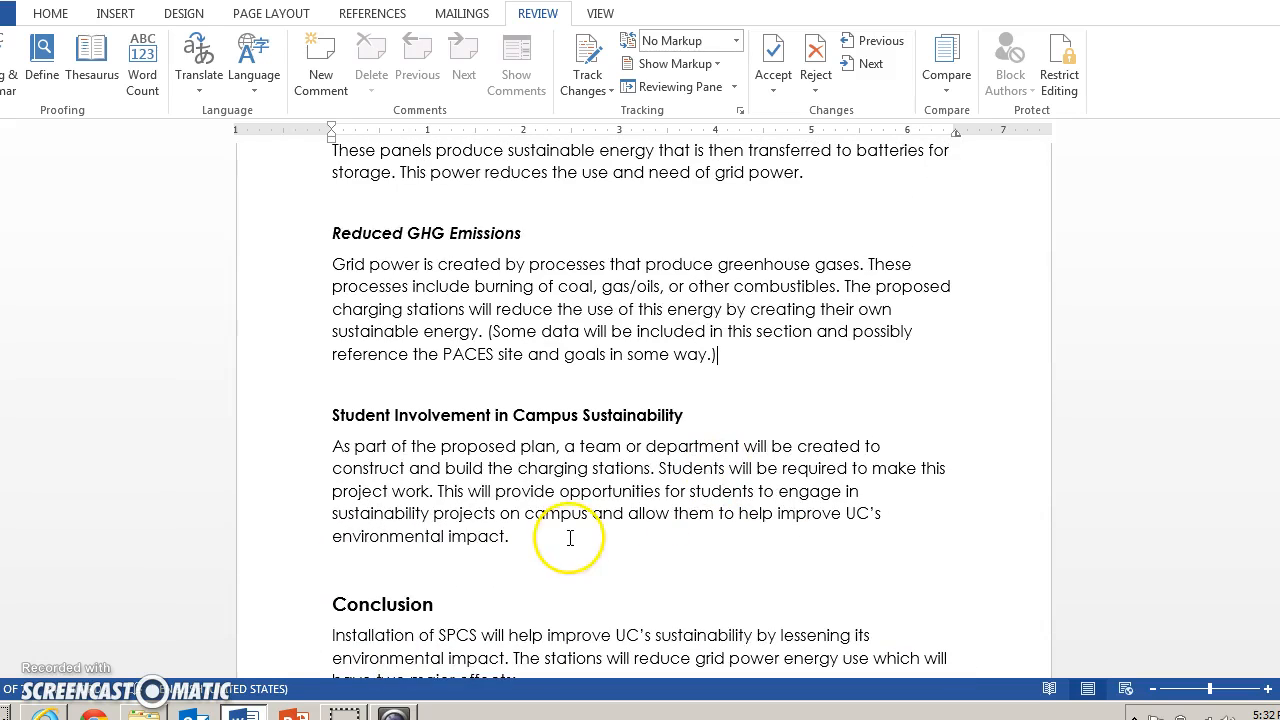
{"action": "mouse_move", "coordinate": [684, 414]}
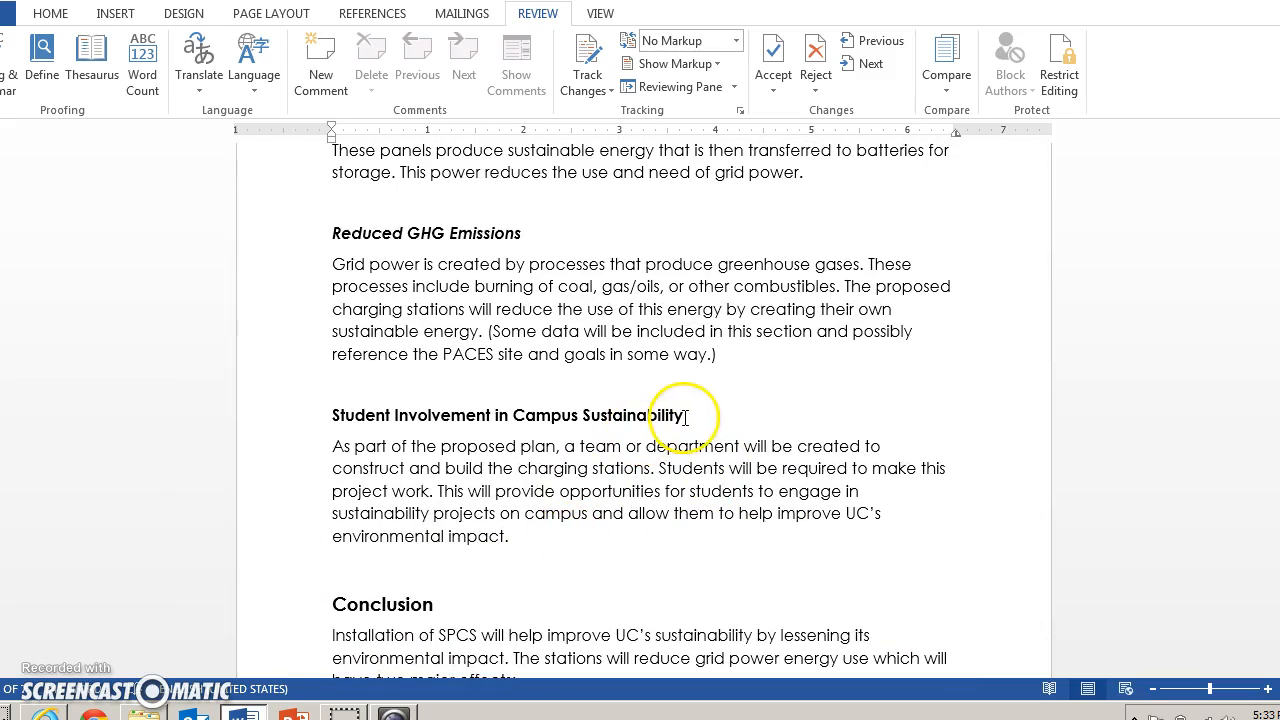
{"action": "mouse_move", "coordinate": [894, 440]}
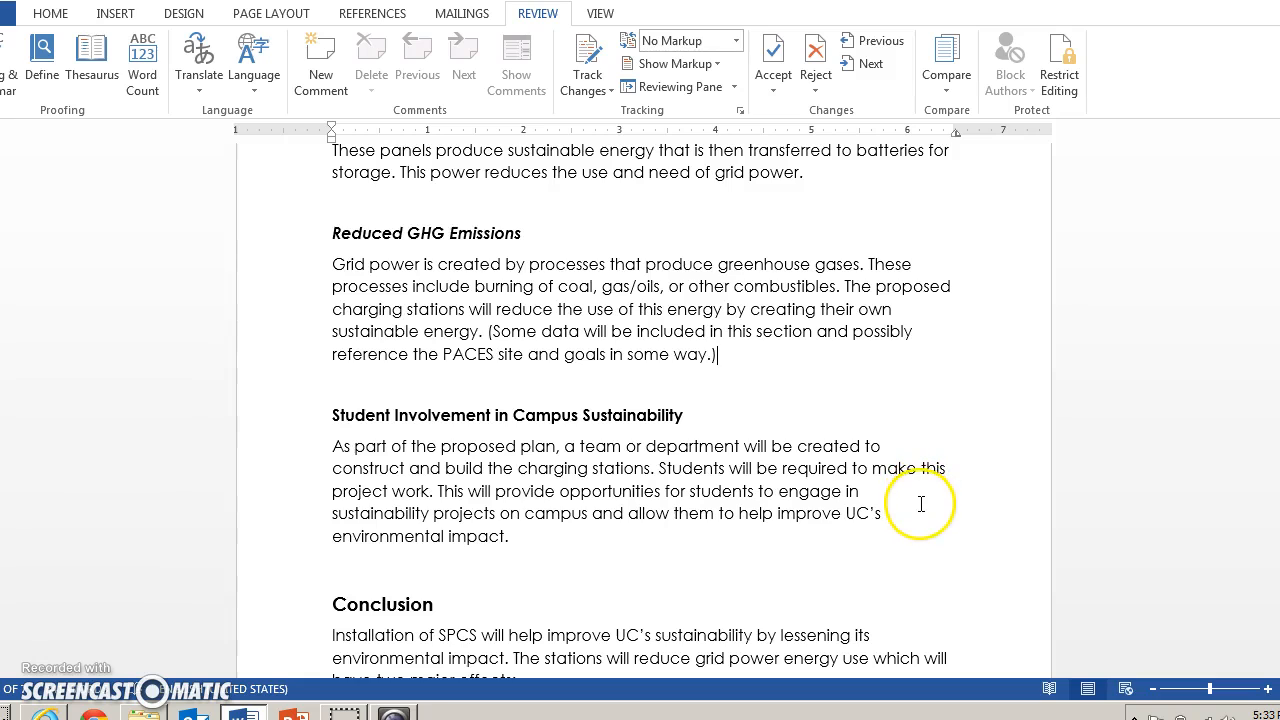
{"action": "mouse_move", "coordinate": [896, 516]}
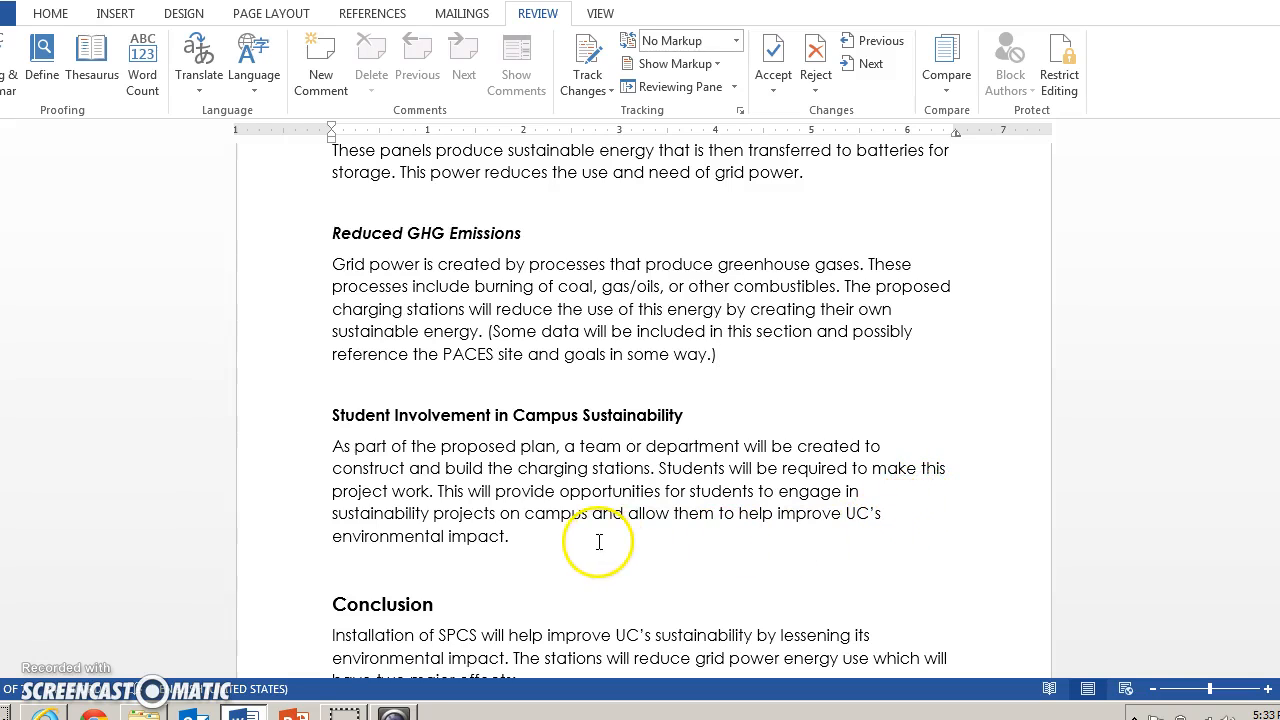
{"action": "mouse_move", "coordinate": [468, 510]}
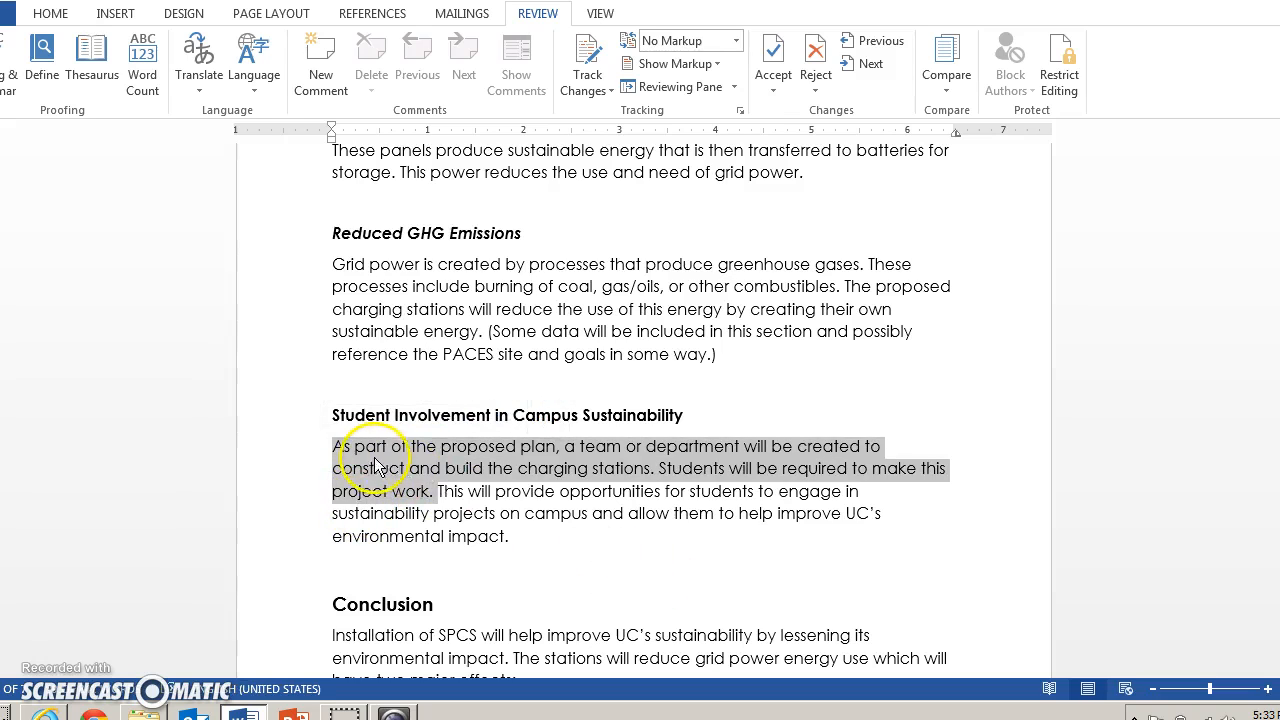
{"action": "mouse_move", "coordinate": [931, 476]}
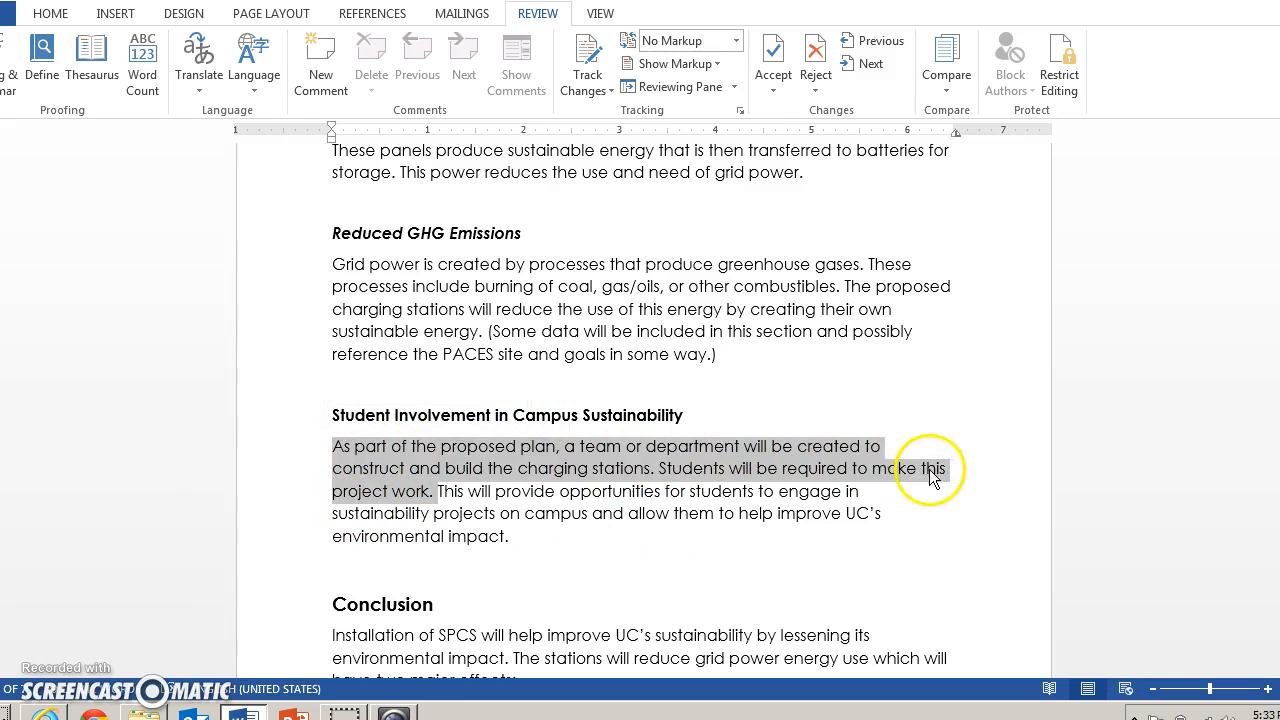
{"action": "mouse_move", "coordinate": [404, 500]}
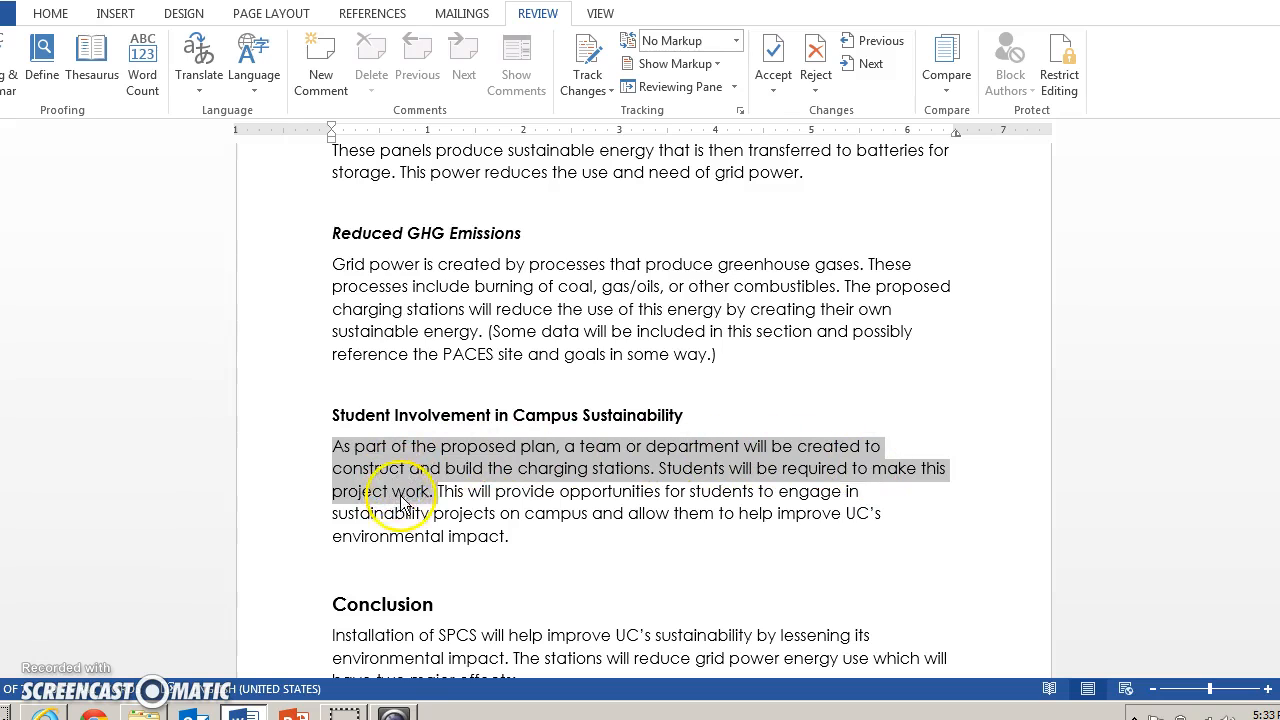
{"action": "mouse_move", "coordinate": [919, 472]}
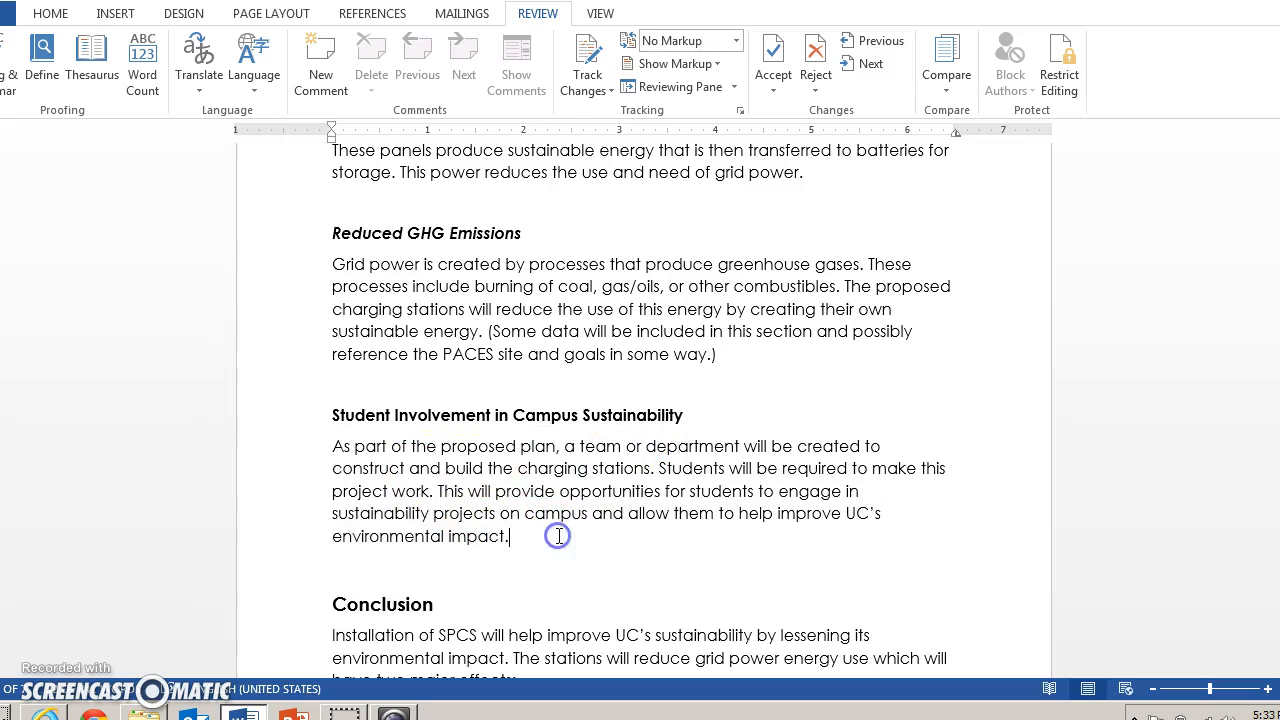
{"action": "scroll", "scroll_direction": "down", "scroll_amount": 3}
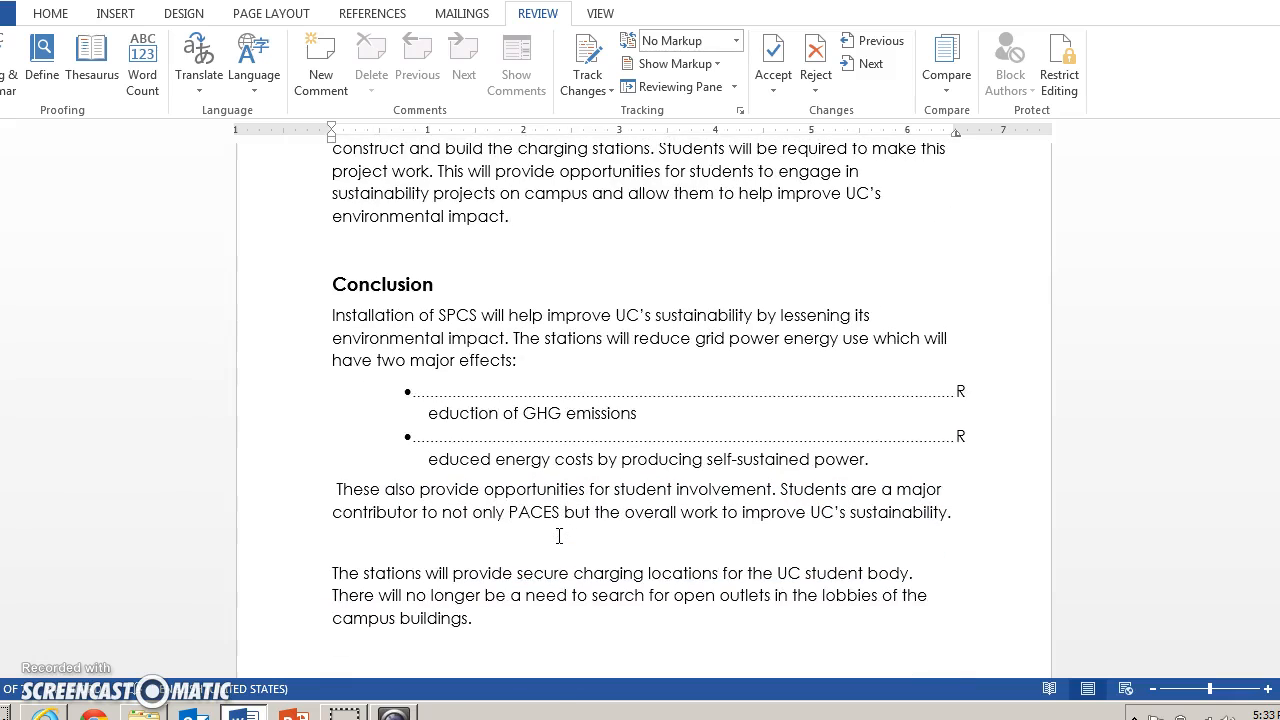
{"action": "scroll", "scroll_direction": "down", "scroll_amount": 3}
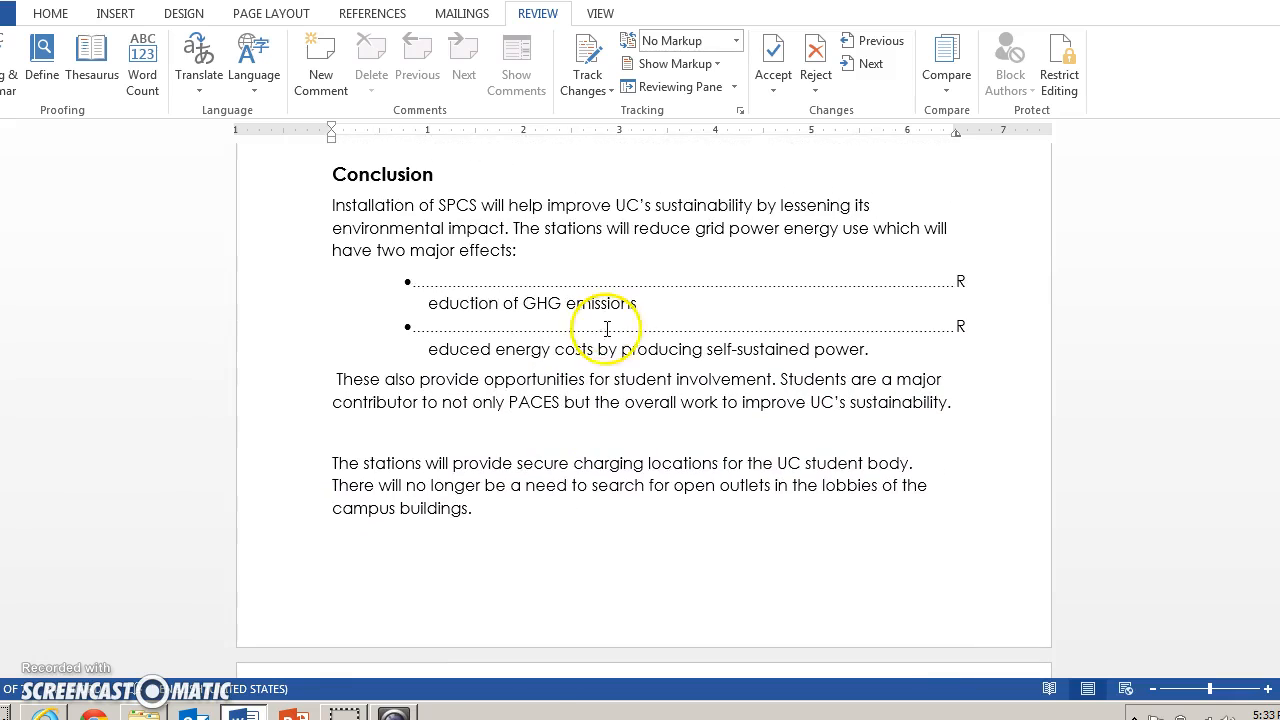
{"action": "mouse_move", "coordinate": [695, 480]}
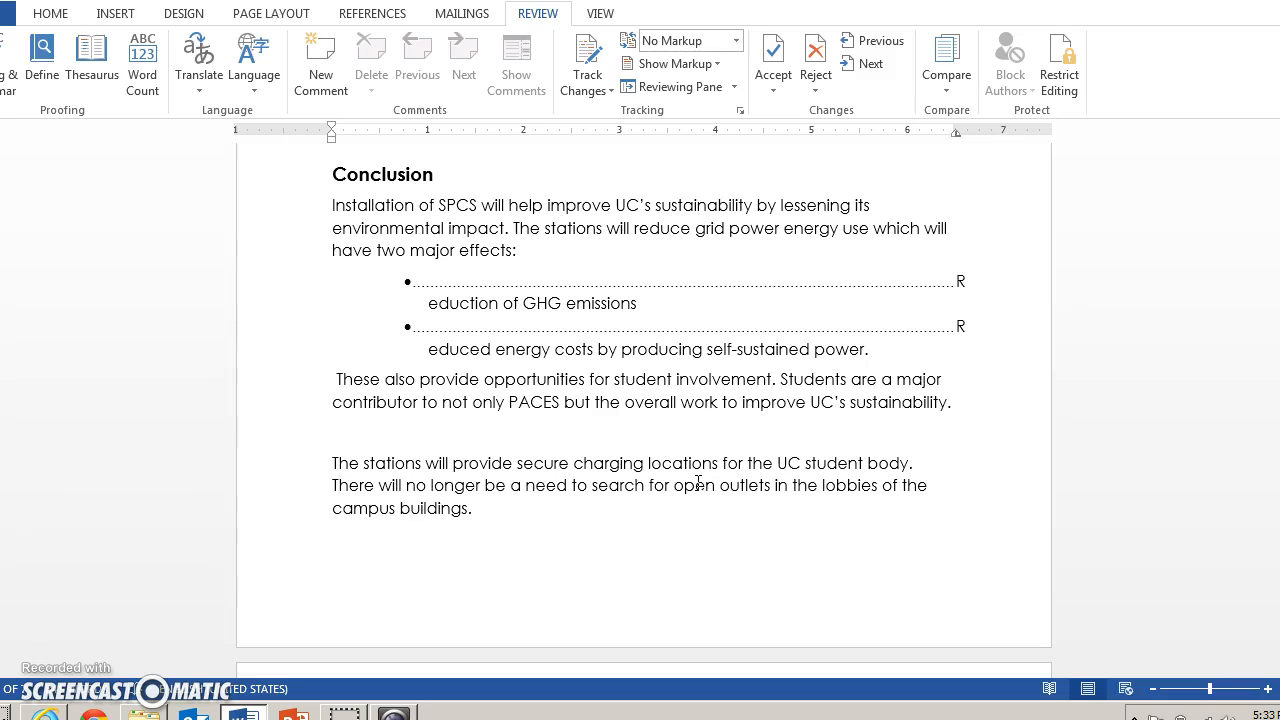
{"action": "mouse_move", "coordinate": [586, 532]}
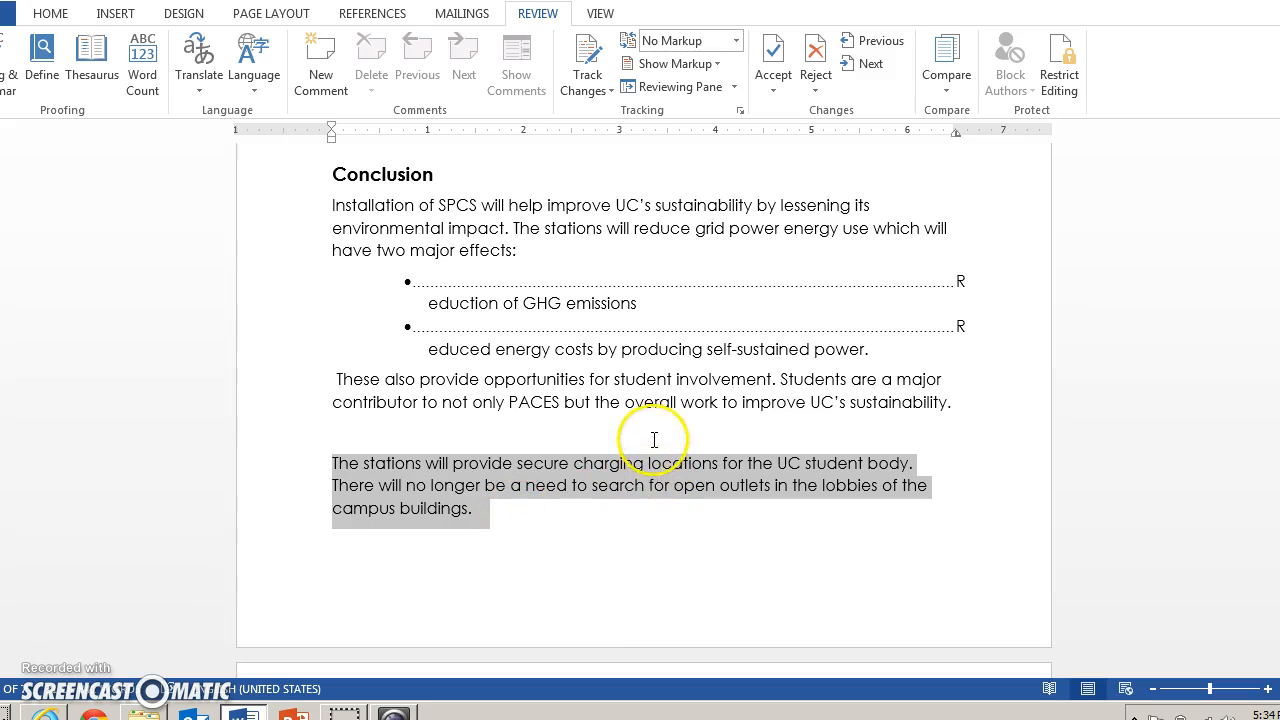
{"action": "left_click", "coordinate": [403, 276]}
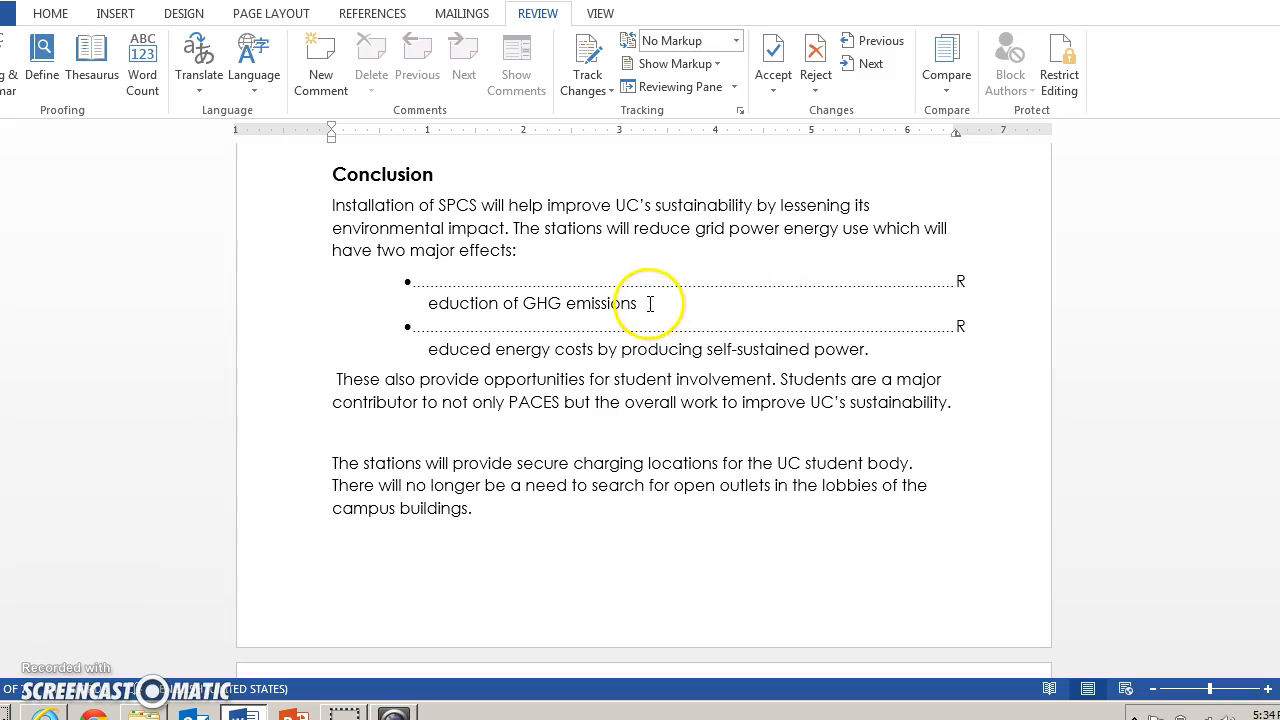
{"action": "mouse_move", "coordinate": [877, 348]}
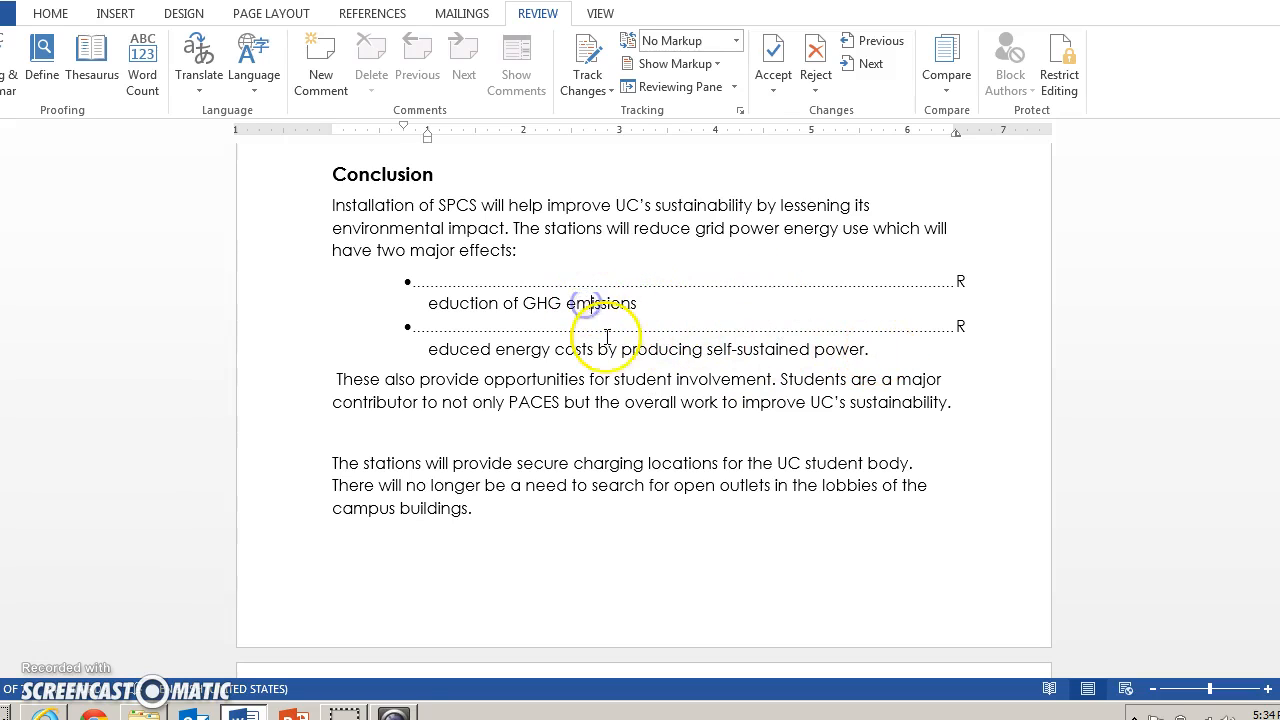
{"action": "mouse_move", "coordinate": [616, 258]}
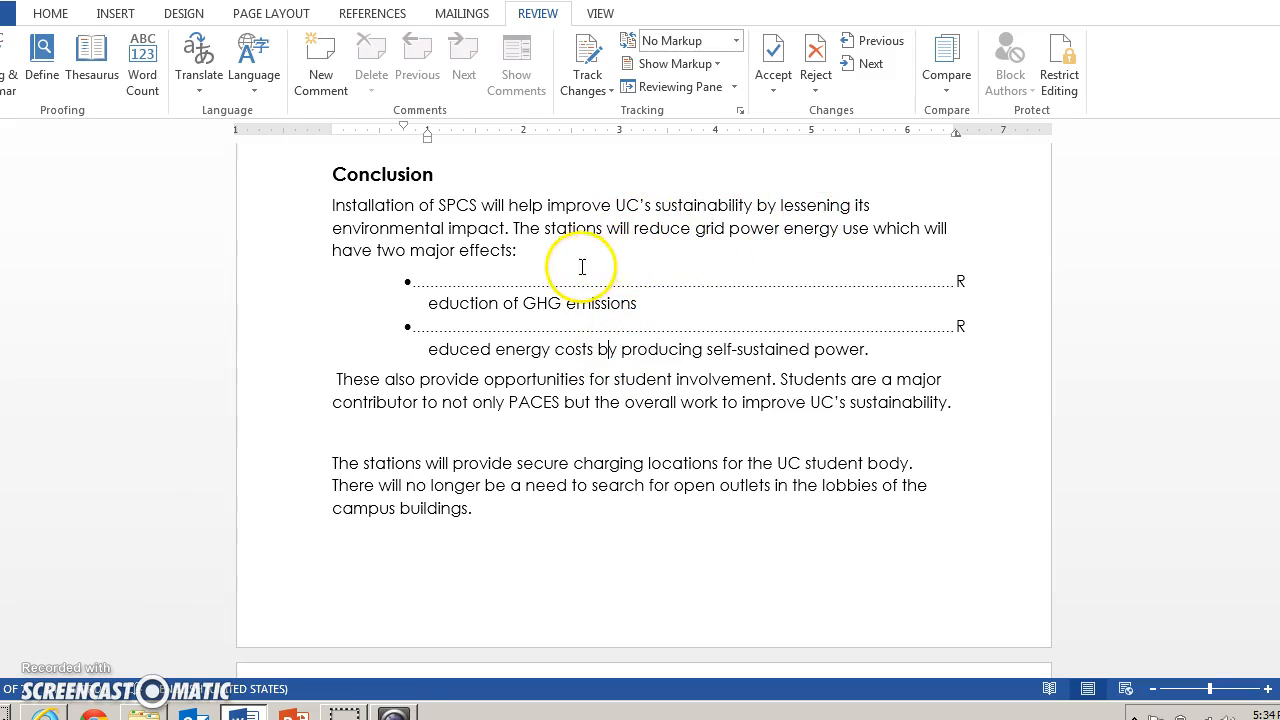
{"action": "mouse_move", "coordinate": [444, 392]}
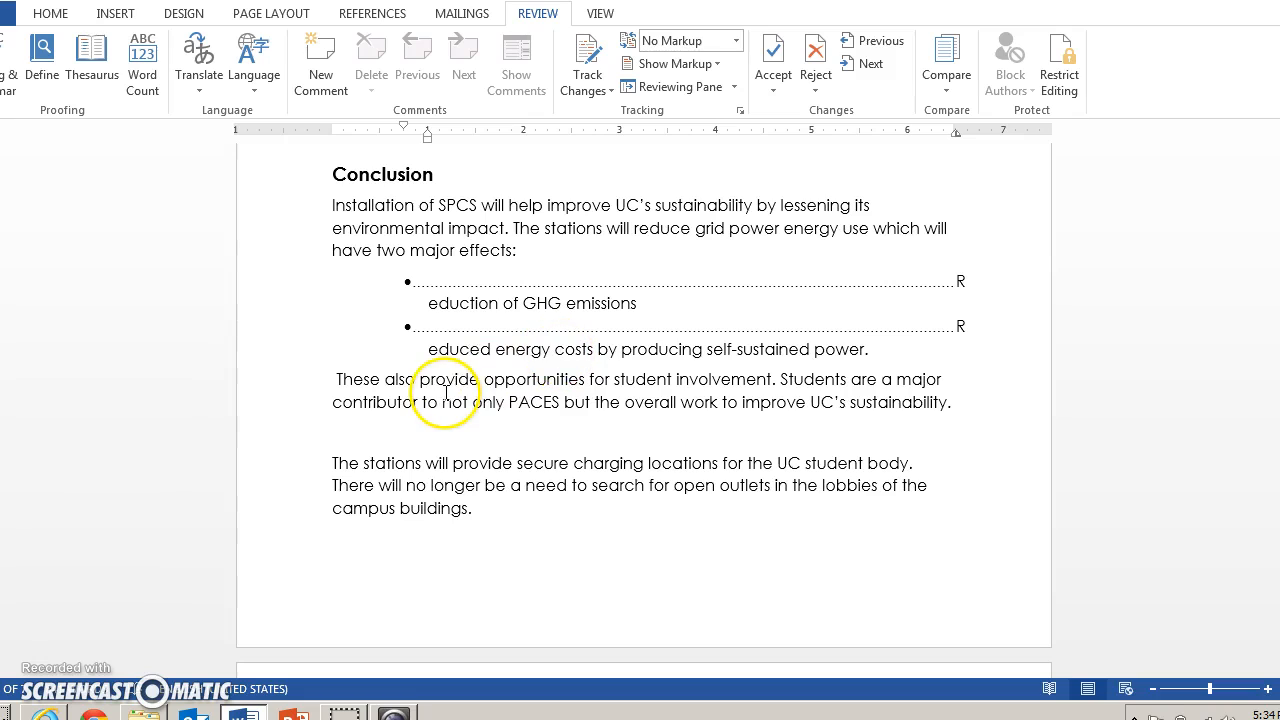
{"action": "mouse_move", "coordinate": [728, 434]}
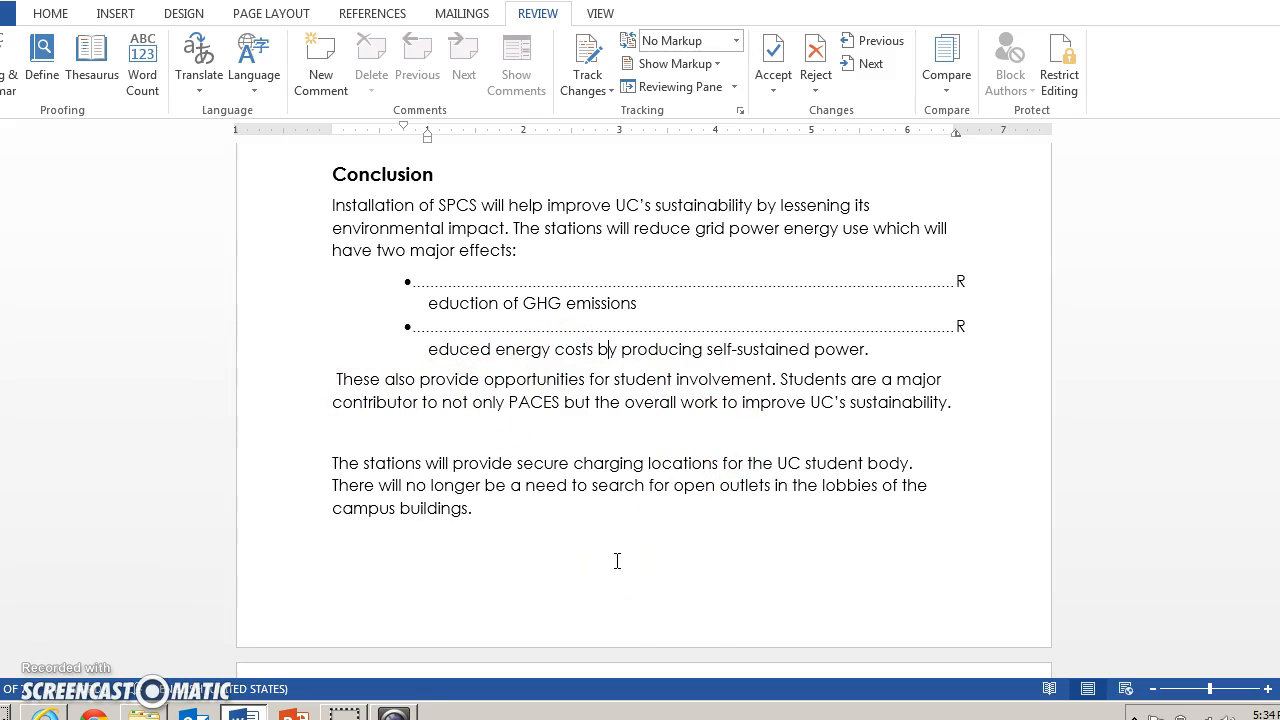
Step: Scroll past the References page to the Appendix stating all calculations will be shown there
{"action": "scroll", "scroll_direction": "down", "scroll_amount": 3}
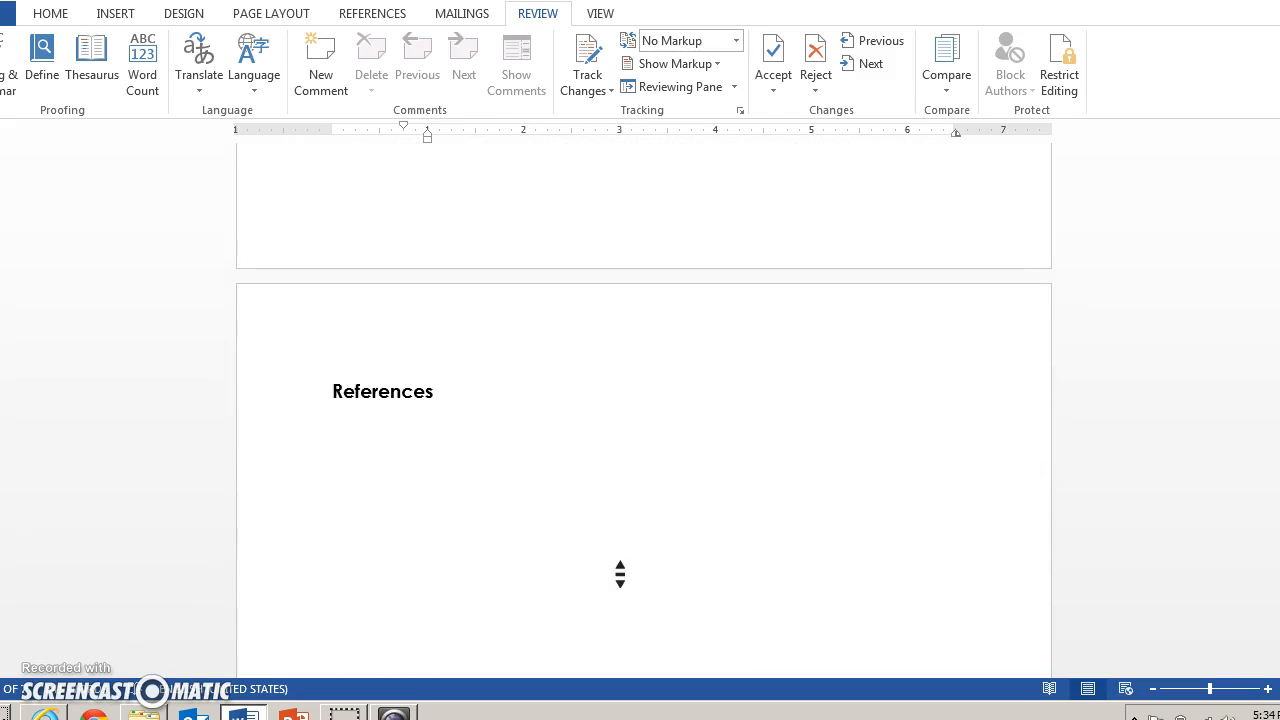
{"action": "scroll", "scroll_direction": "up", "scroll_amount": 3}
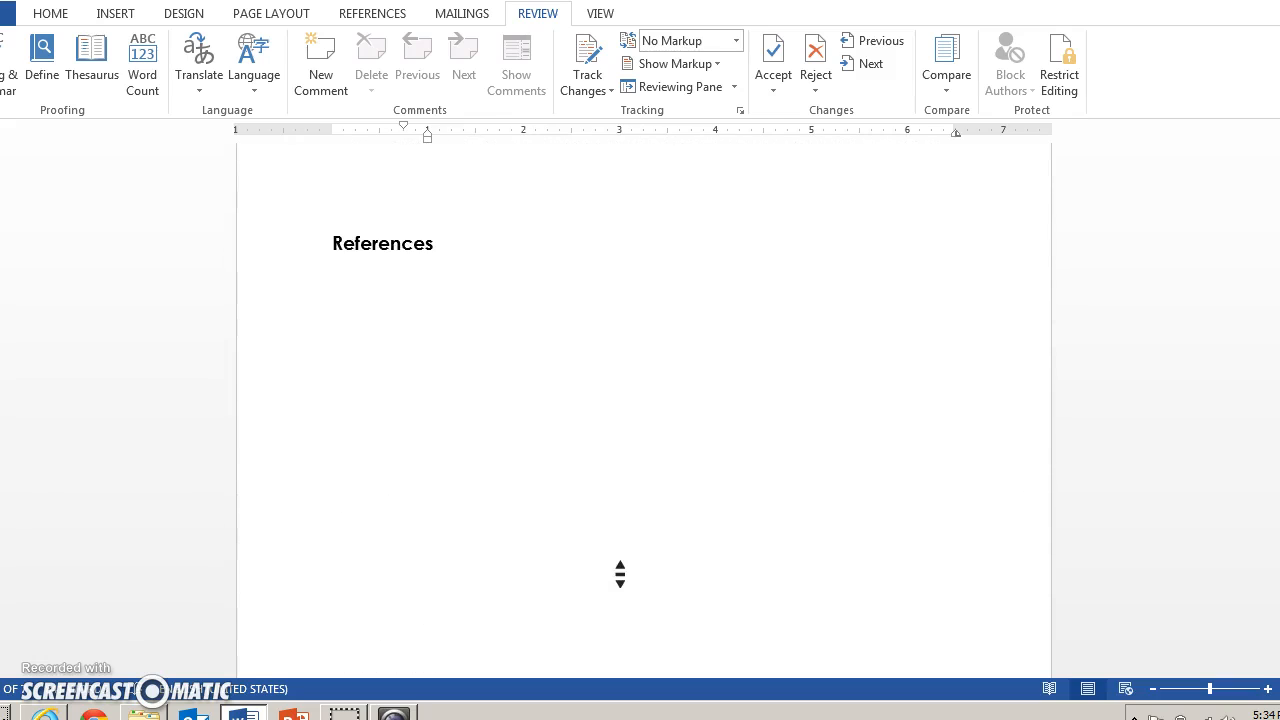
{"action": "scroll", "scroll_direction": "down", "scroll_amount": 3}
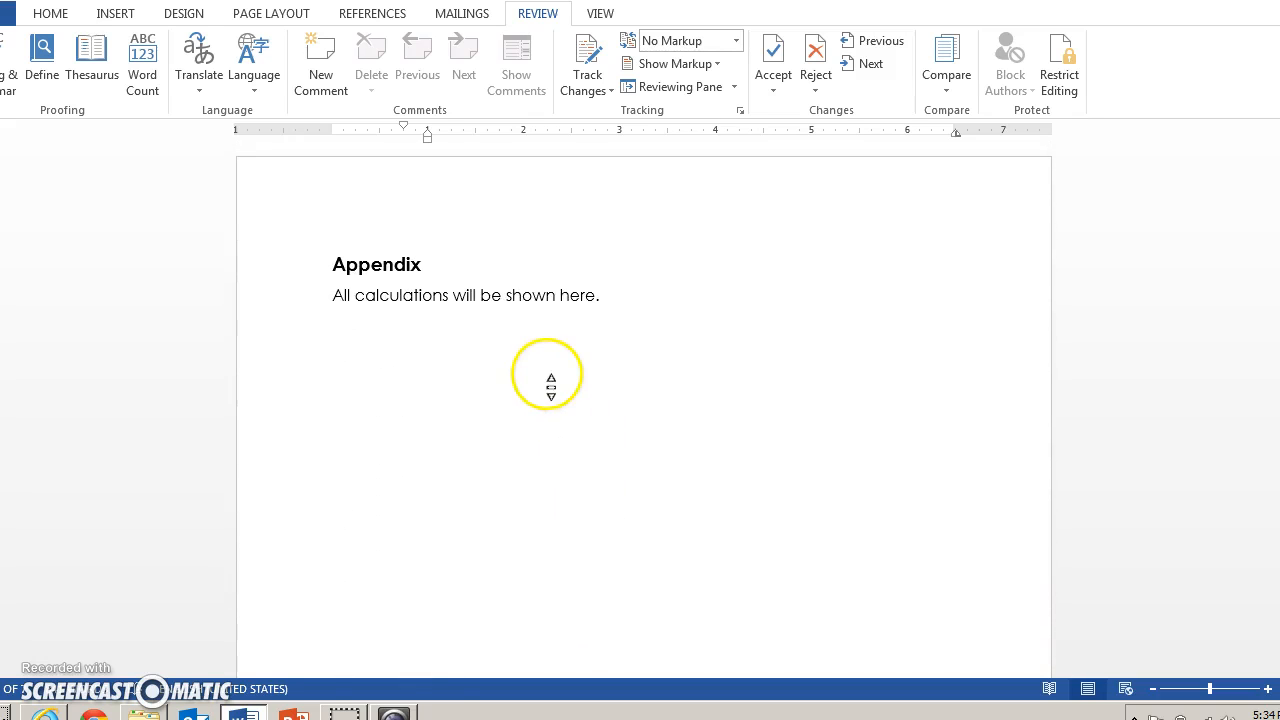
{"action": "mouse_move", "coordinate": [530, 332]}
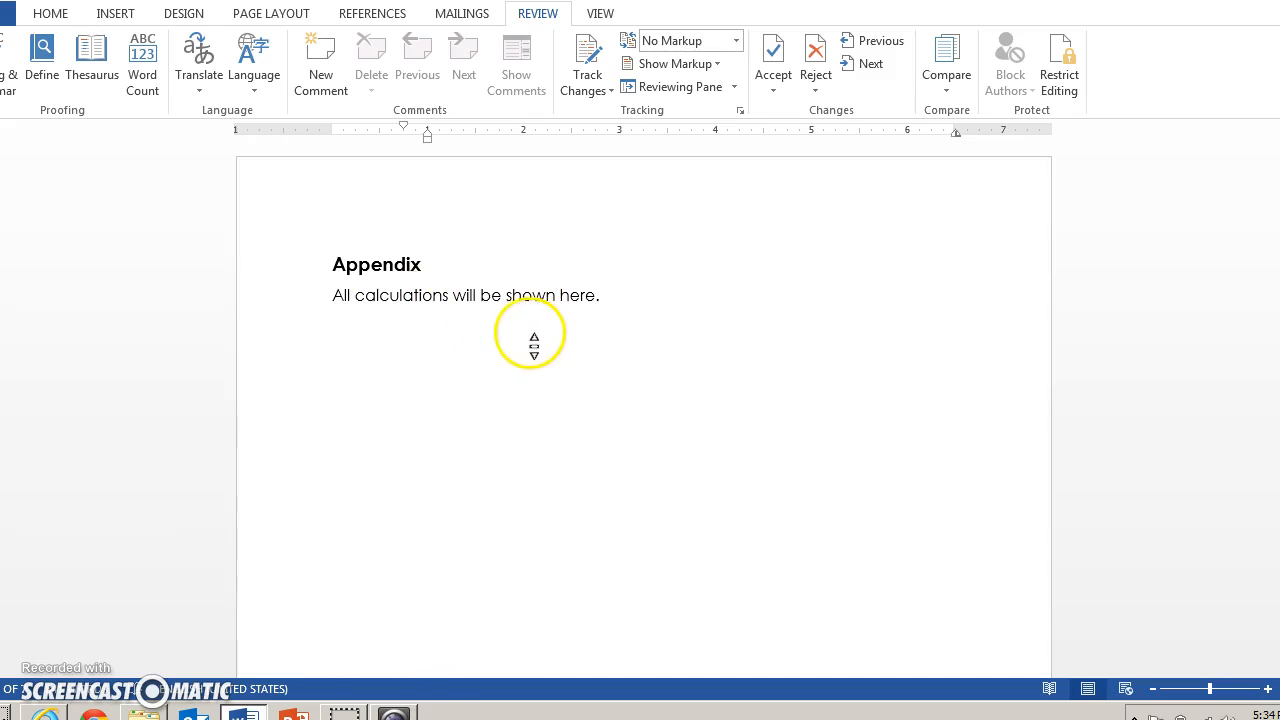